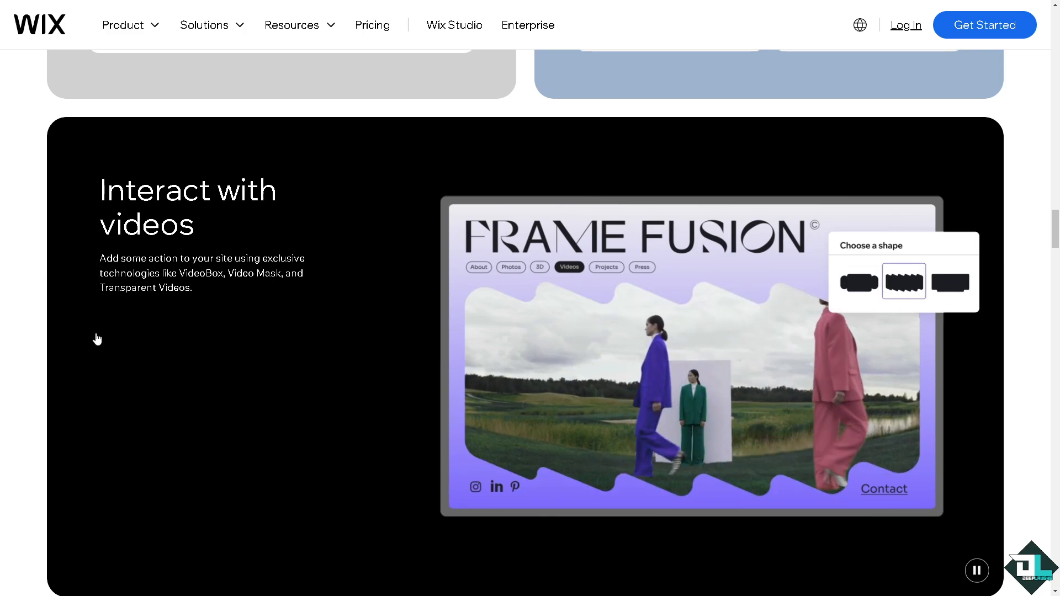
- Return from the site preview to the editor, then go to the site's dashboard from the WIX menu
left_click(949, 282)
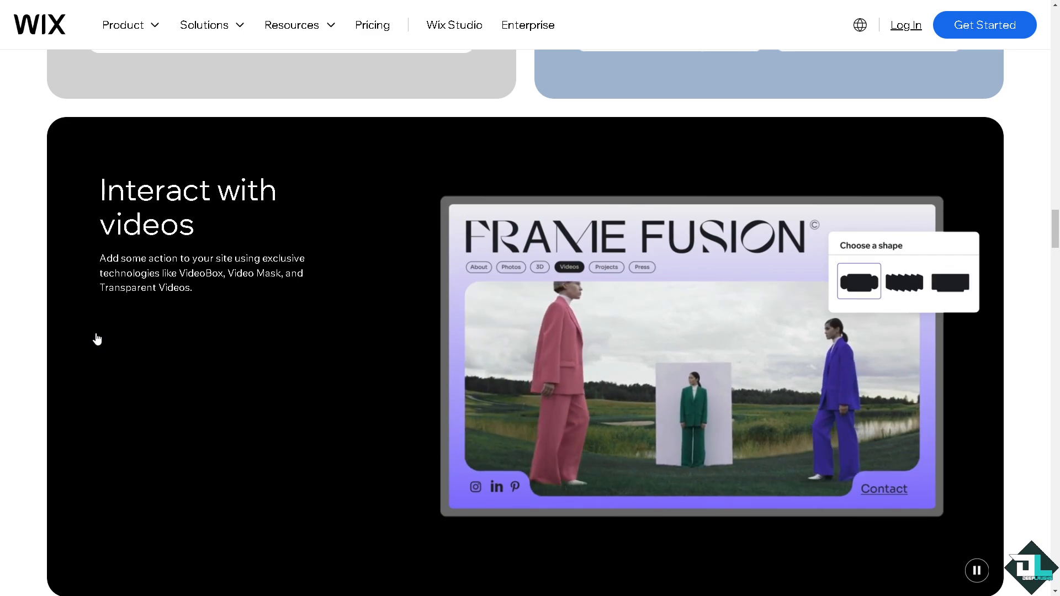
left_click(904, 281)
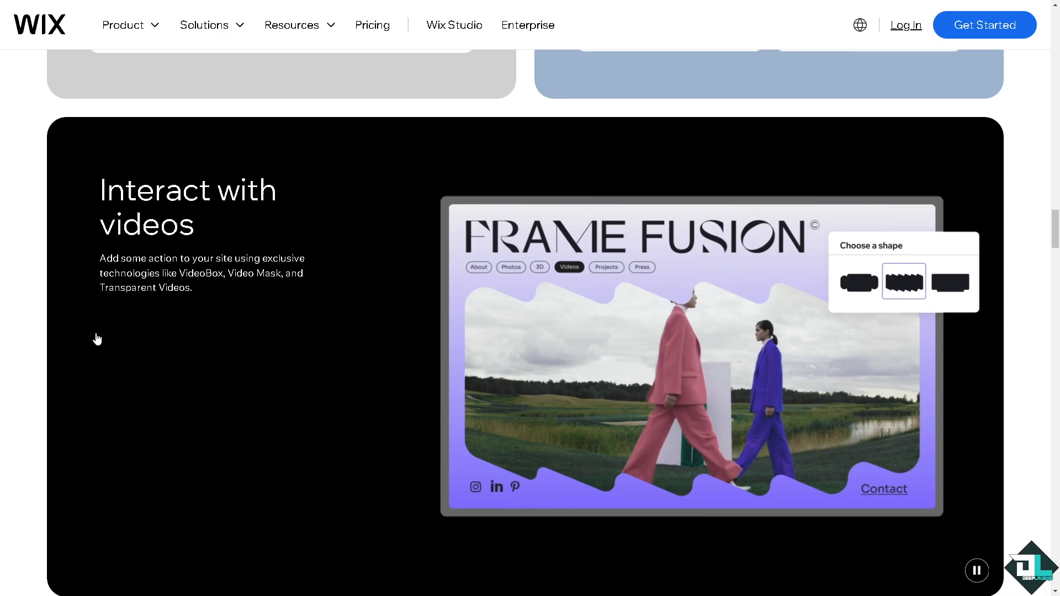
scroll("up", 3)
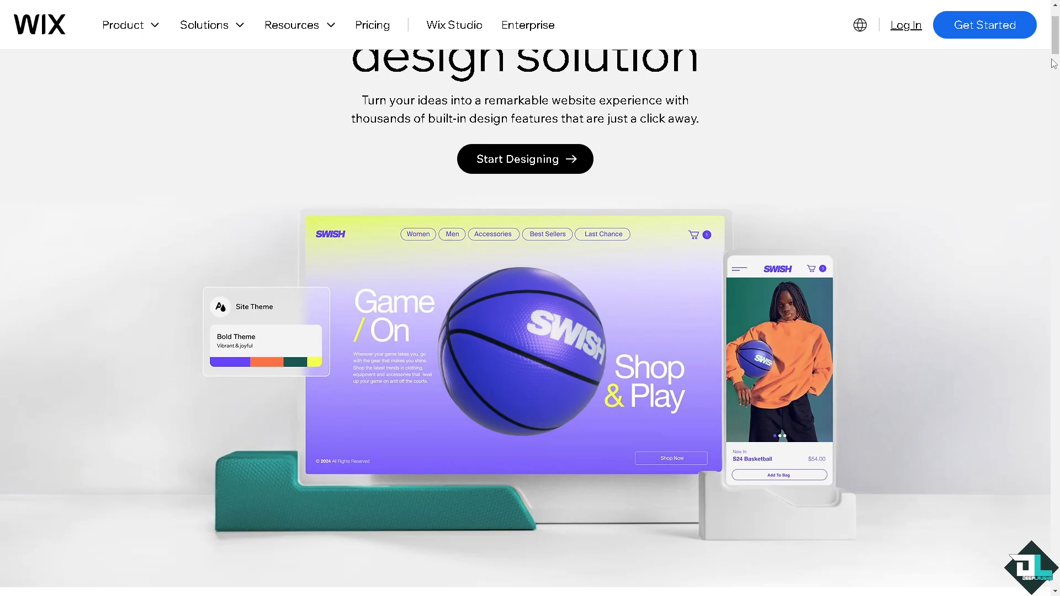
left_click(984, 26)
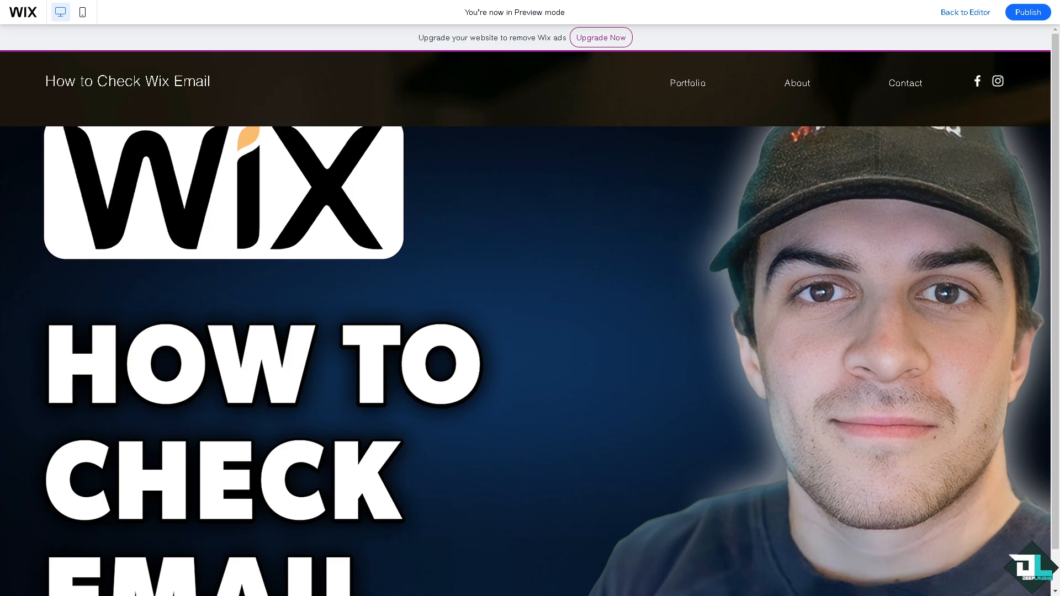
mouse_move(972, 19)
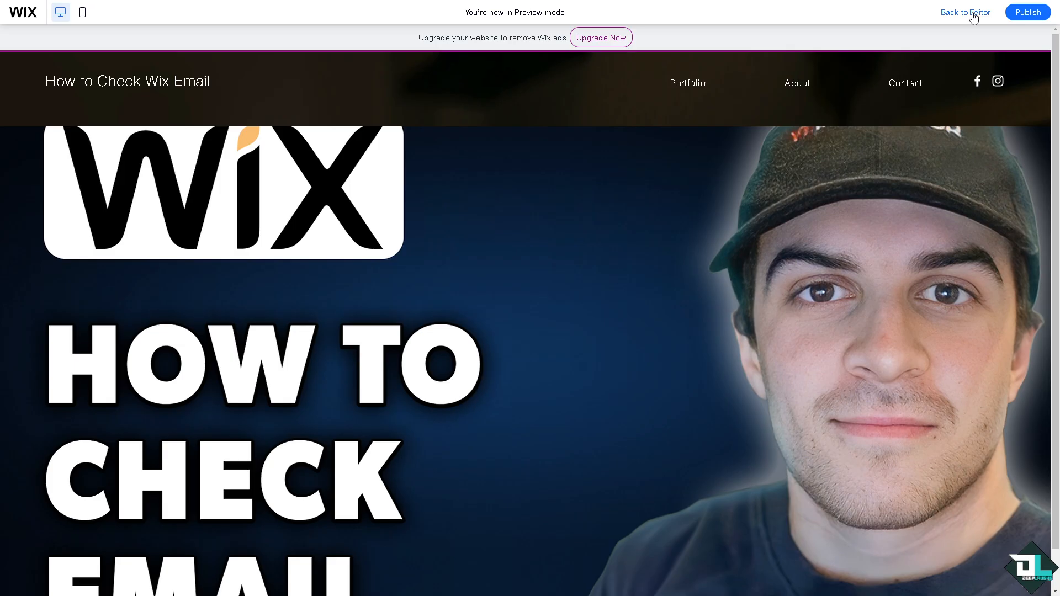
left_click(965, 12)
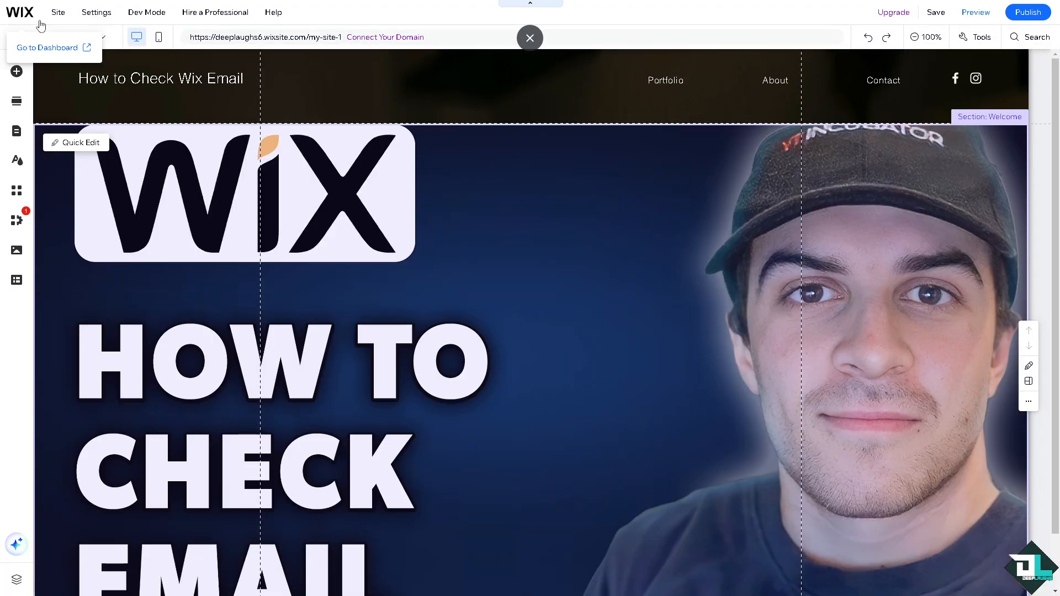
mouse_move(46, 48)
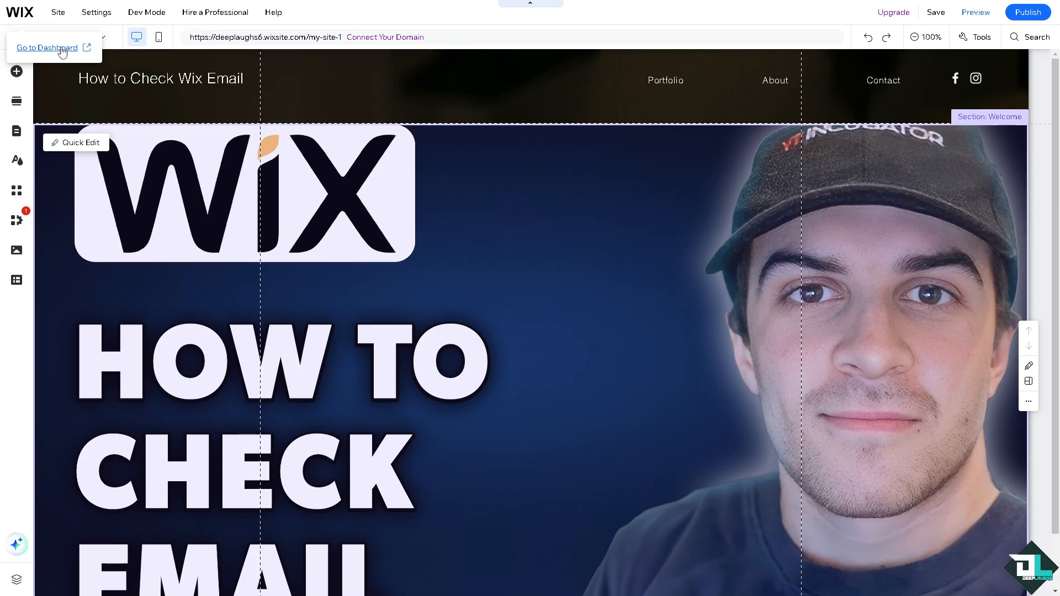
left_click(46, 48)
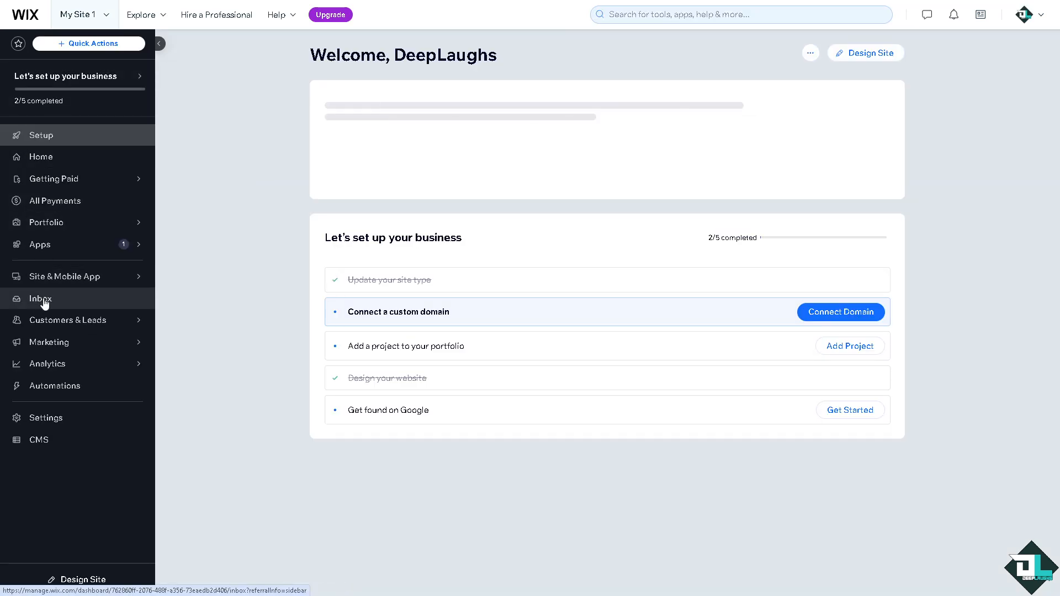
- Go to Inbox from the sidebar and show its Getting Started setup steps
left_click(40, 300)
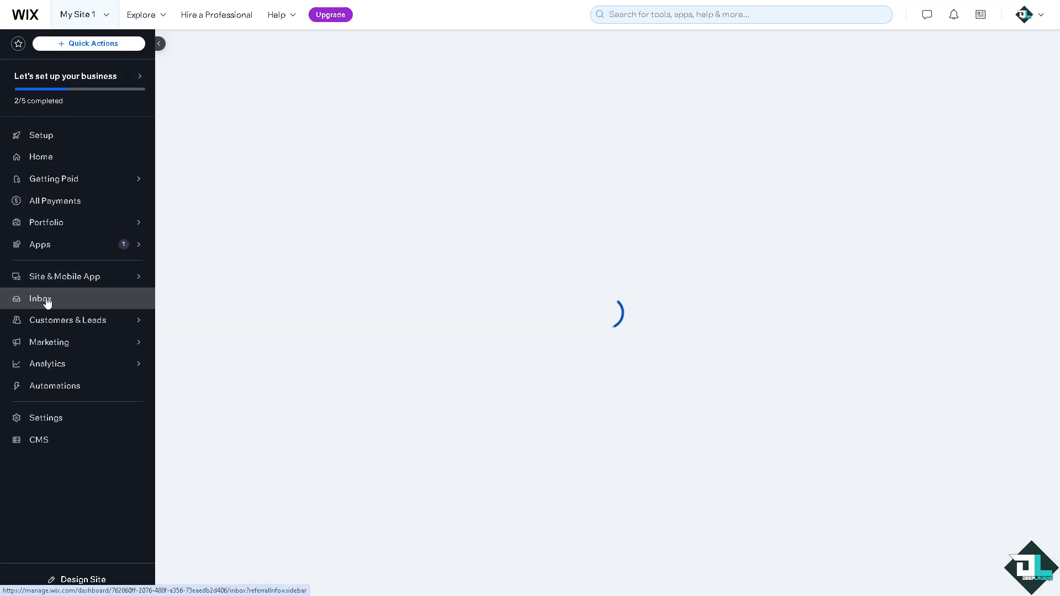
left_click(40, 299)
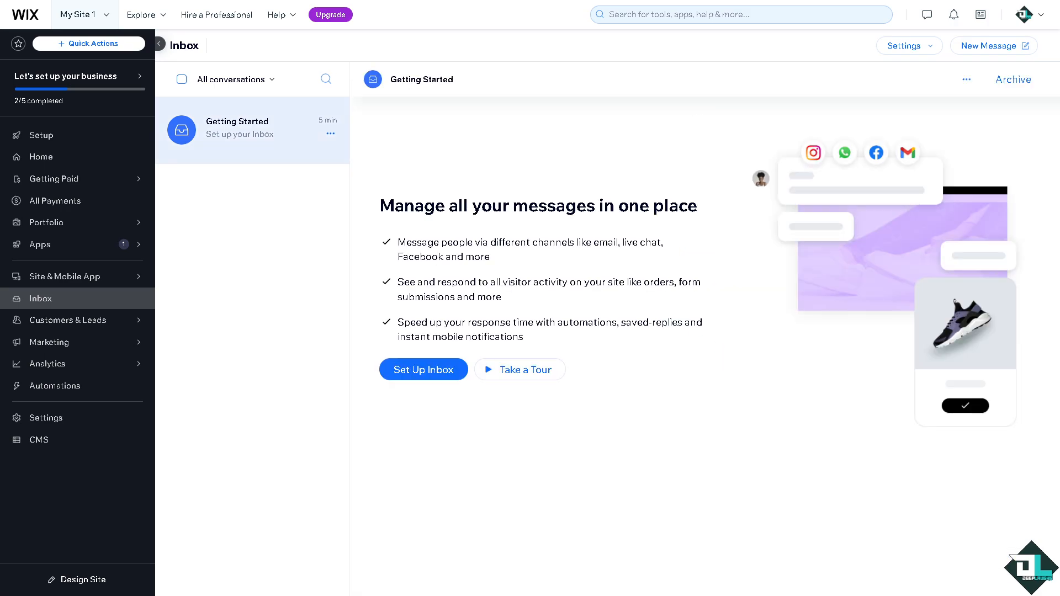
mouse_move(407, 254)
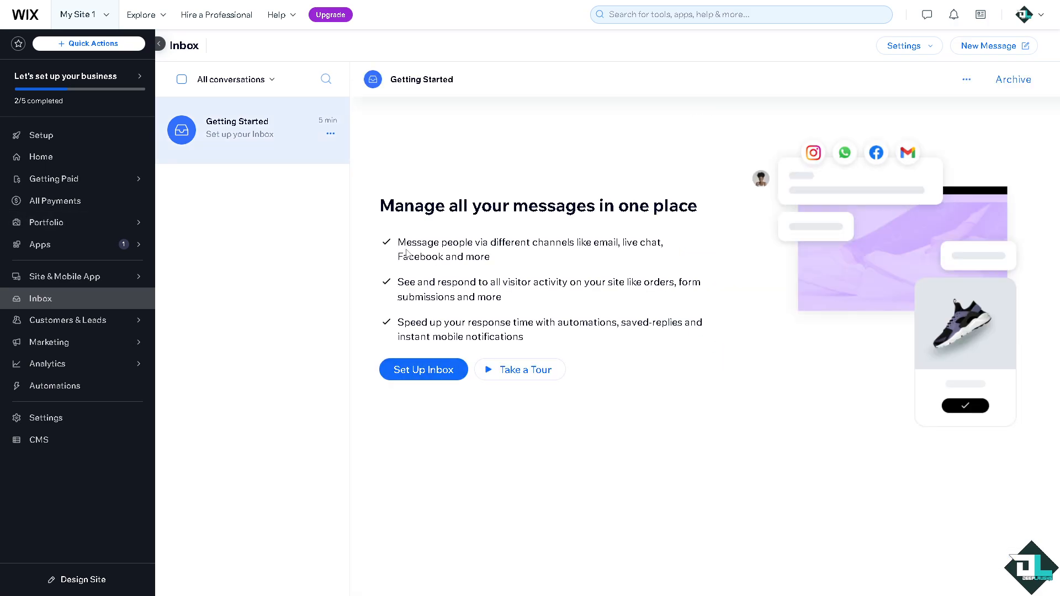
mouse_move(588, 245)
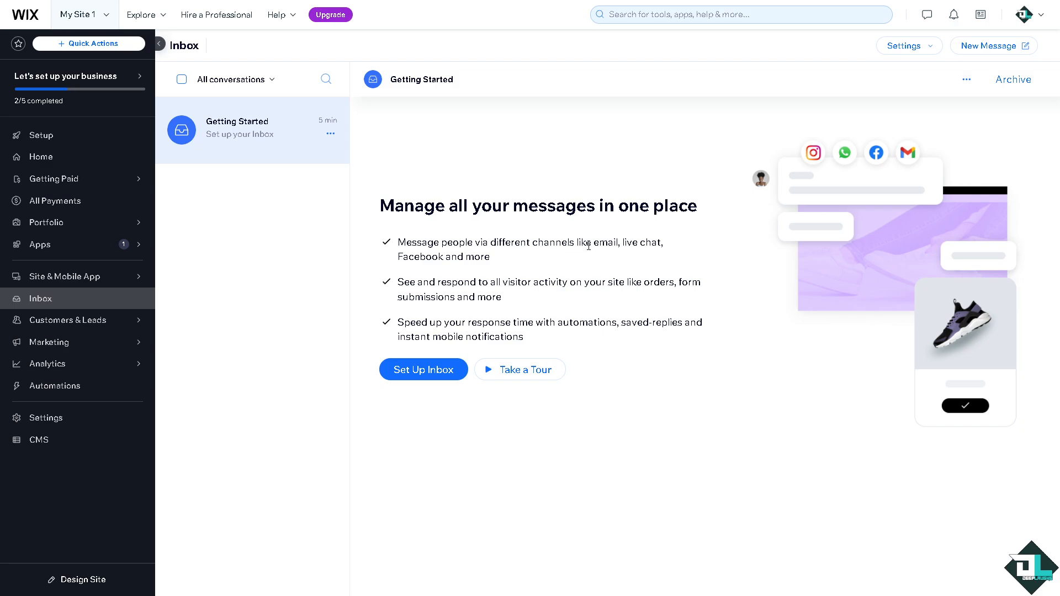
mouse_move(506, 278)
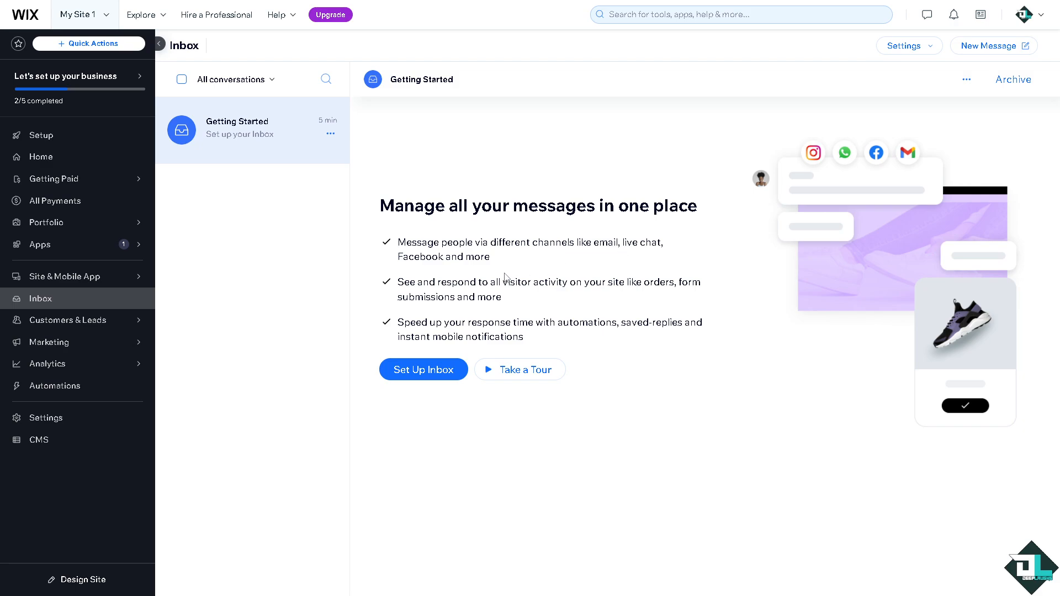
mouse_move(448, 215)
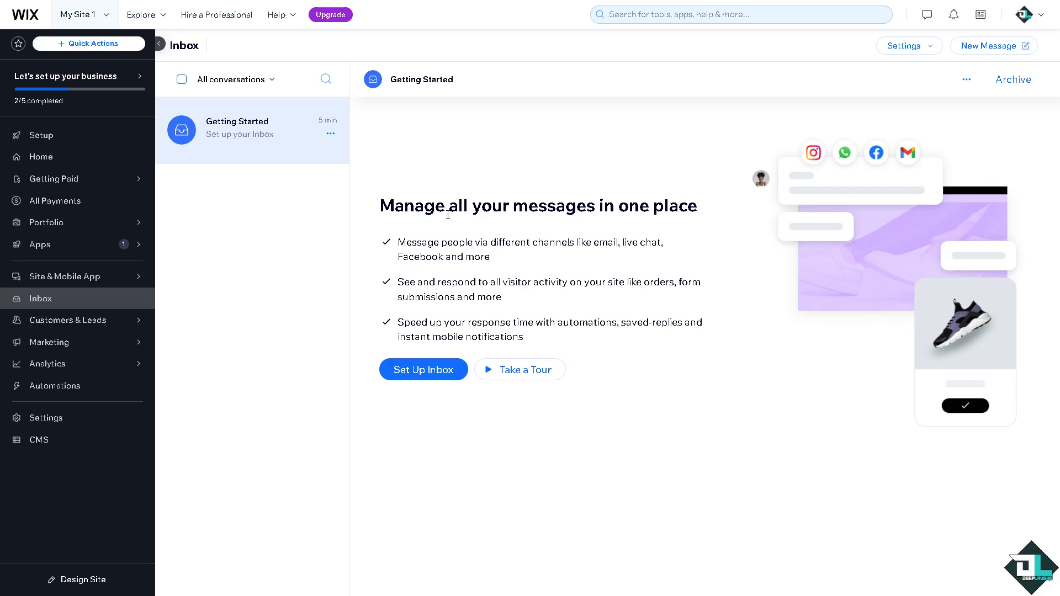
mouse_move(424, 370)
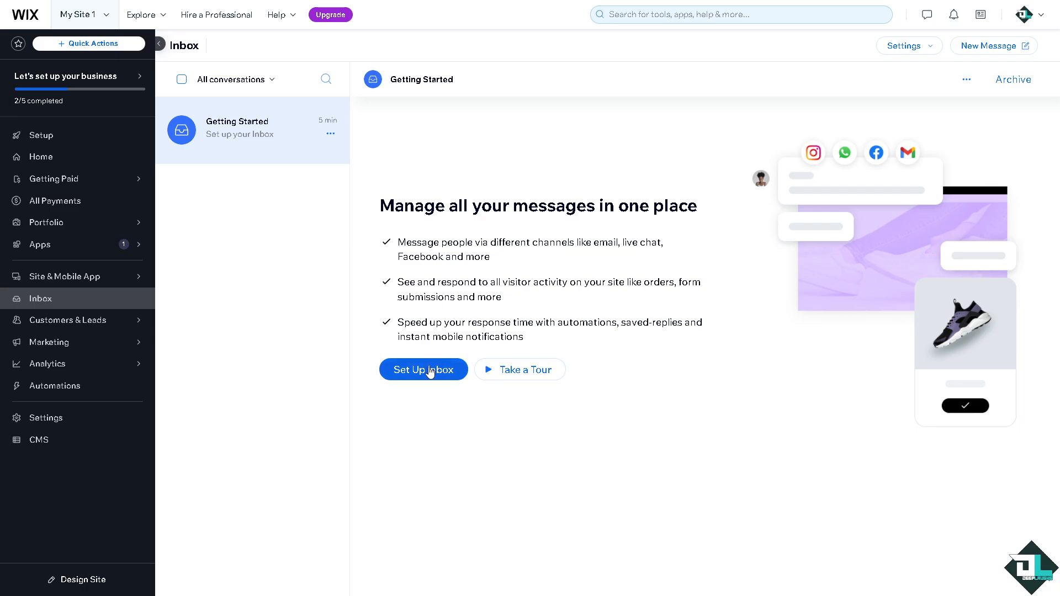
left_click(423, 368)
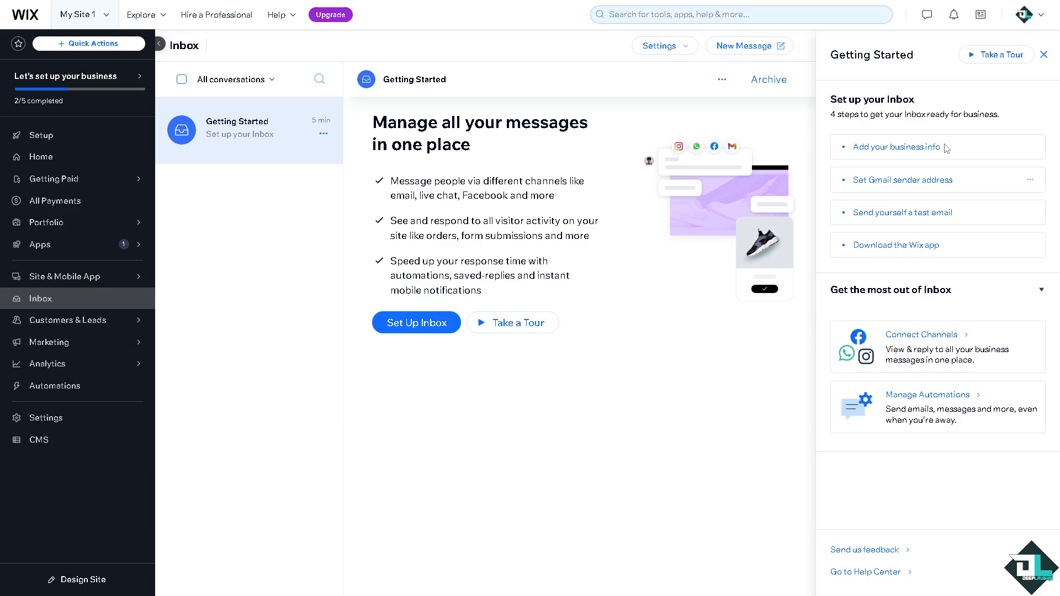
mouse_move(896, 147)
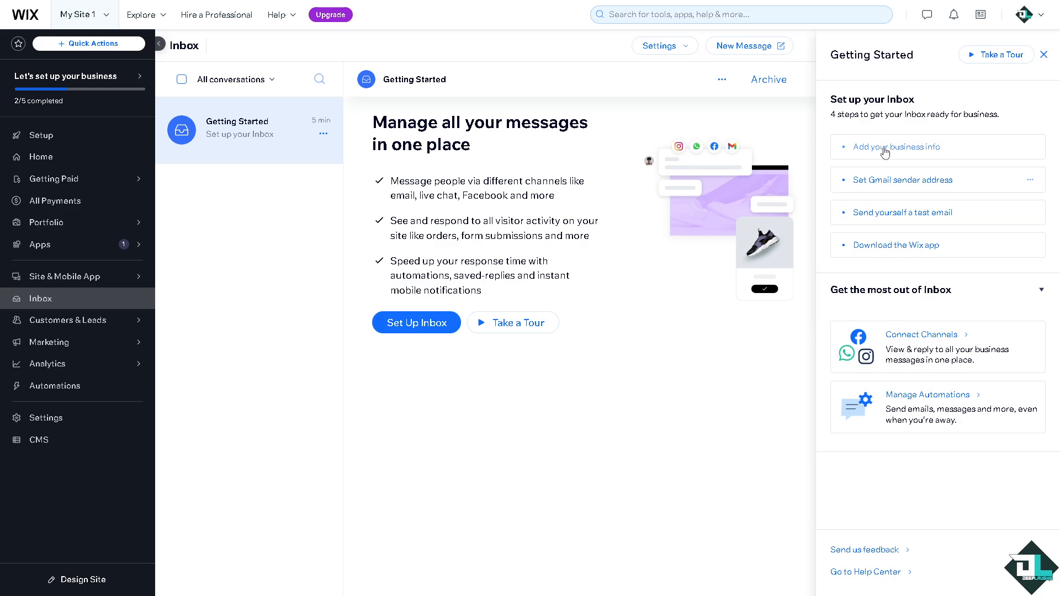
mouse_move(914, 189)
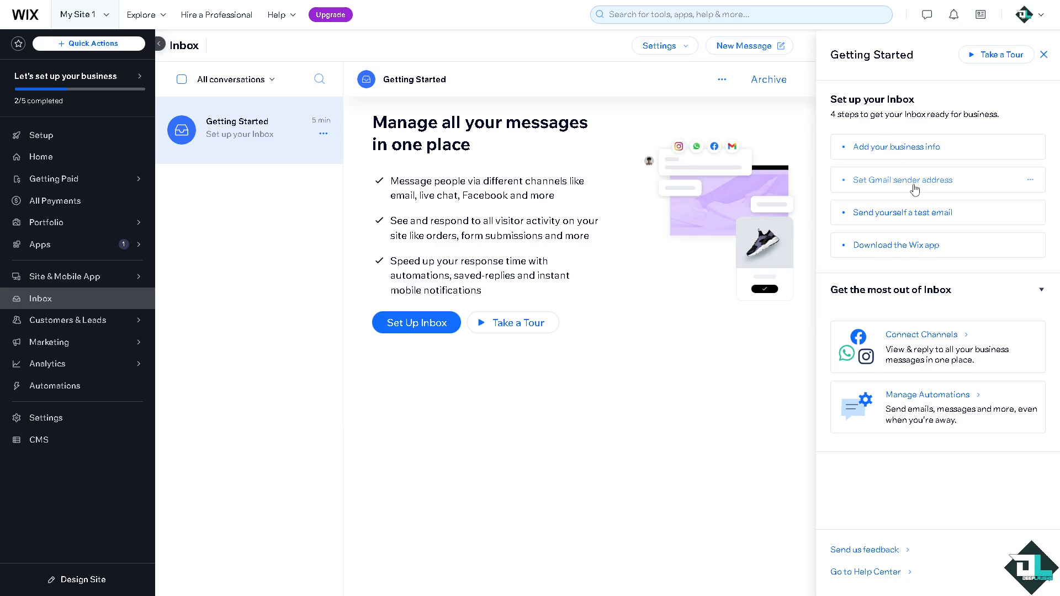
mouse_move(921, 219)
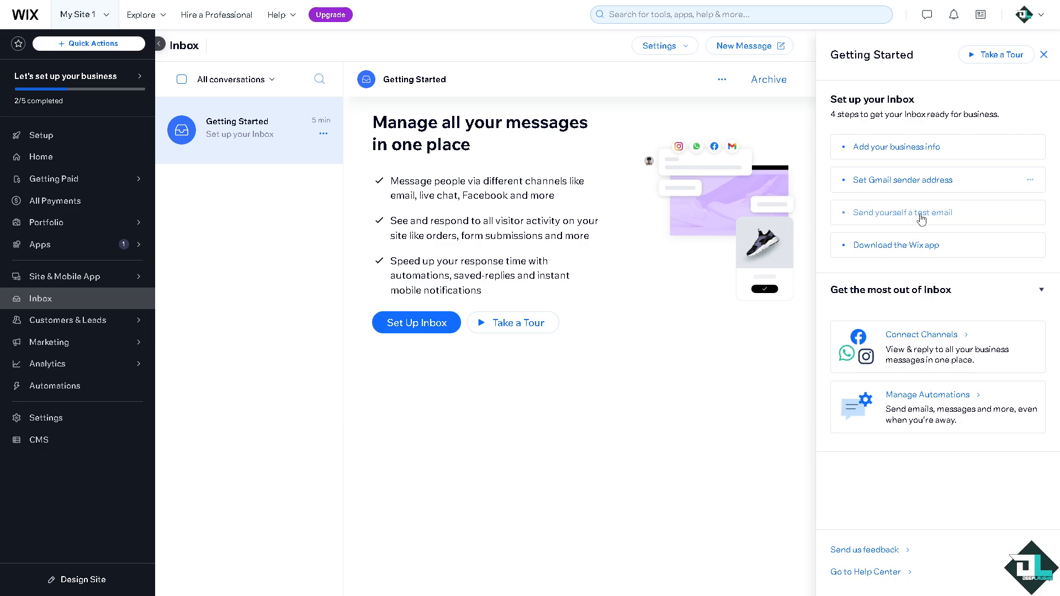
mouse_move(913, 249)
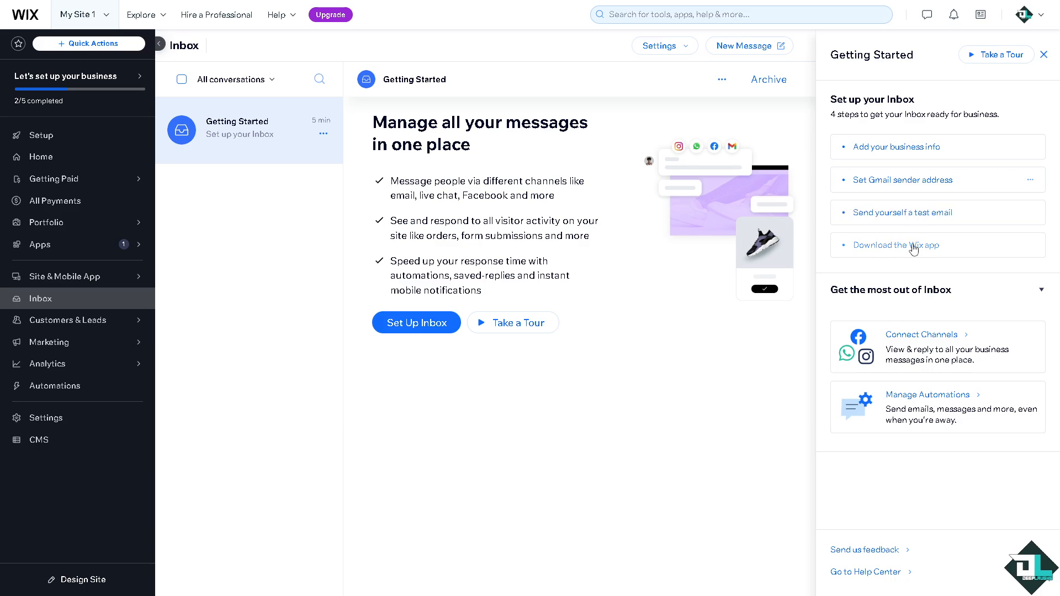
mouse_move(913, 338)
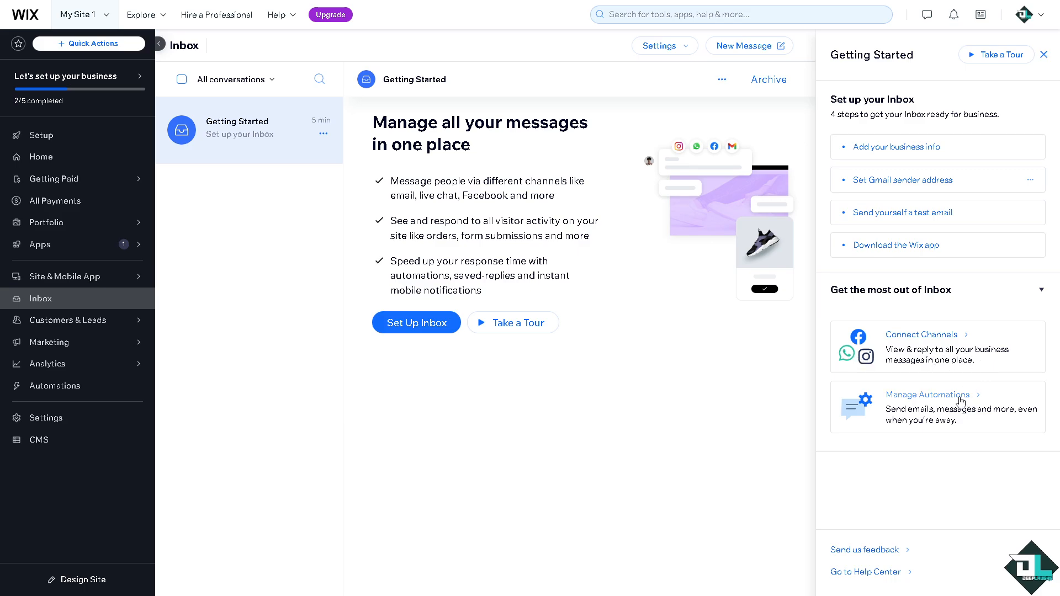
mouse_move(888, 156)
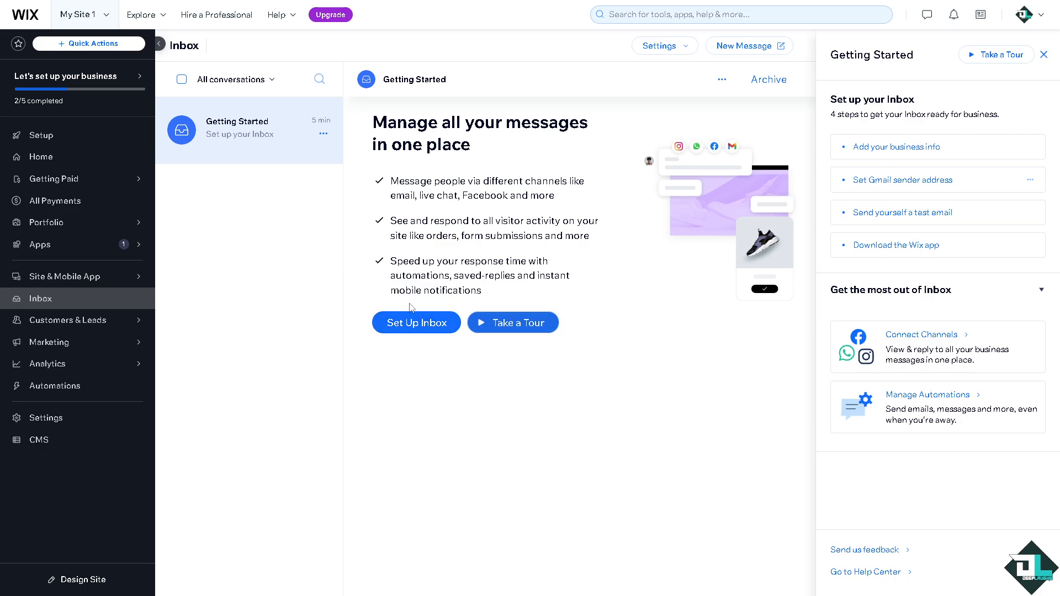
- Add the business info with the business name 'Deep Laughs' and return to the checklist
left_click(900, 147)
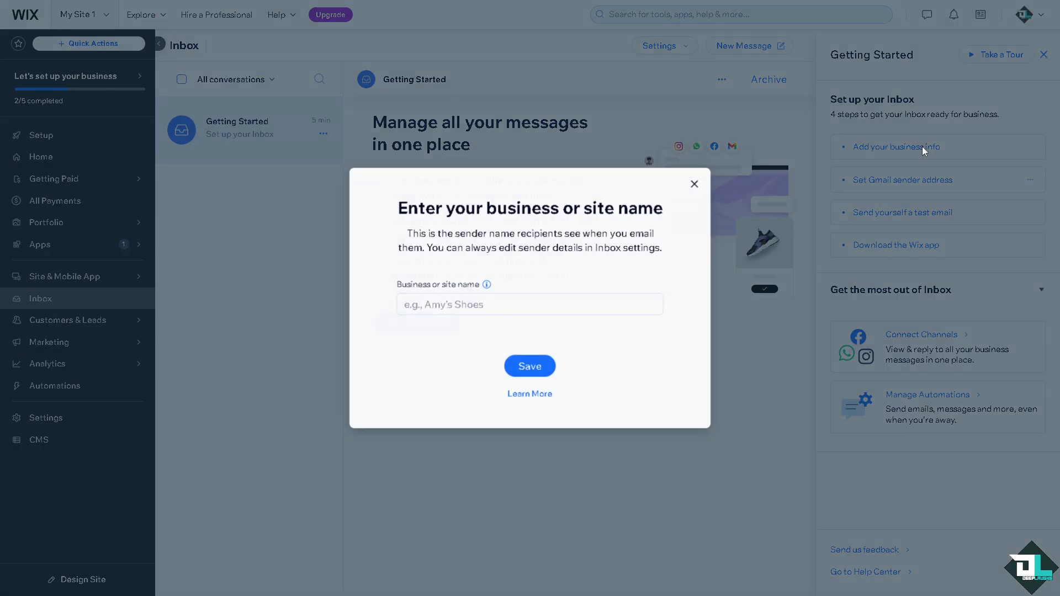
left_click(529, 305)
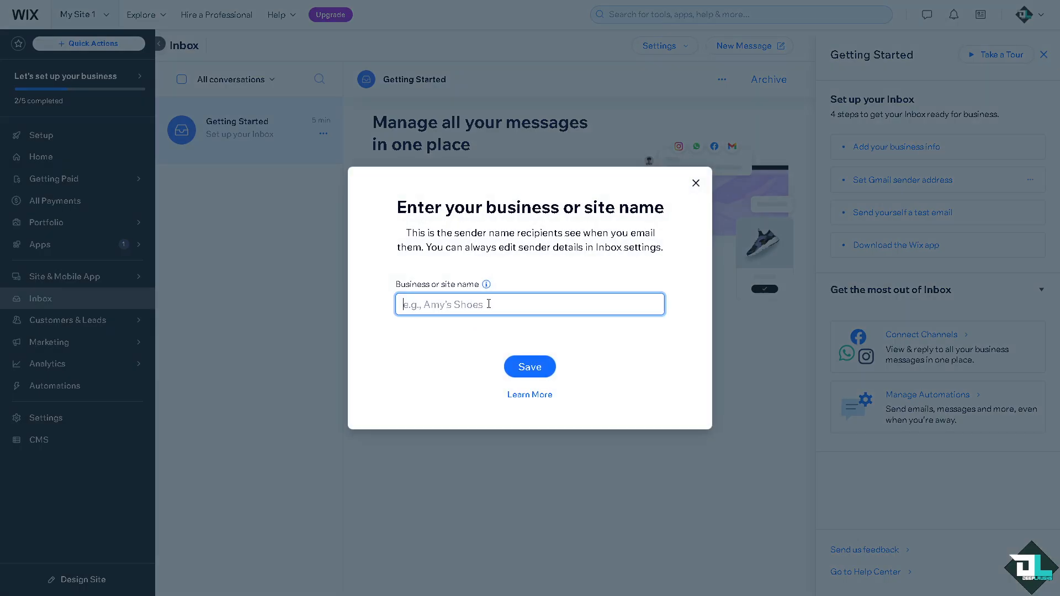
type("Deep L")
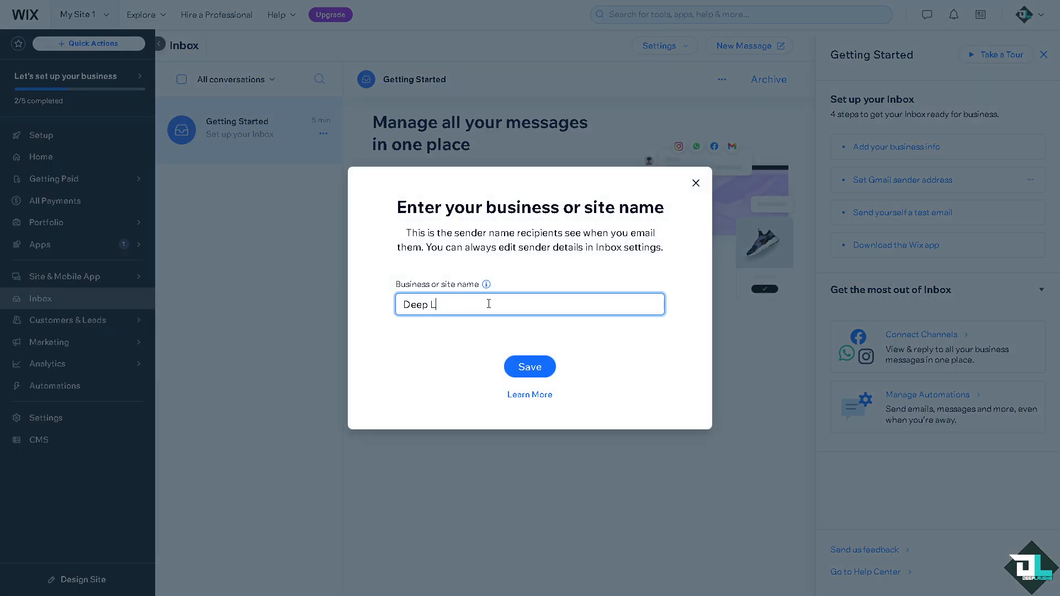
type("aughs")
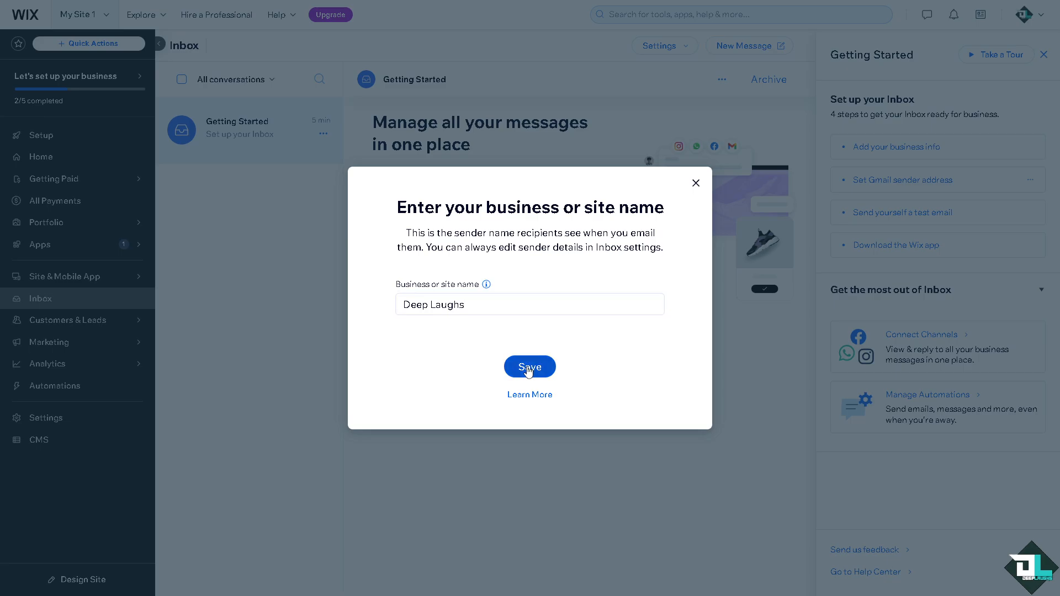
left_click(529, 366)
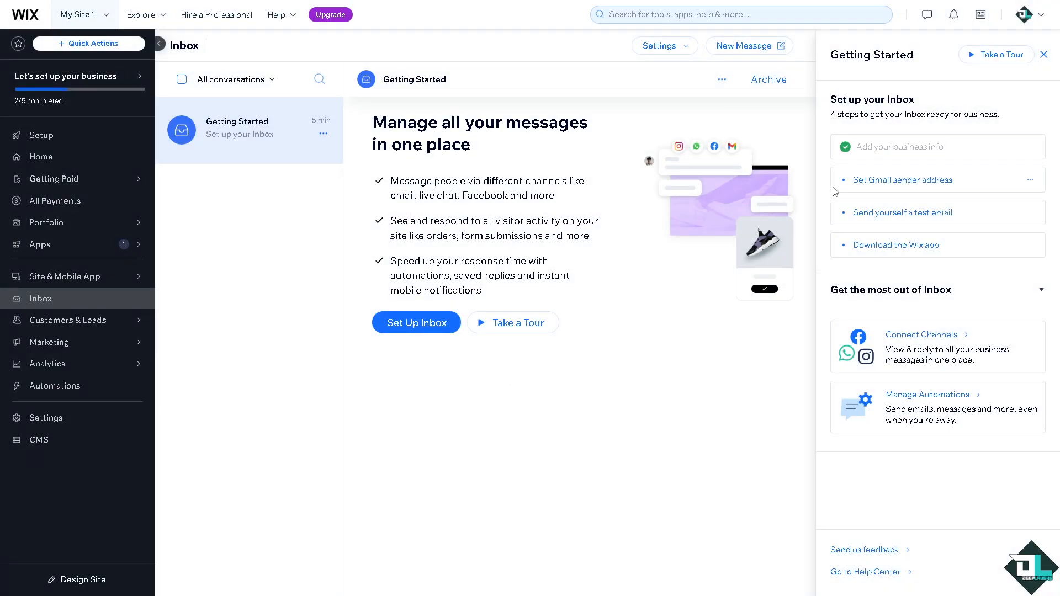
- Start the 'Set Gmail sender address' step and select the example auto-generated address
left_click(902, 180)
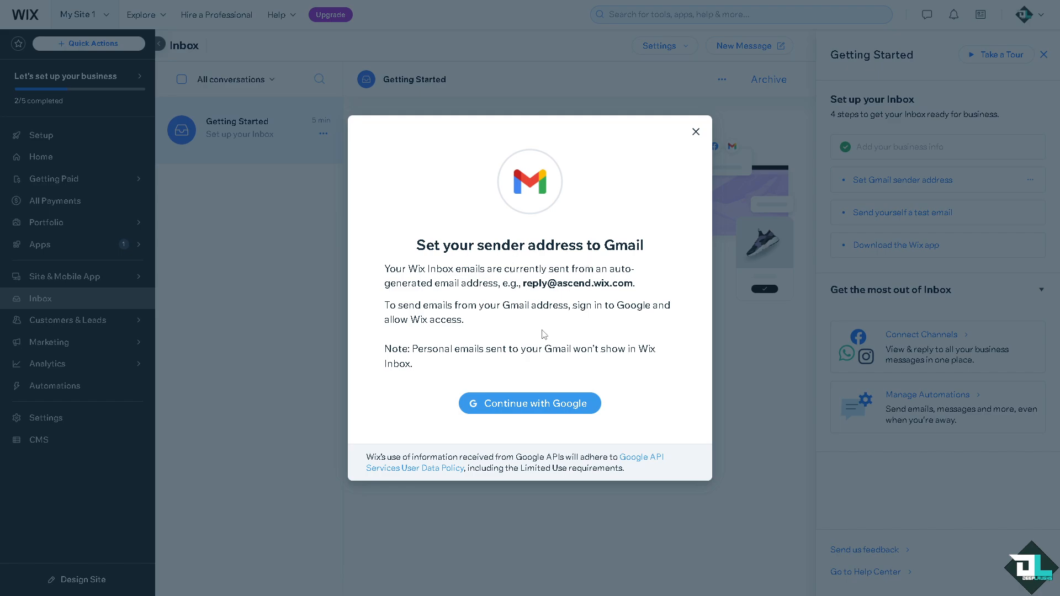
mouse_move(440, 296)
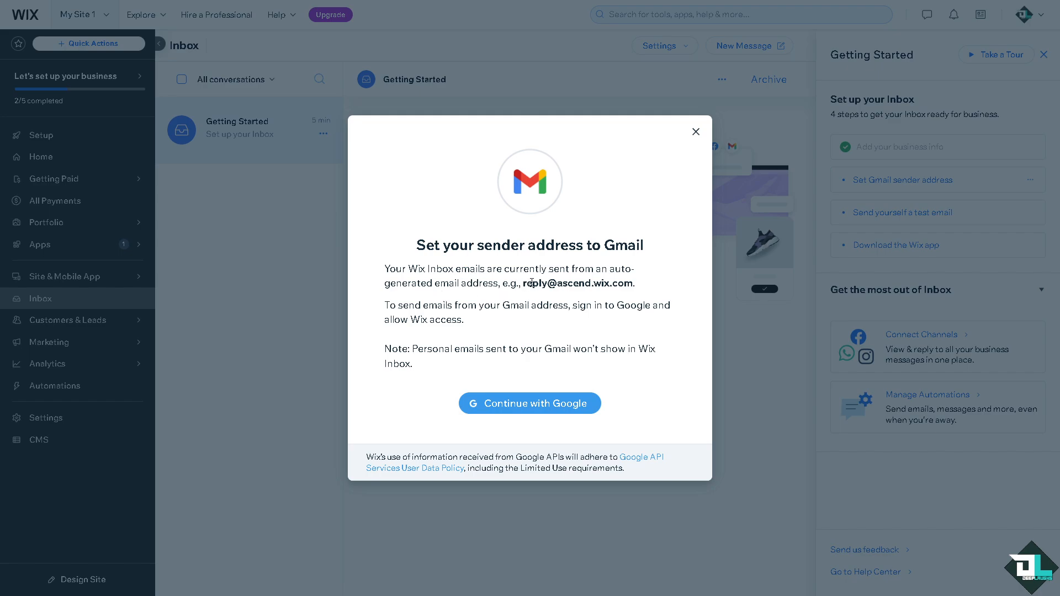
mouse_move(490, 296)
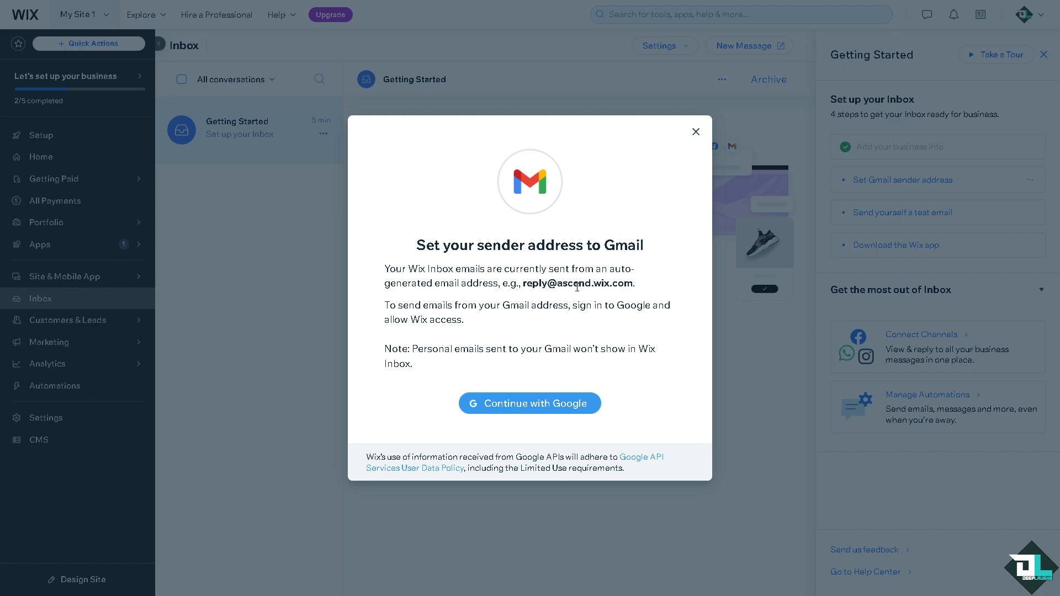
double_click(578, 283)
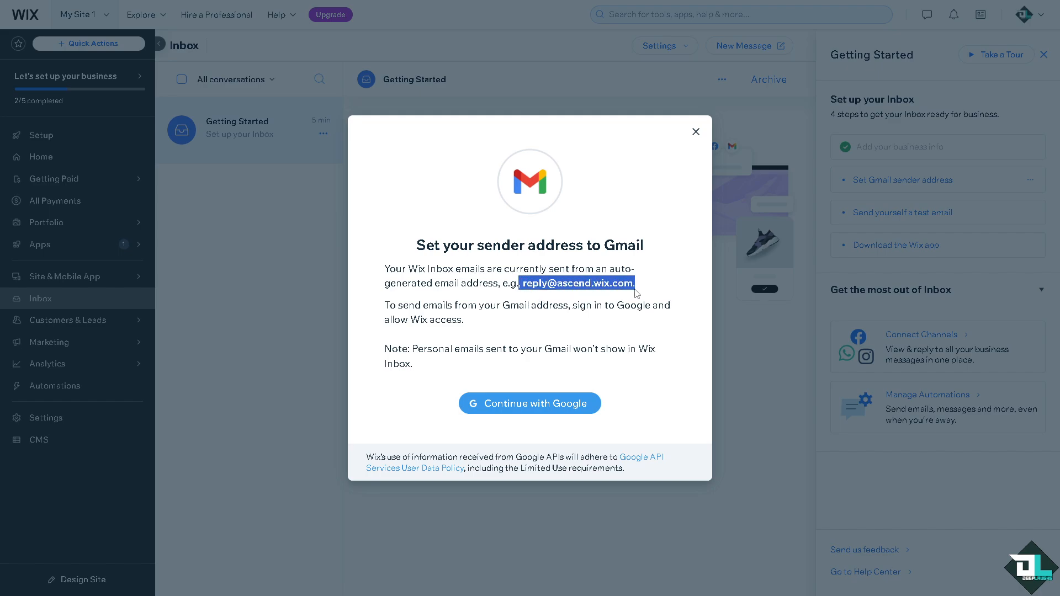
mouse_move(427, 323)
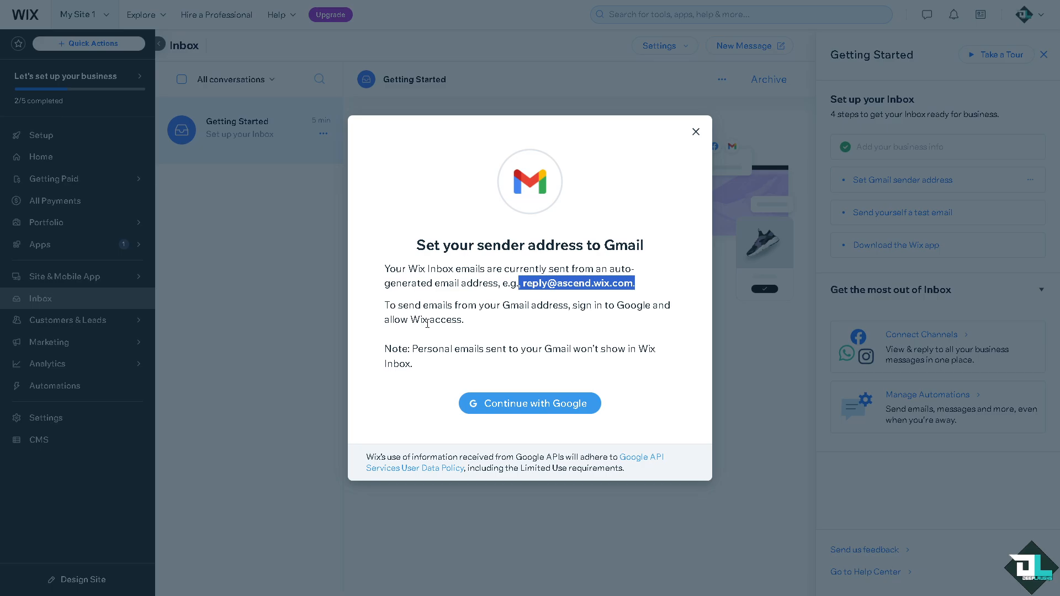
mouse_move(511, 323)
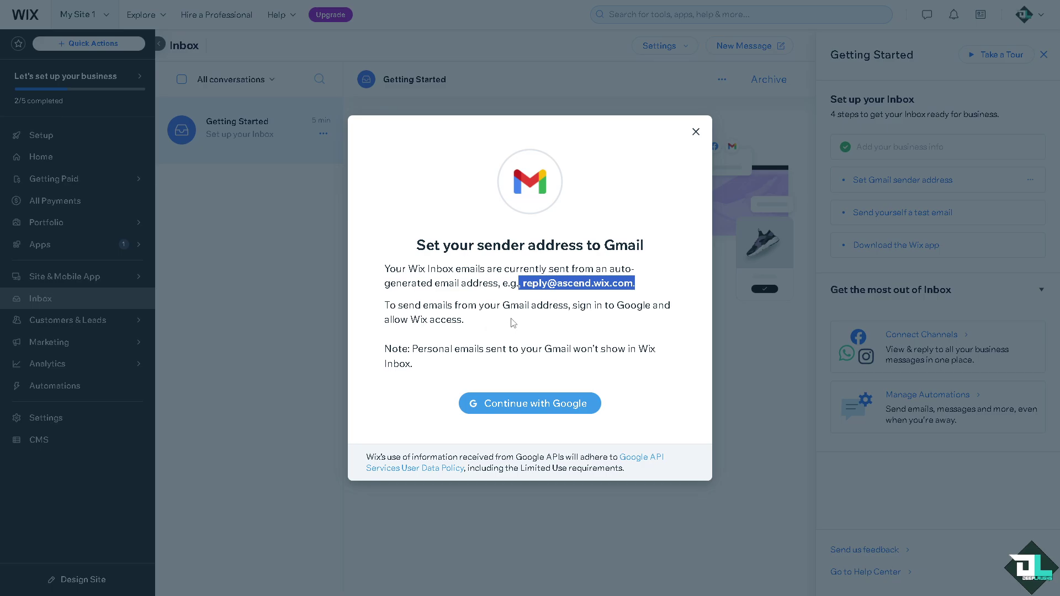
mouse_move(615, 320)
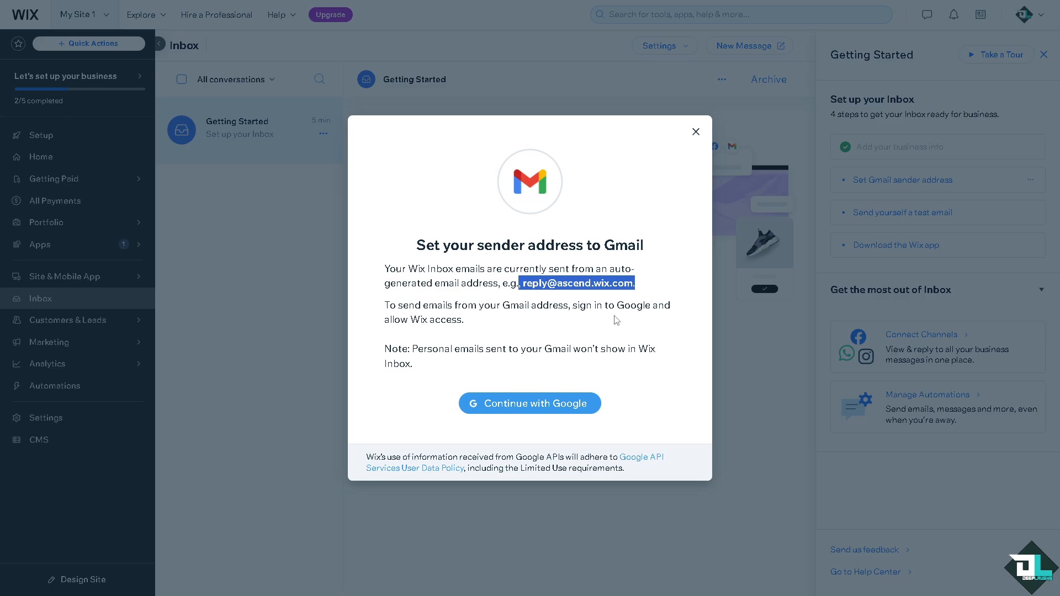
mouse_move(498, 406)
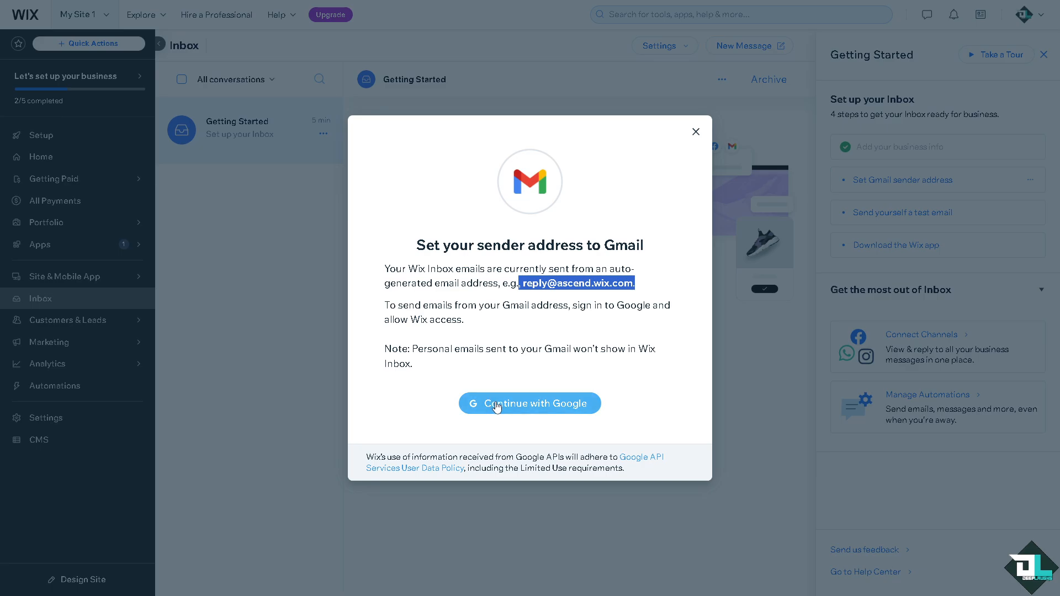
- Continue with Google, choose the account and grant Wix all requested Gmail permissions
left_click(529, 403)
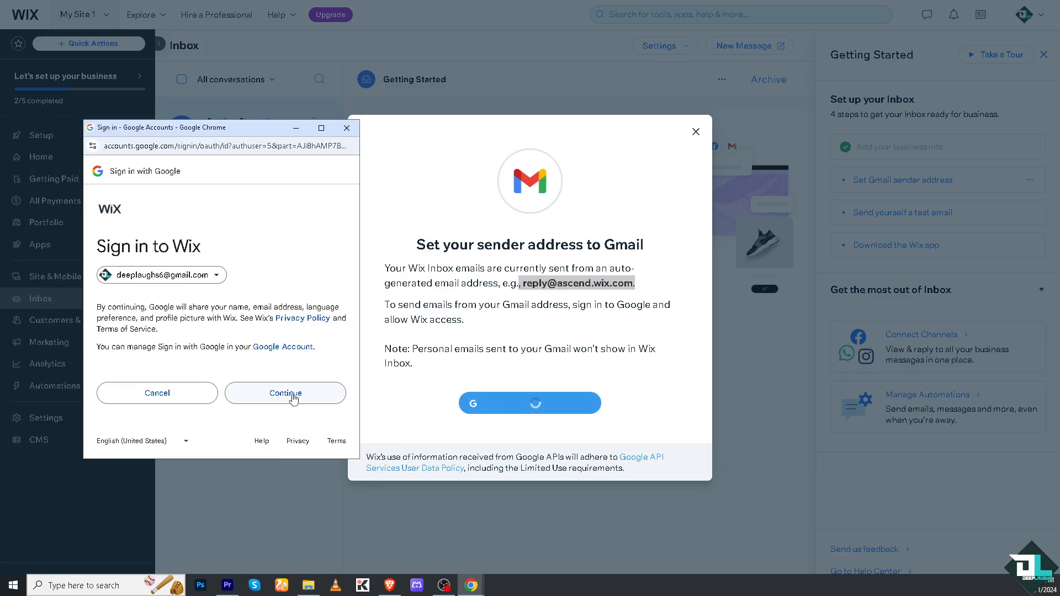
left_click(285, 393)
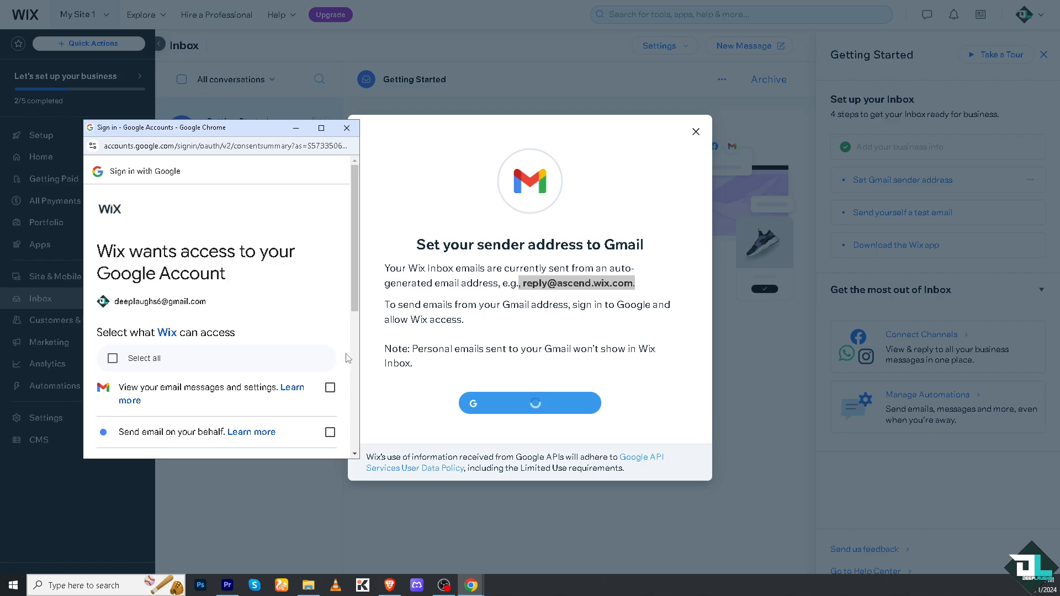
scroll("down", 3)
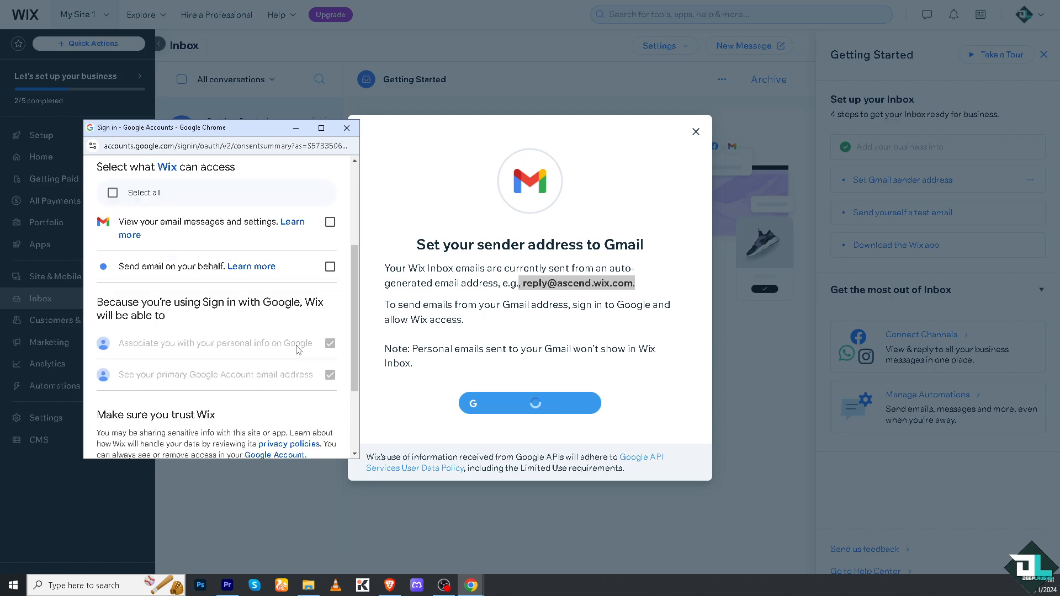
left_click(112, 192)
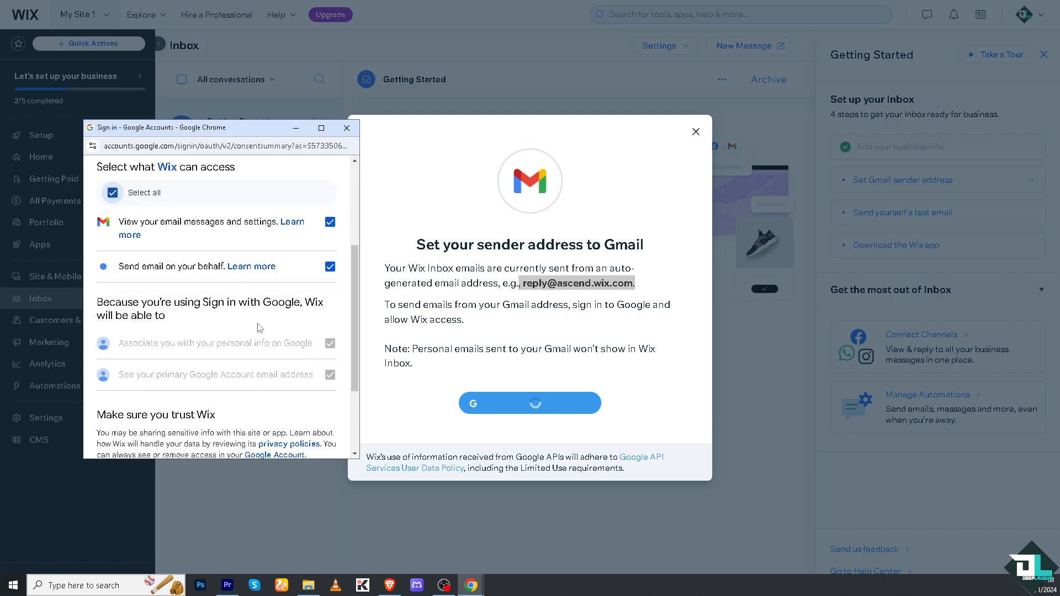
mouse_move(272, 348)
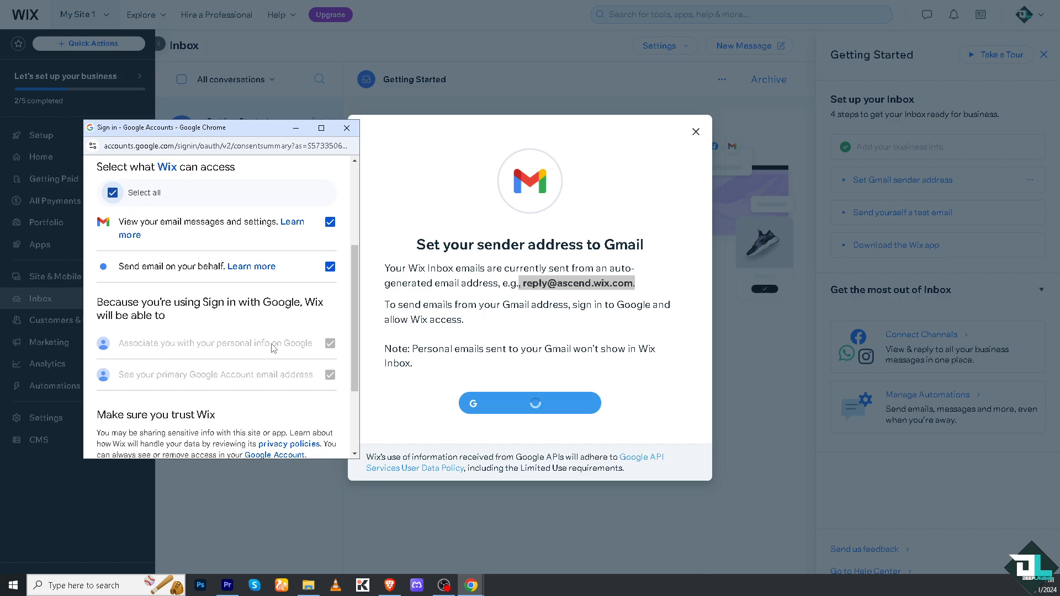
mouse_move(132, 259)
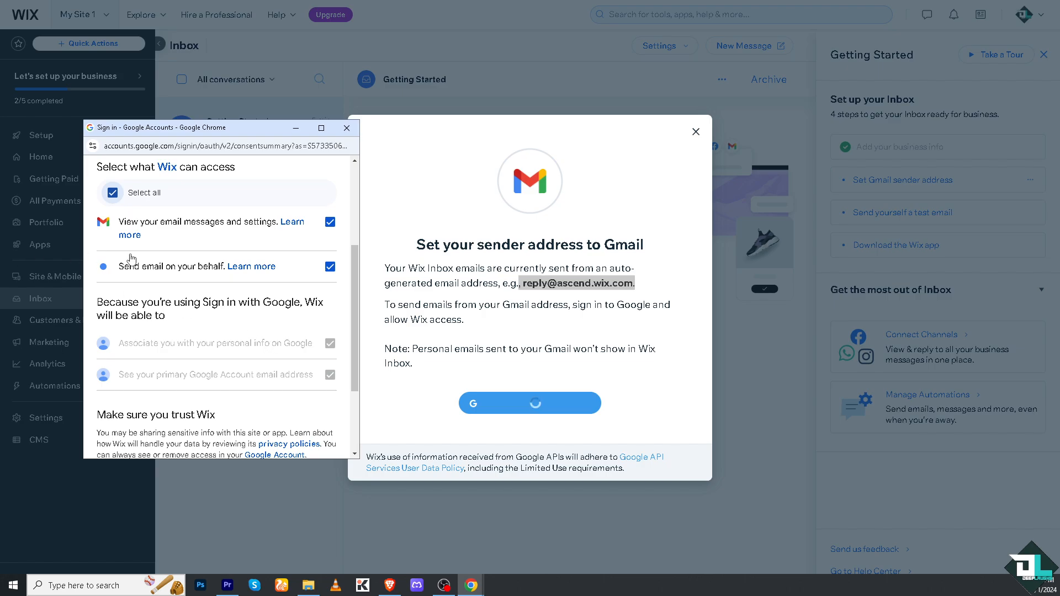
scroll("down", 3)
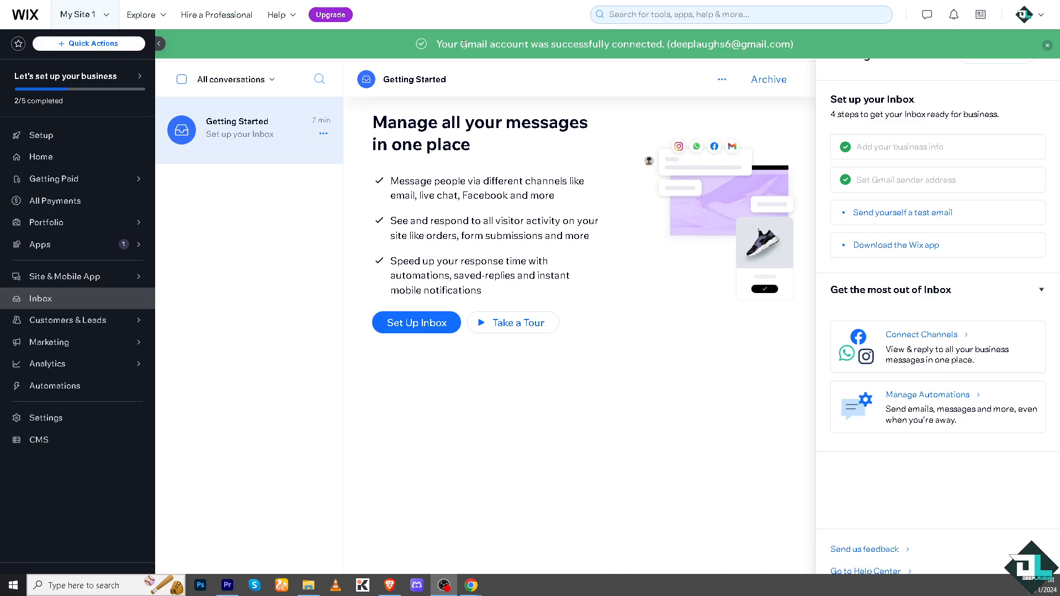
left_click(1047, 44)
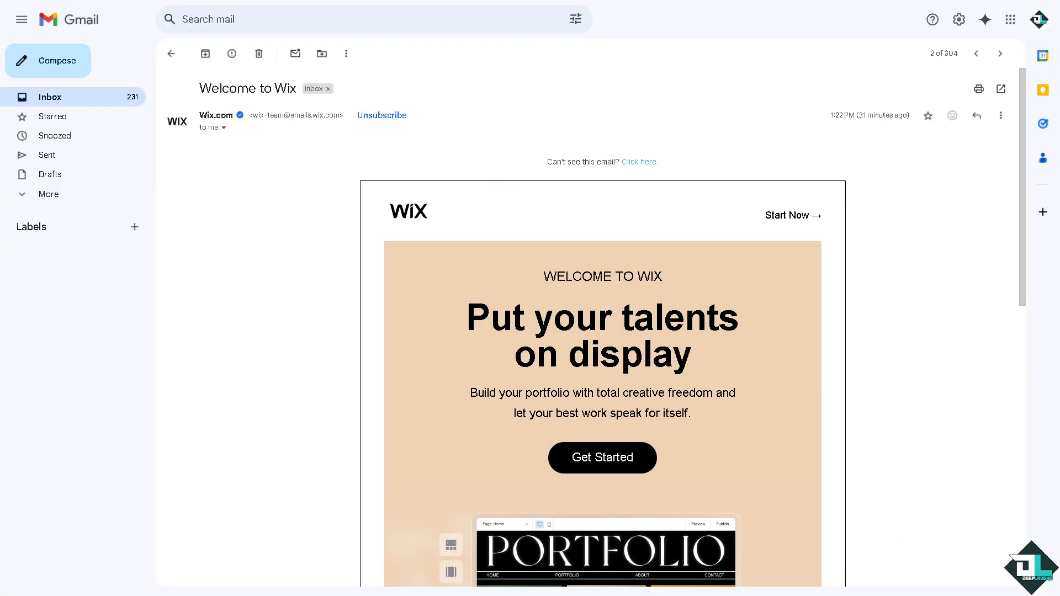
mouse_move(250, 234)
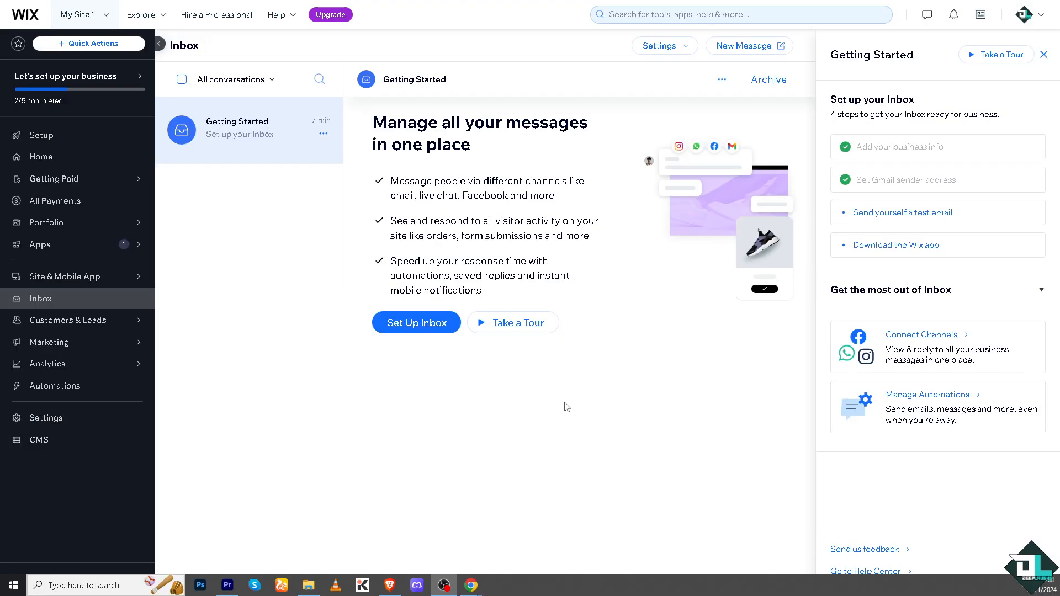
mouse_move(899, 218)
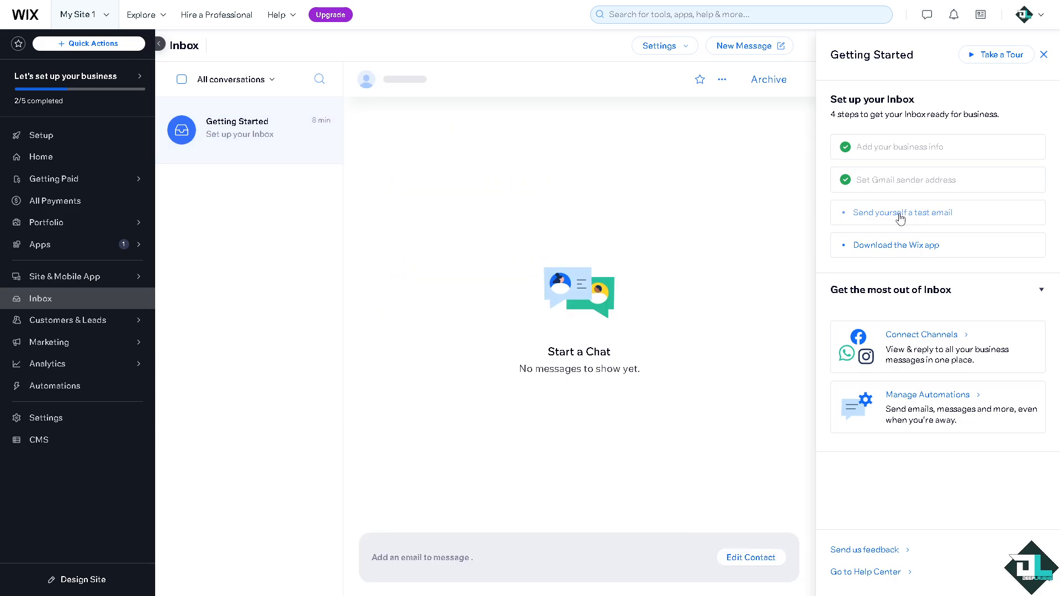
- Start a test email to yourself with the subject 'How to Check Wix Email'
left_click(903, 212)
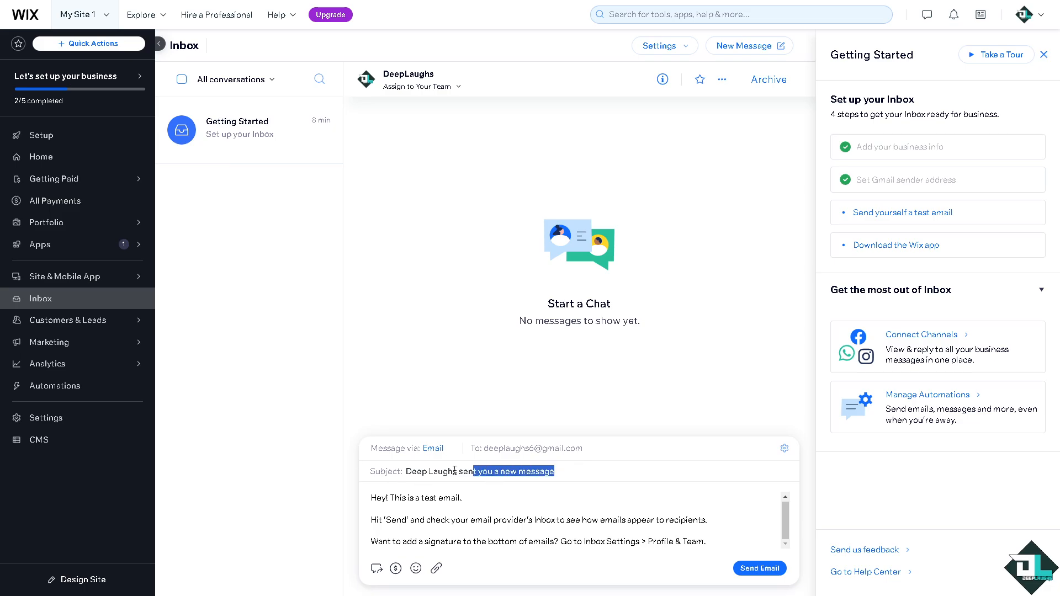
type("How to Check Wix Email")
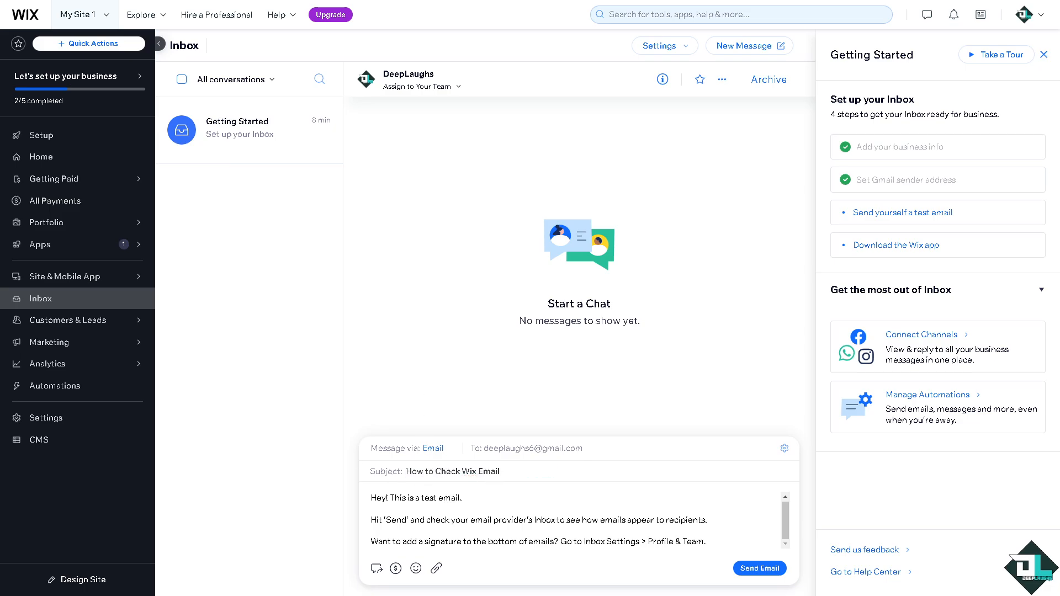
mouse_move(233, 388)
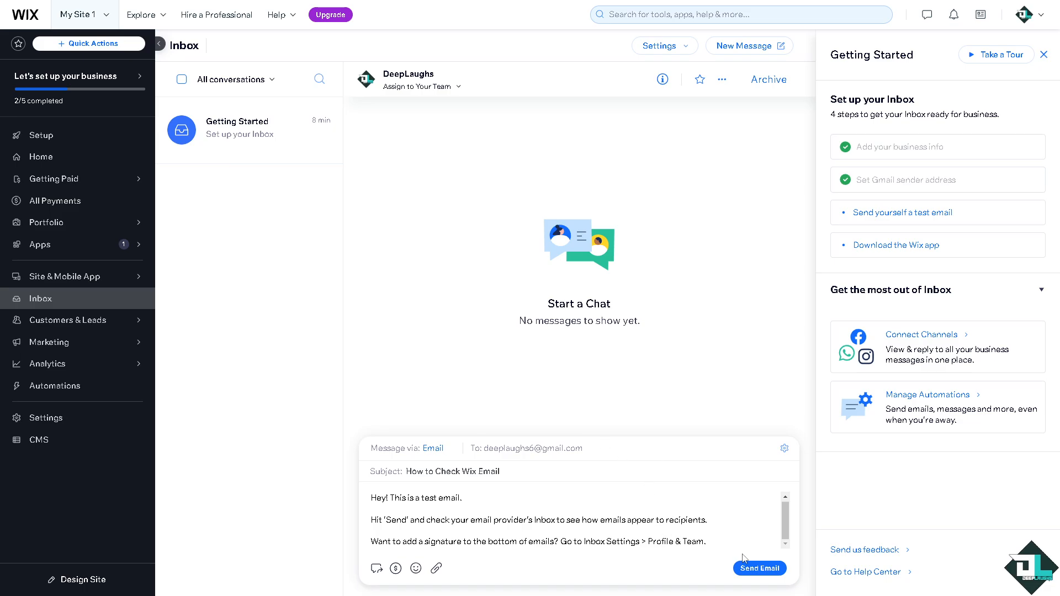
mouse_move(764, 571)
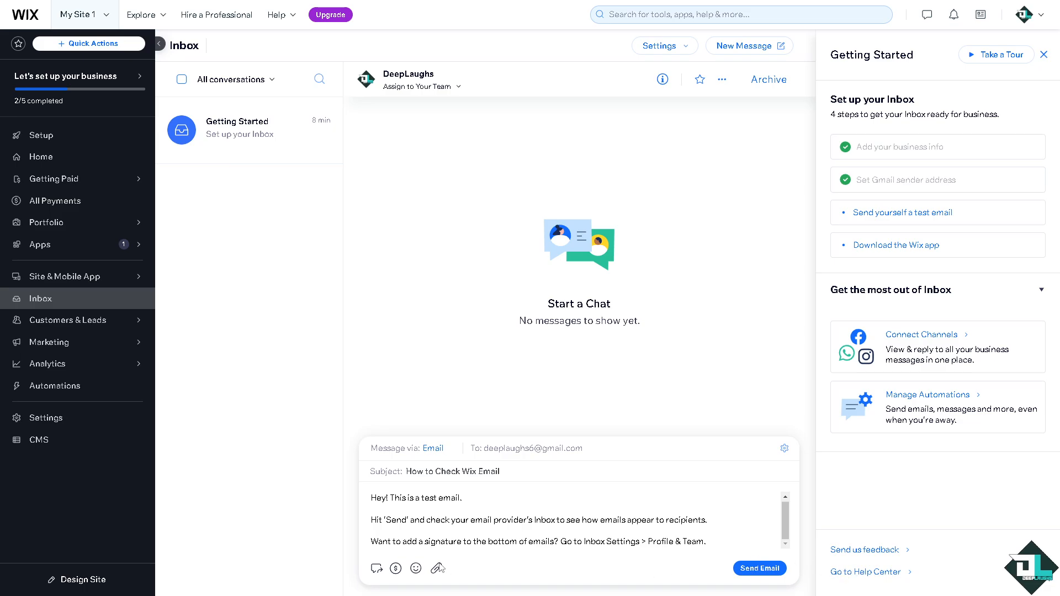
mouse_move(416, 567)
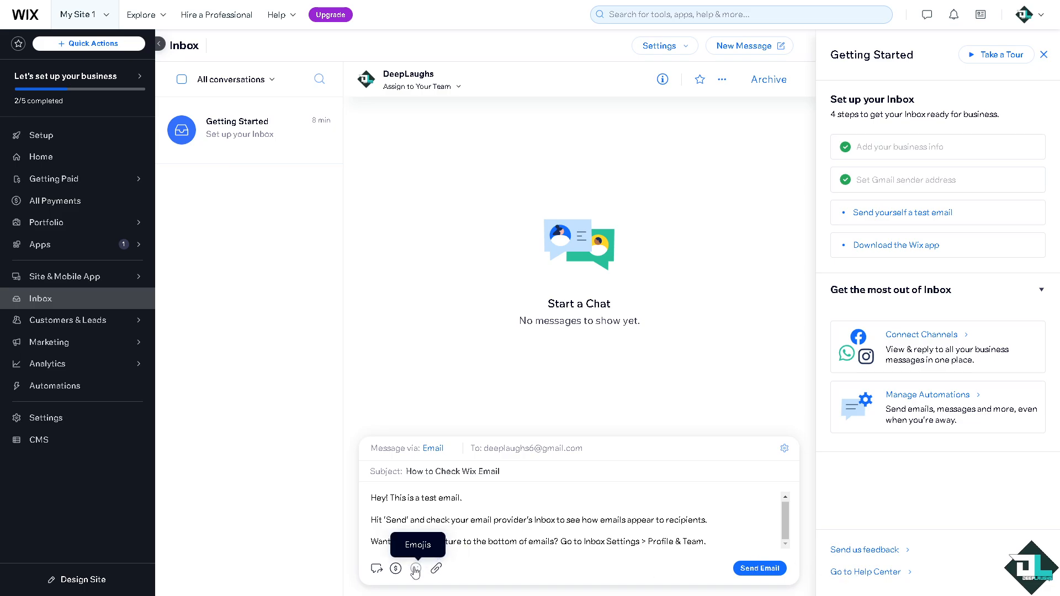
mouse_move(378, 568)
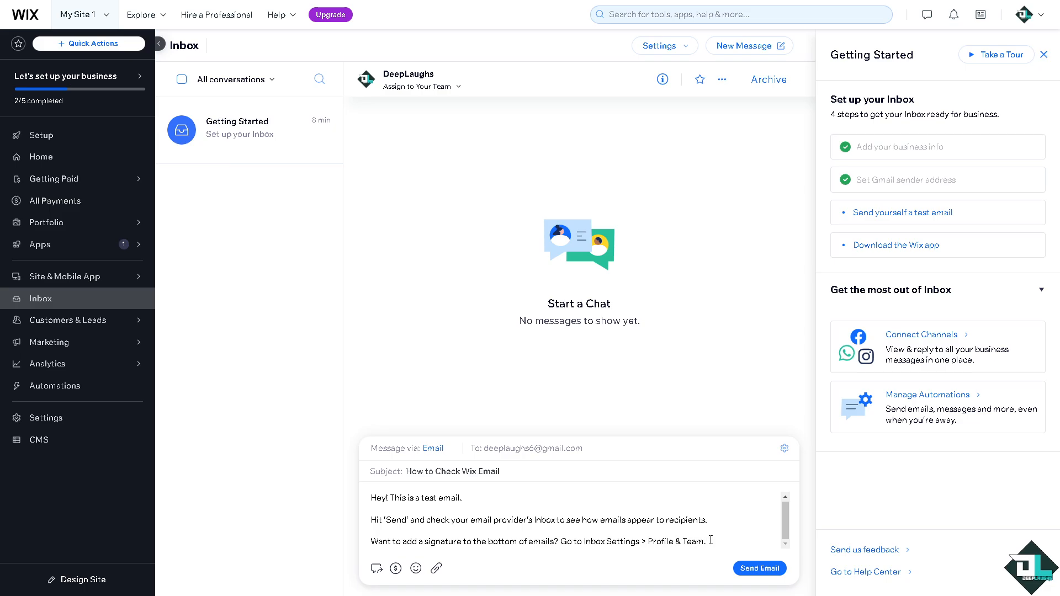
mouse_move(397, 568)
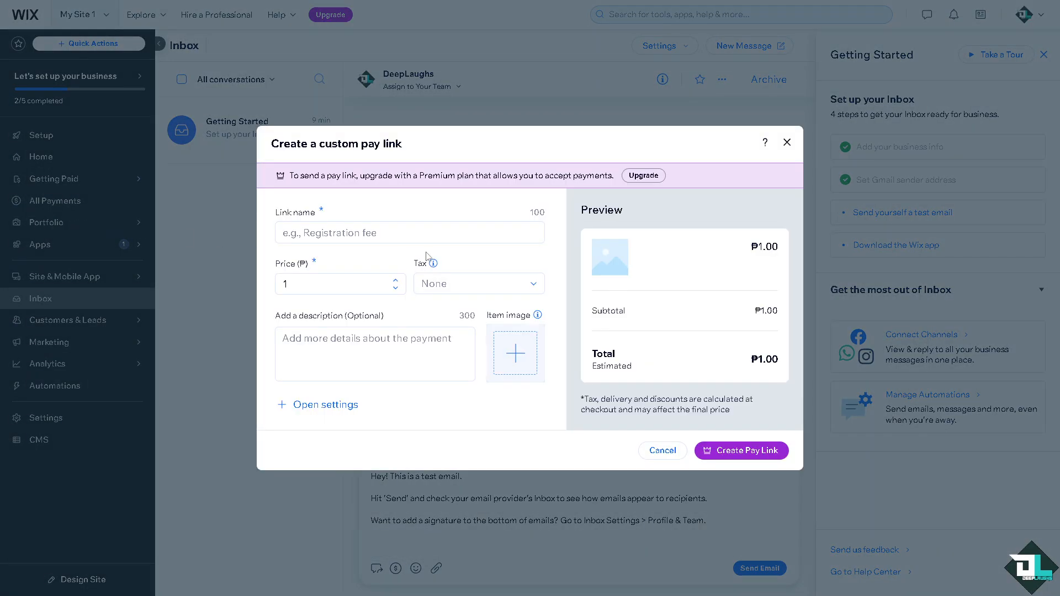
left_click(740, 451)
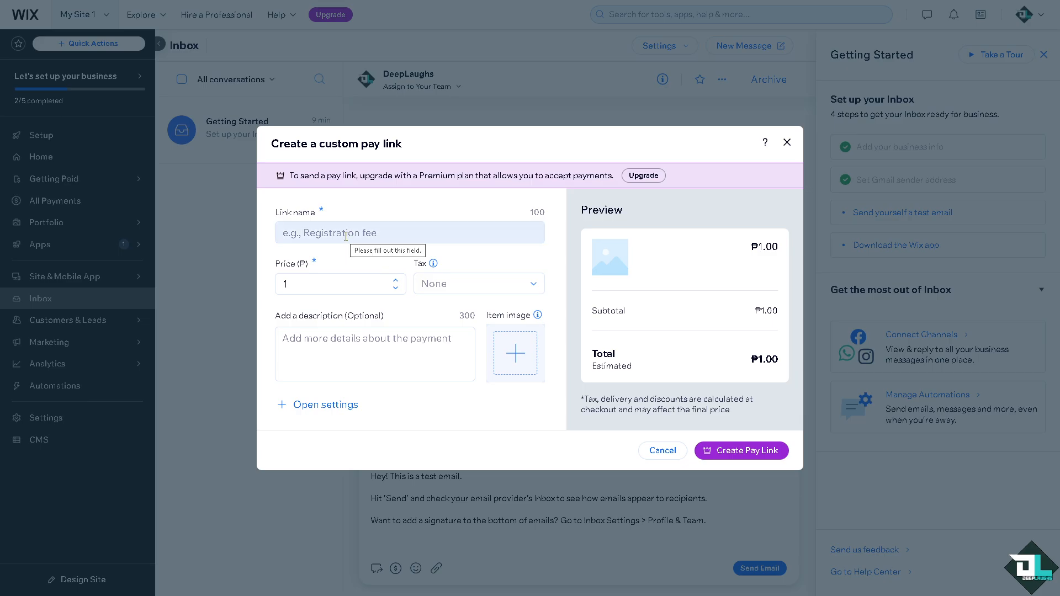
left_click(375, 355)
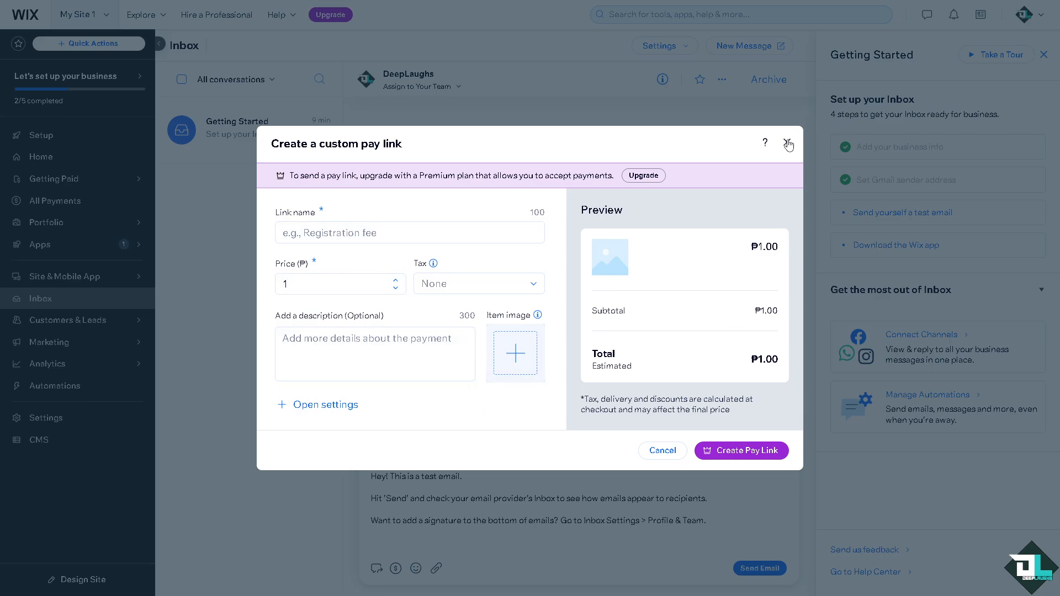
left_click(788, 143)
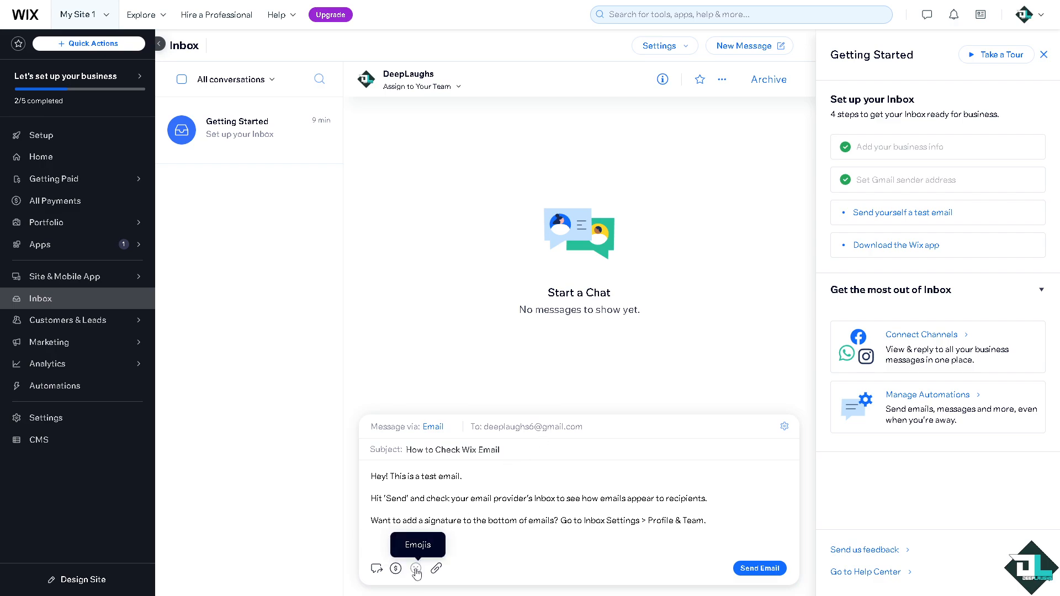
- Insert emojis at the end of the message and attach the image file
left_click(417, 569)
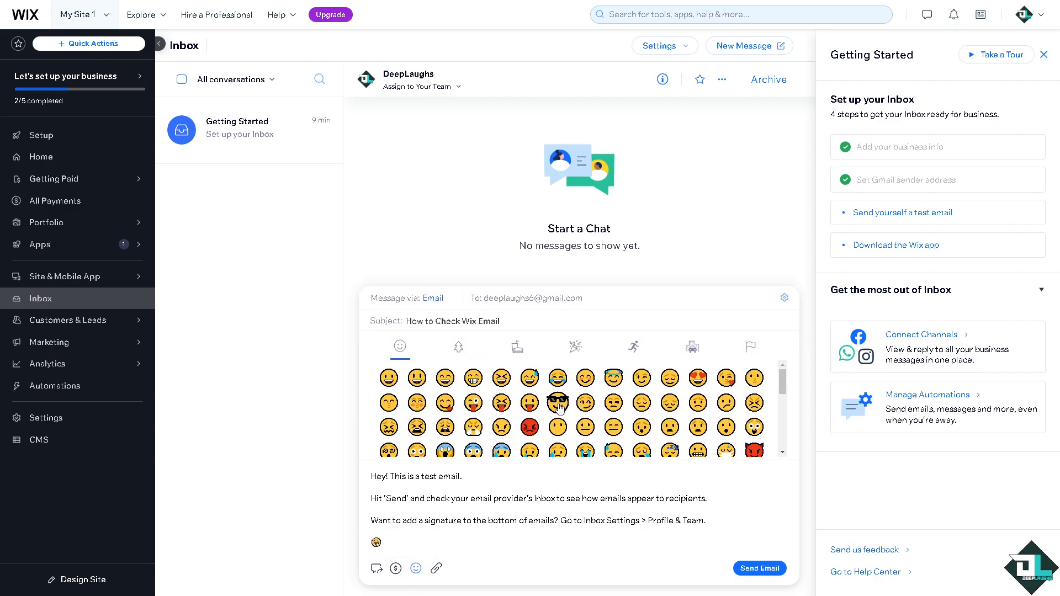
left_click(558, 401)
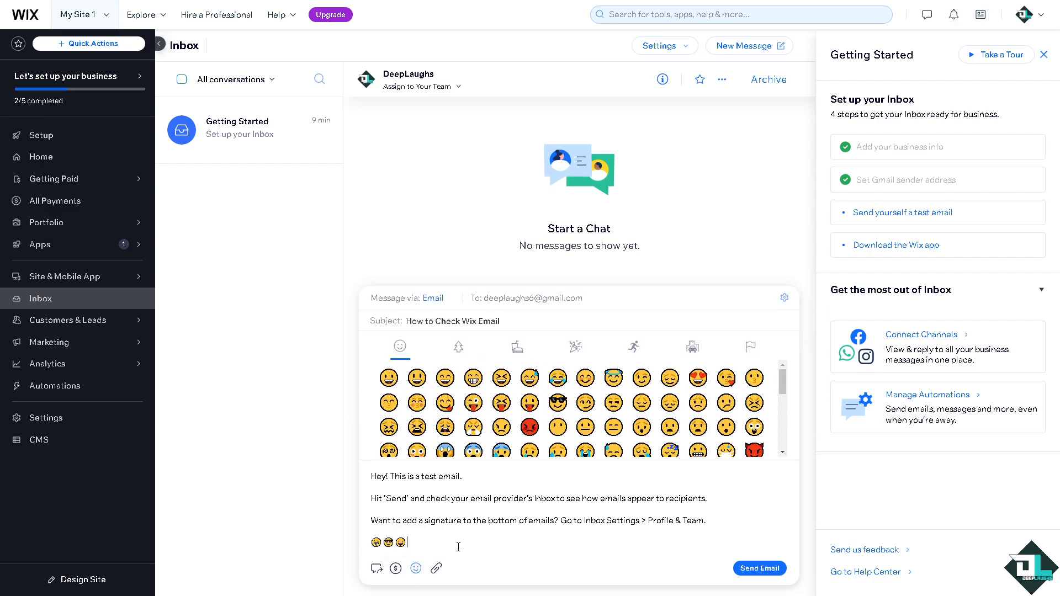
mouse_move(395, 569)
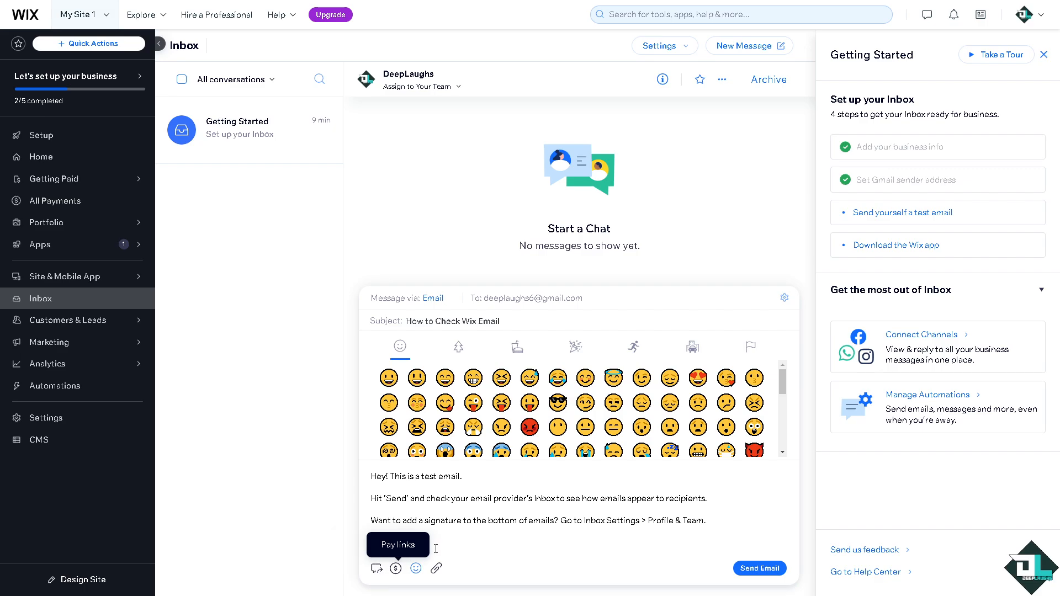
mouse_move(437, 569)
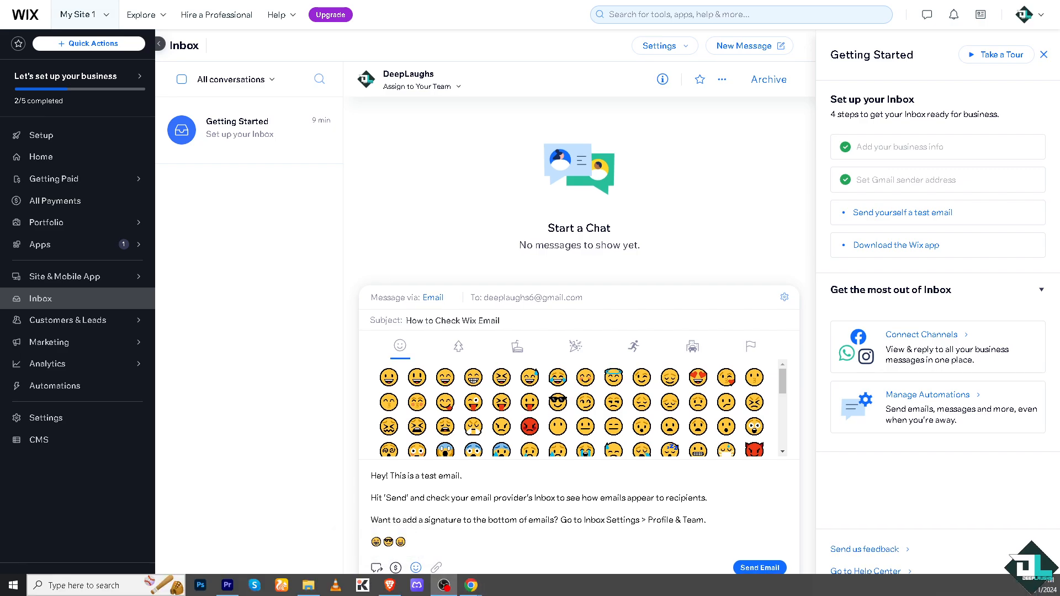
left_click(437, 567)
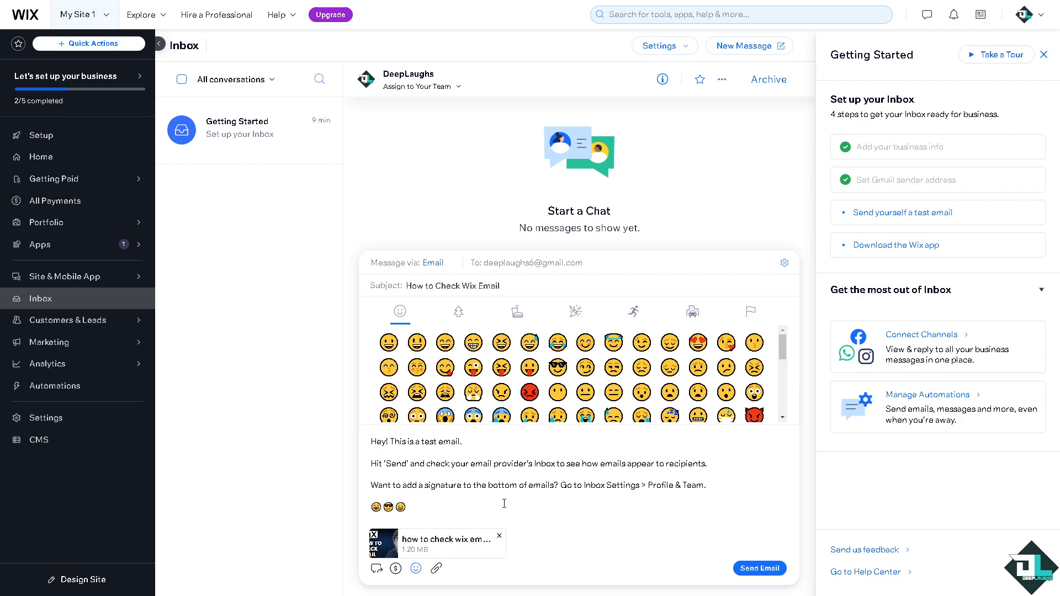
mouse_move(759, 572)
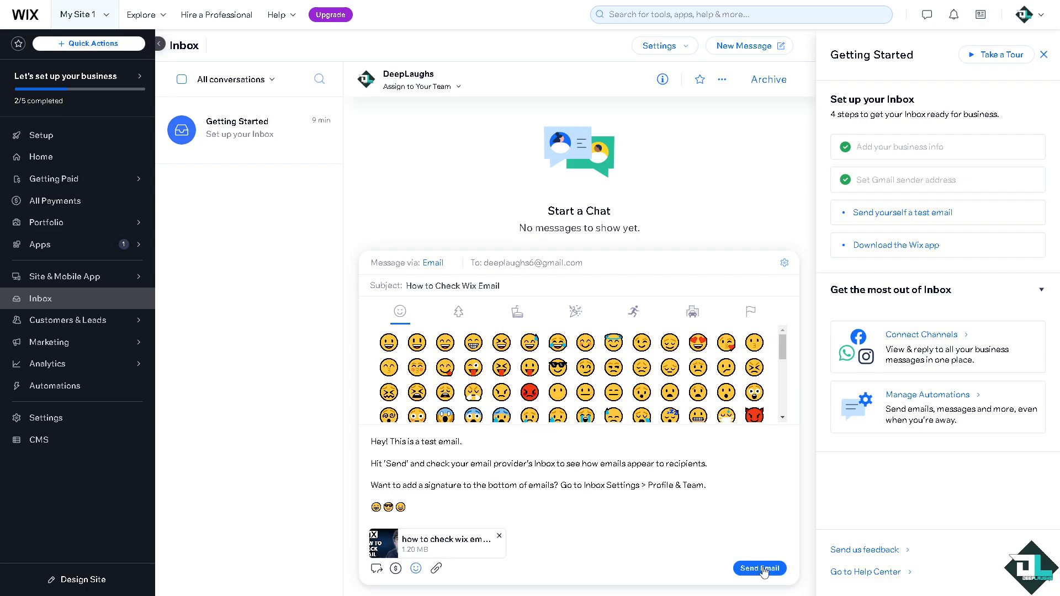
- Send the test email and dismiss the social post suggestion popup
left_click(759, 568)
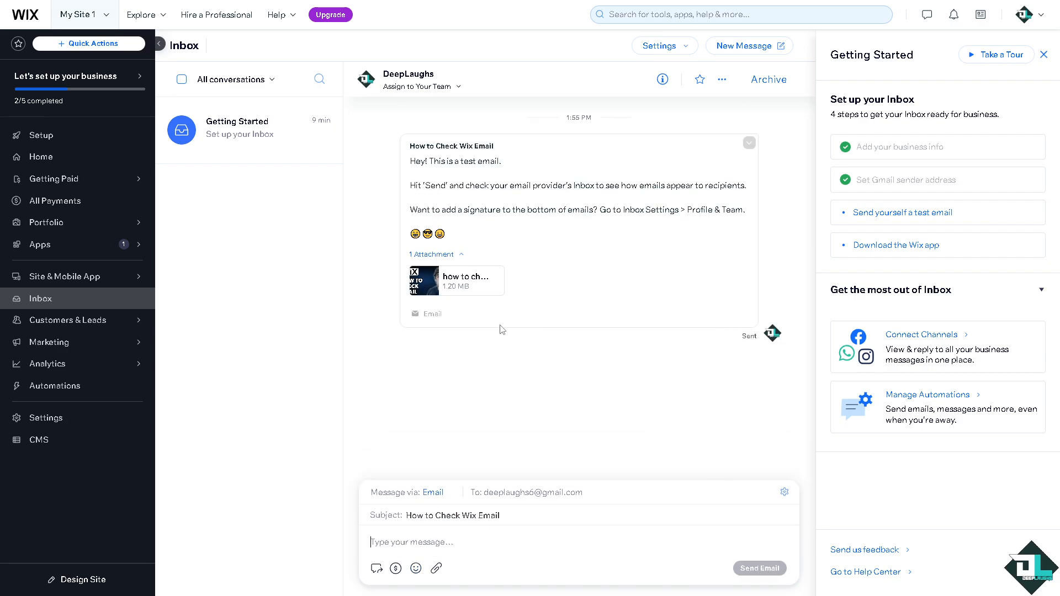
left_click(758, 568)
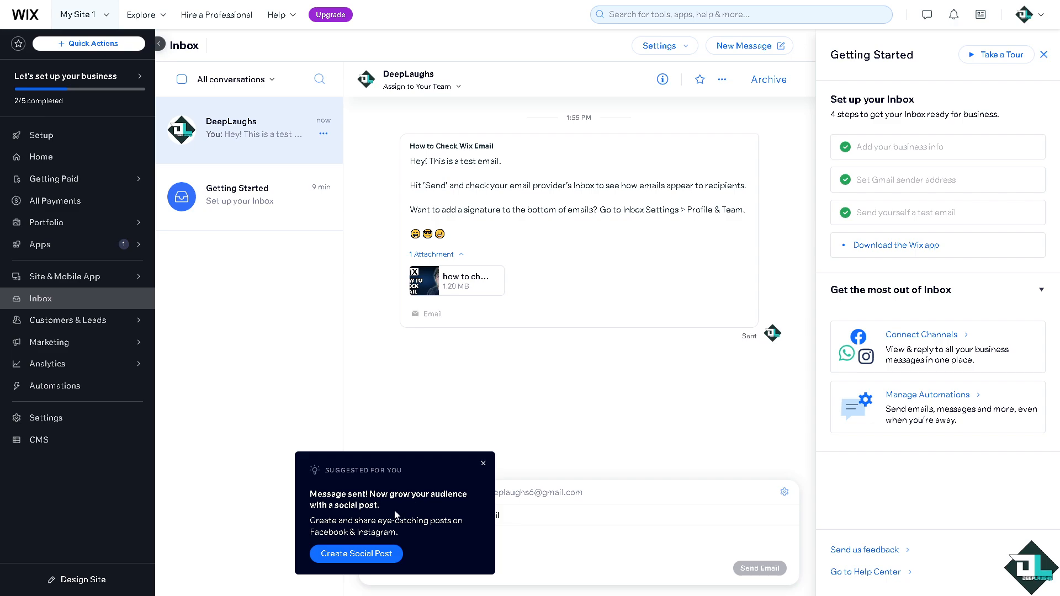
mouse_move(423, 487)
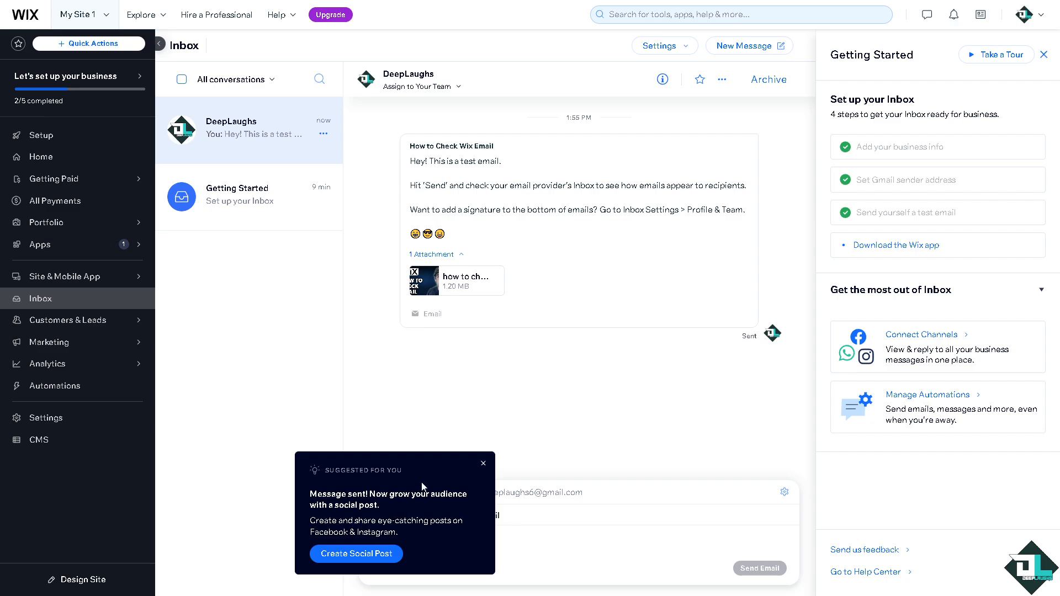
left_click(483, 462)
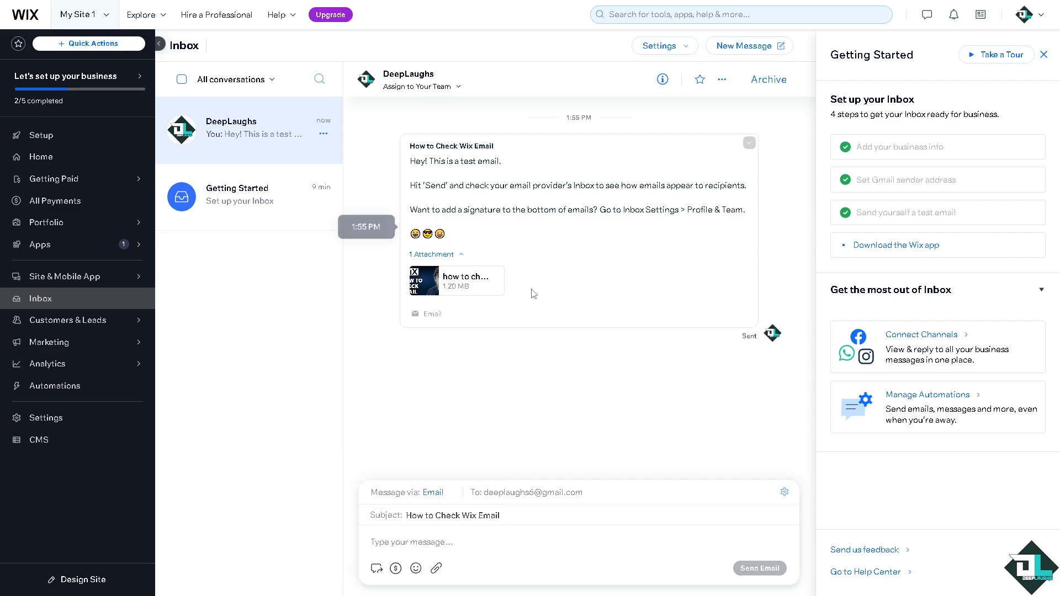
mouse_move(561, 331)
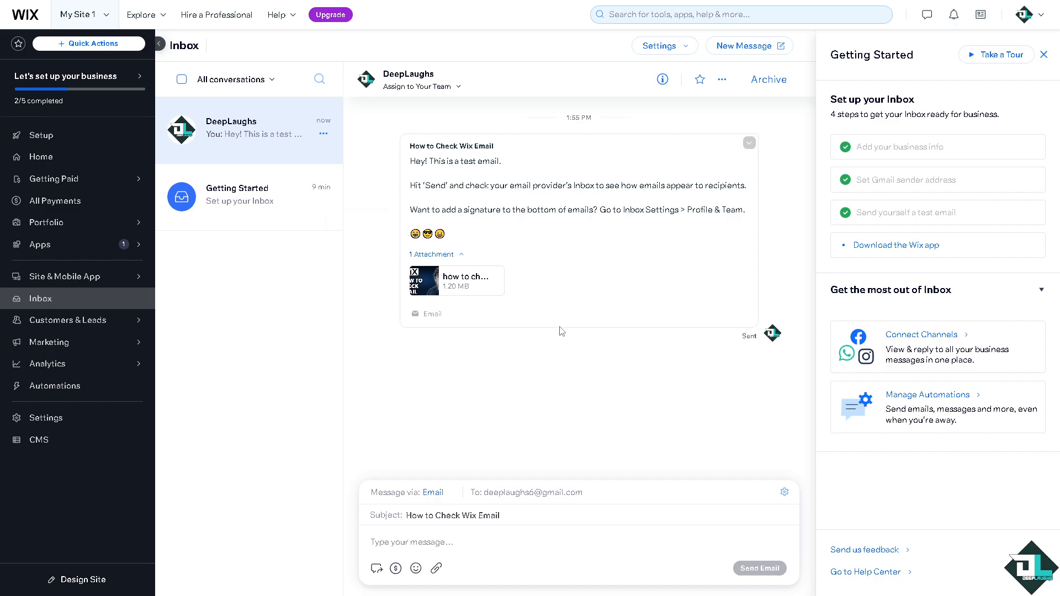
mouse_move(582, 310)
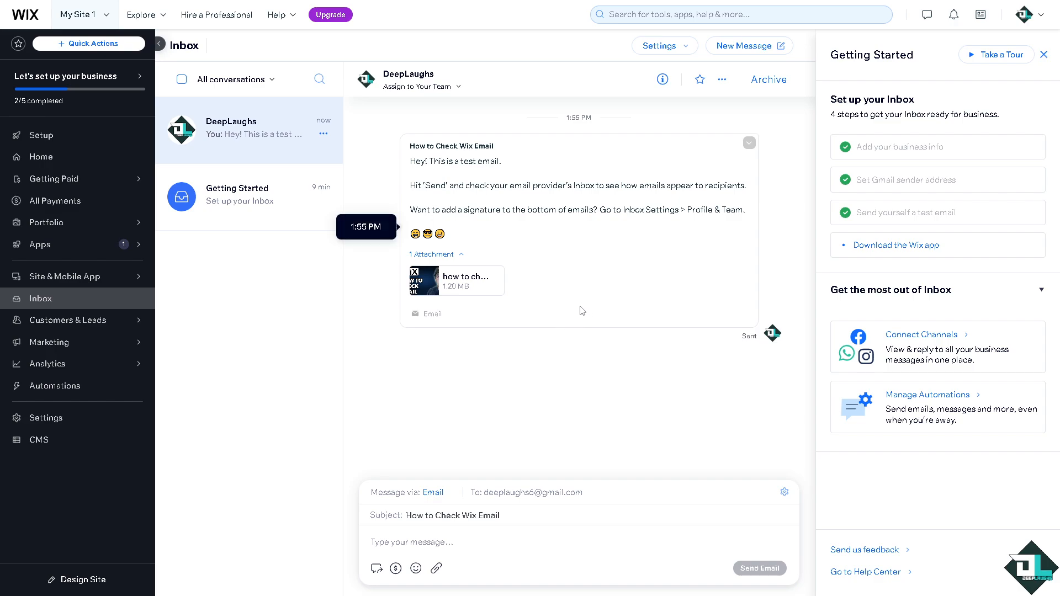
mouse_move(549, 154)
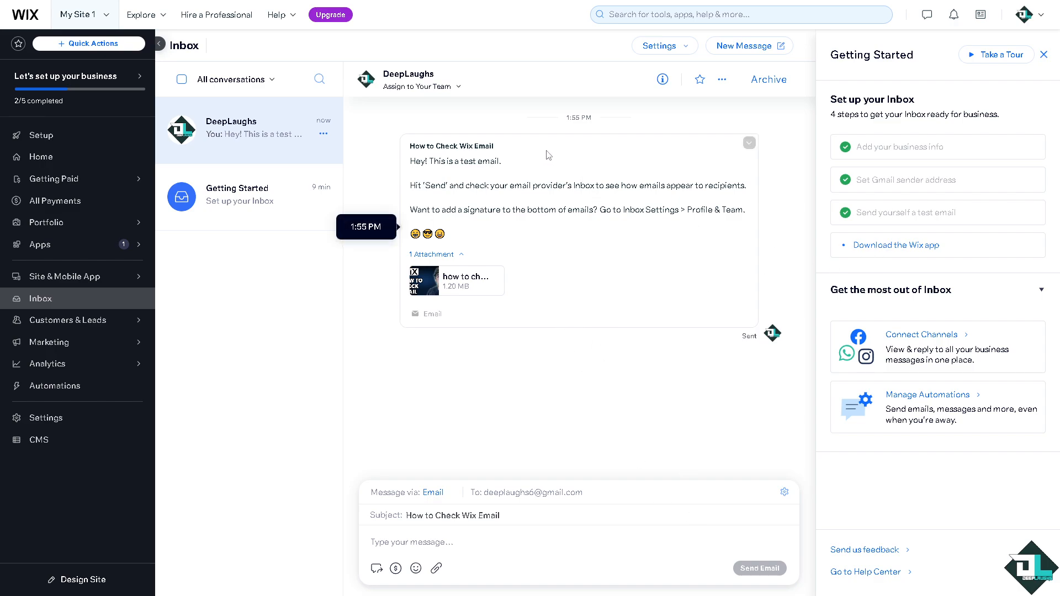
mouse_move(548, 155)
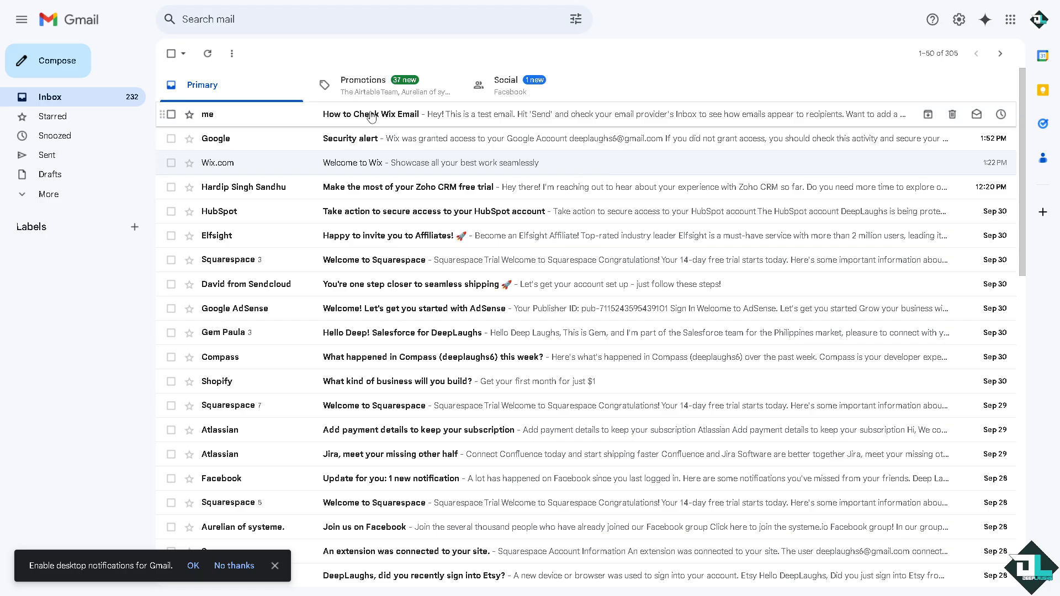
- Open the 'How to Check Wix Email' message in Gmail and view its attachment
left_click(371, 114)
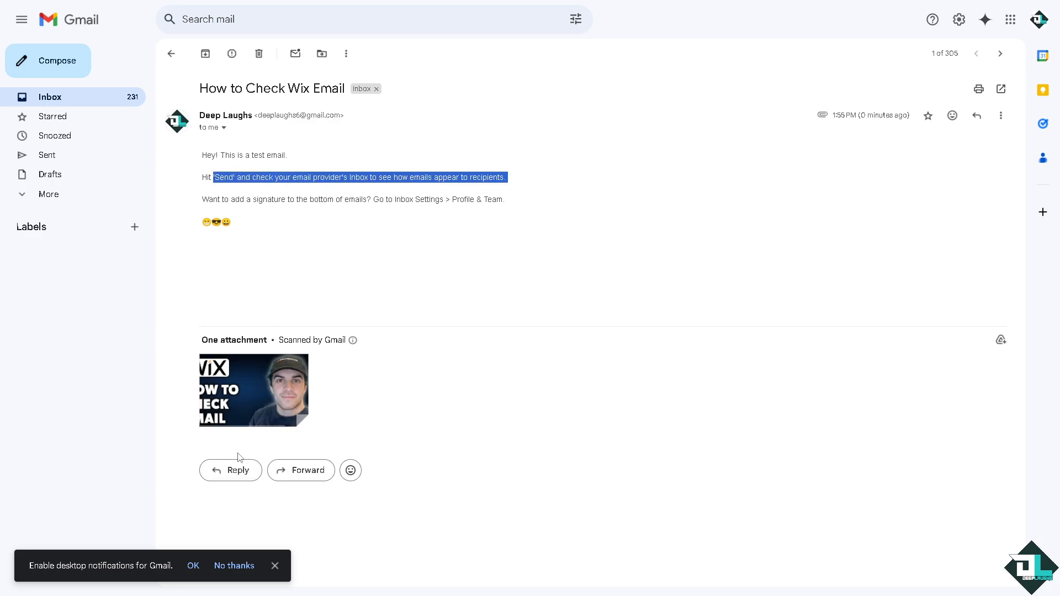
left_click(253, 390)
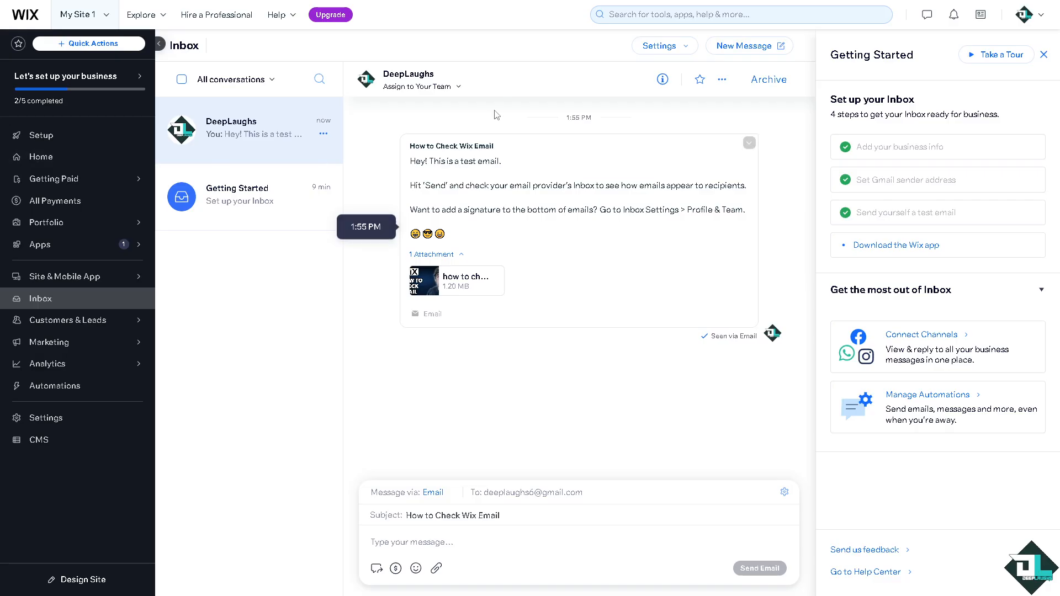
mouse_move(585, 114)
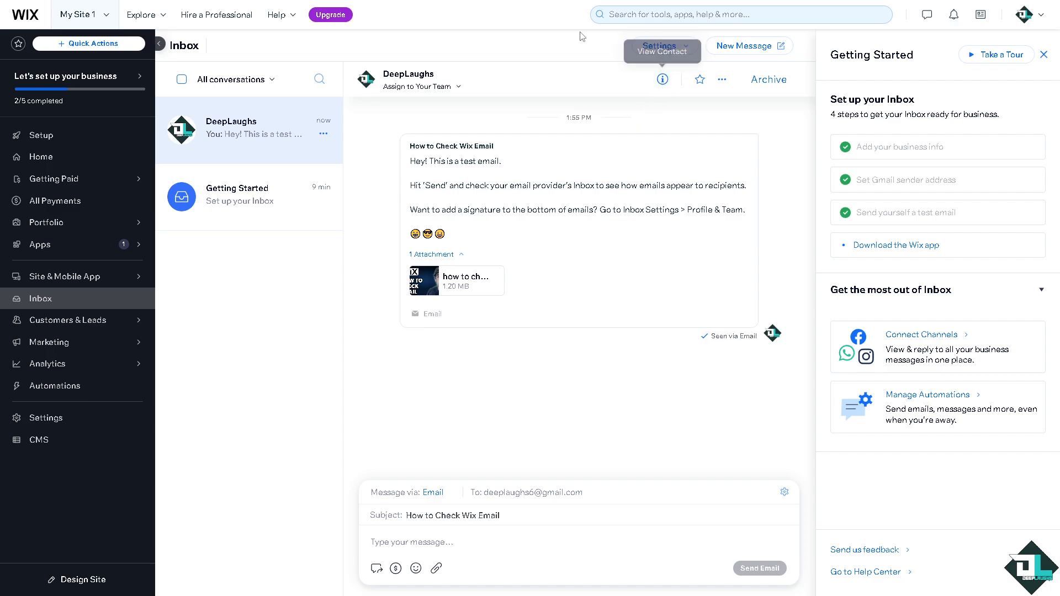
- Open the Settings dropdown at the top of the Inbox
left_click(658, 46)
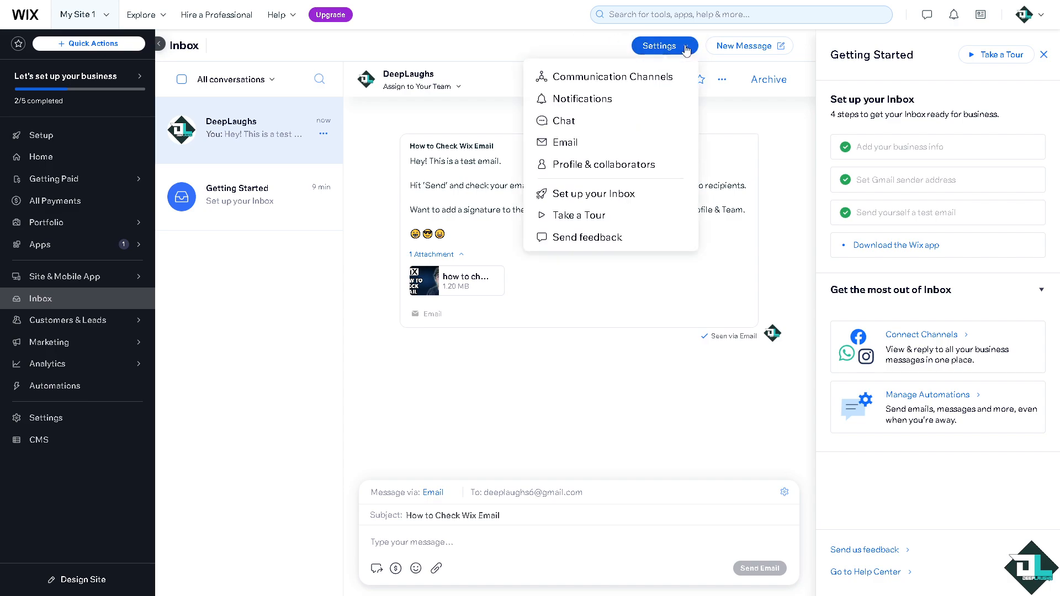
mouse_move(611, 76)
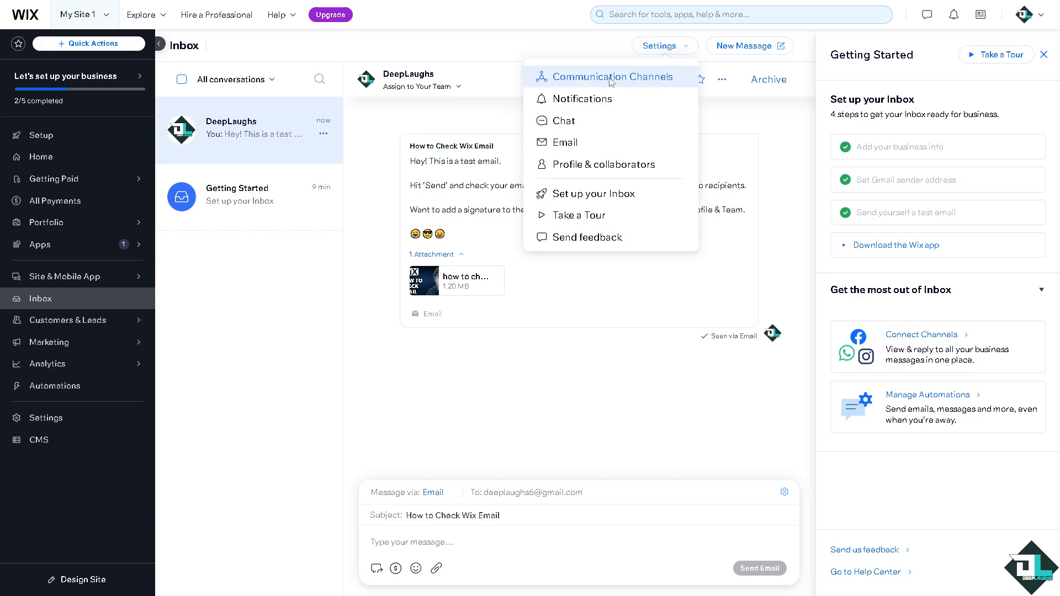
- Review the Communication Channels page (Wix Chat, Instagram, WhatsApp, Facebook), then return to the Inbox
left_click(612, 76)
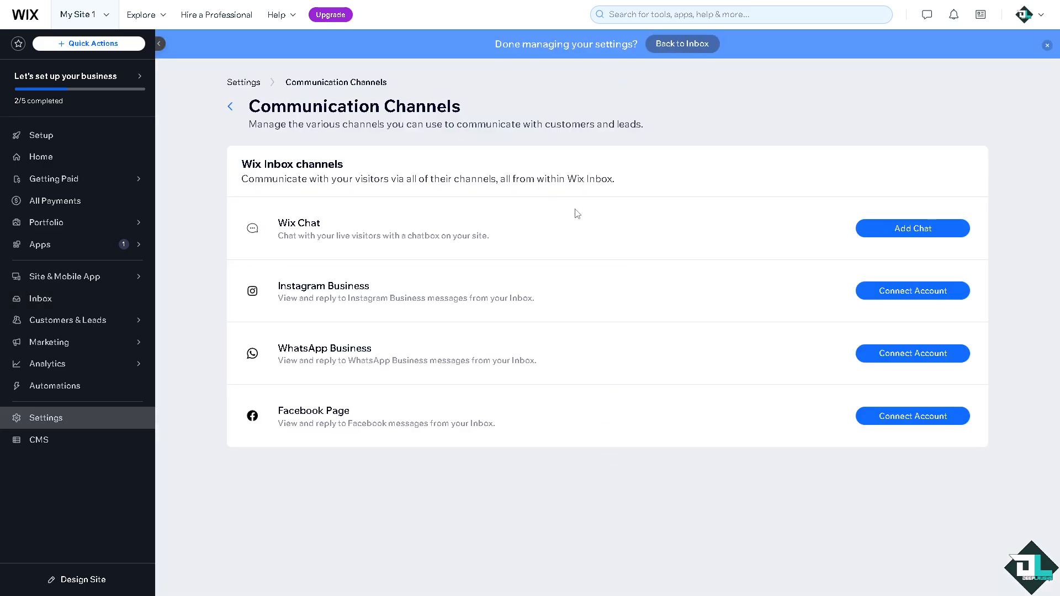
mouse_move(403, 294)
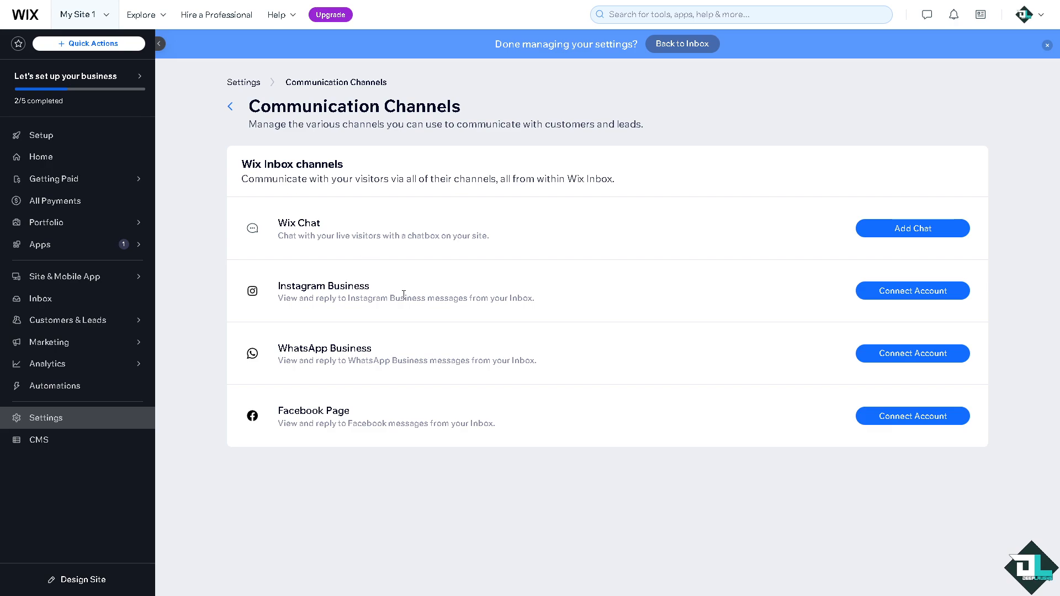
mouse_move(389, 336)
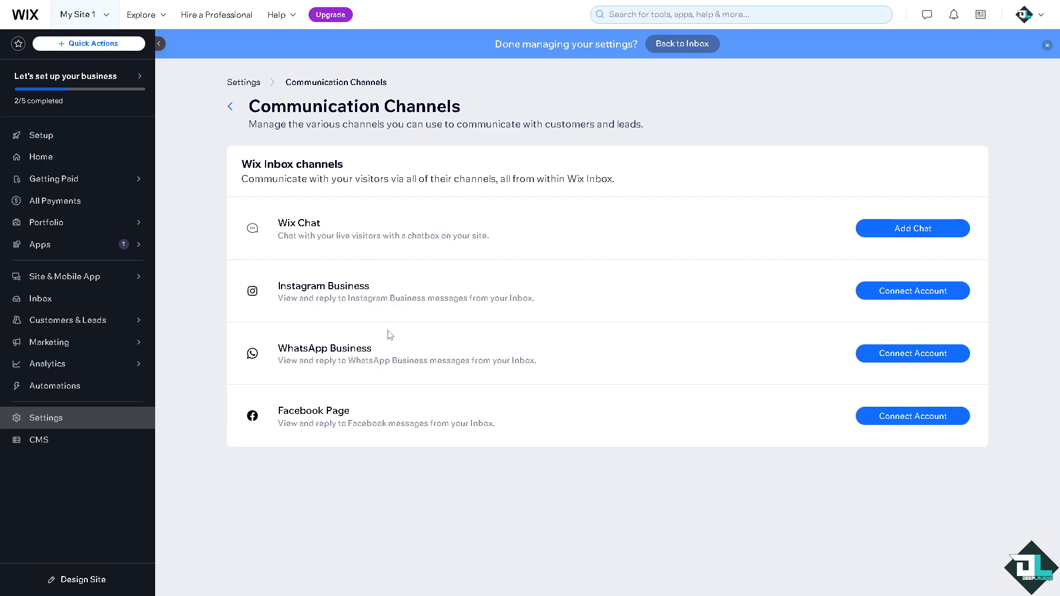
mouse_move(376, 386)
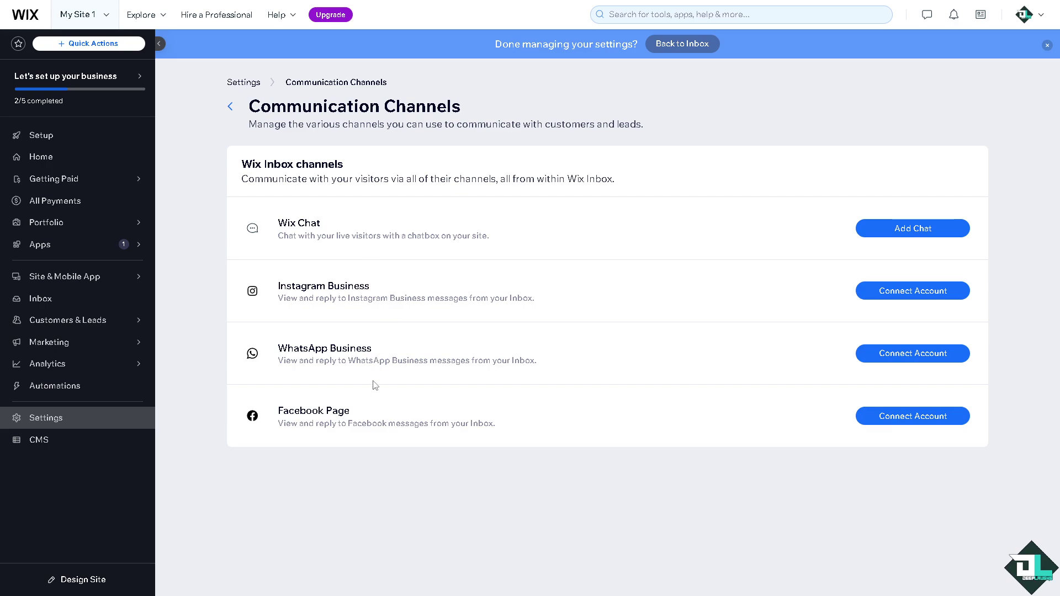
mouse_move(322, 439)
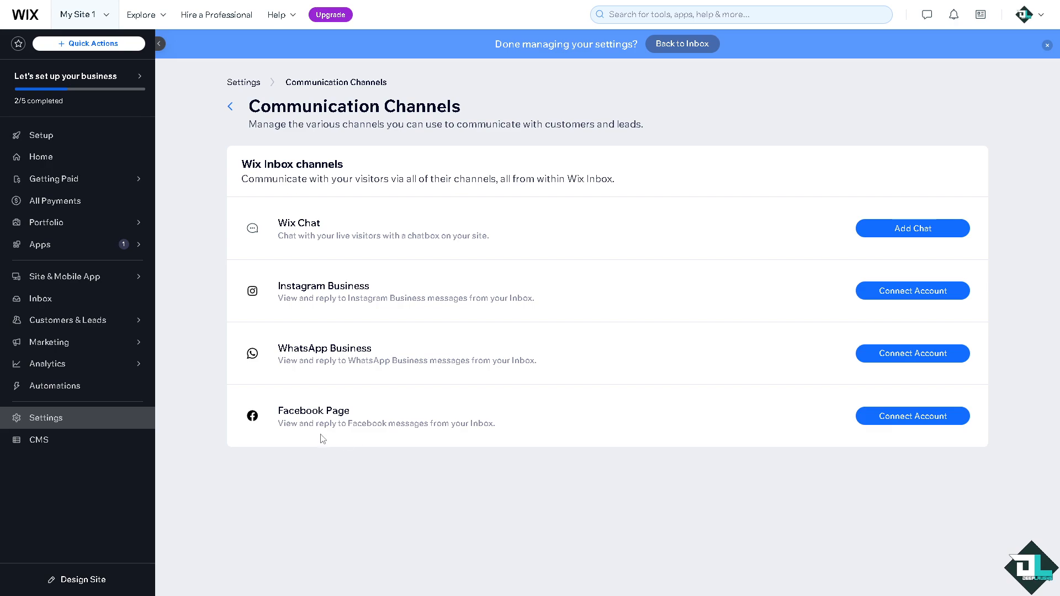
mouse_move(358, 439)
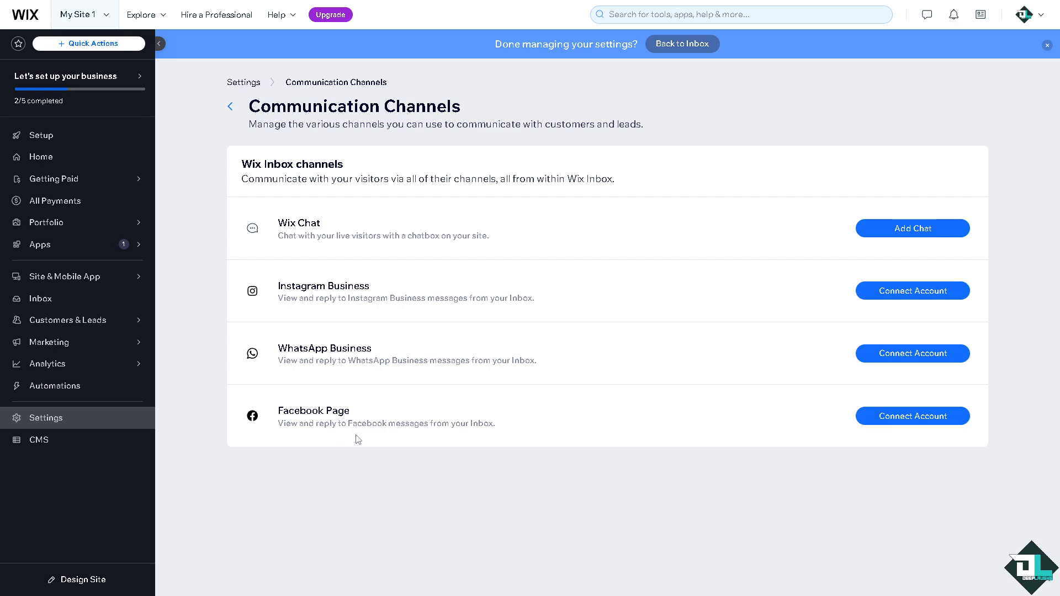
mouse_move(472, 410)
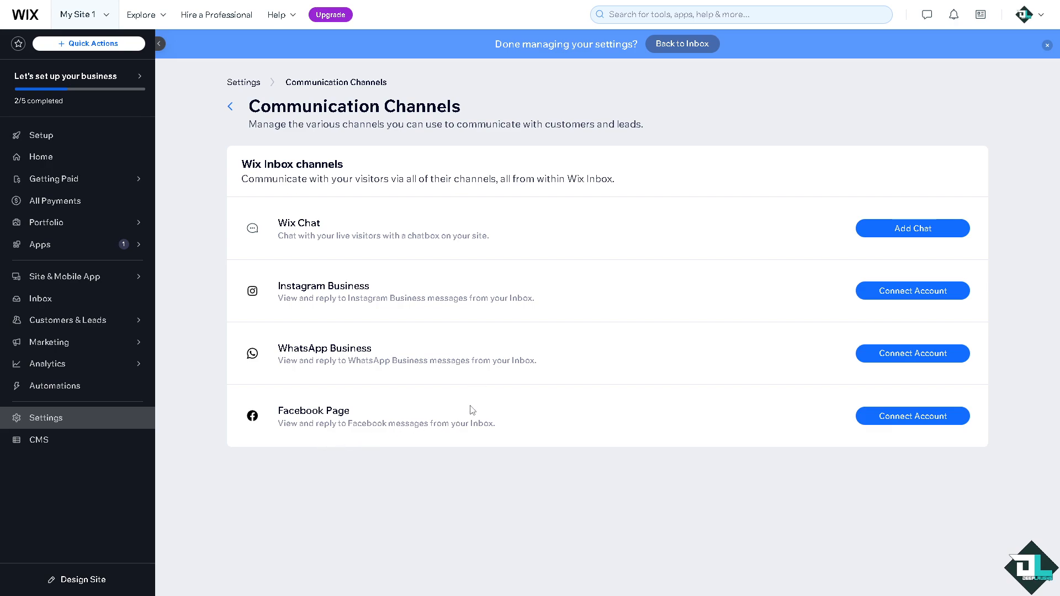
mouse_move(479, 405)
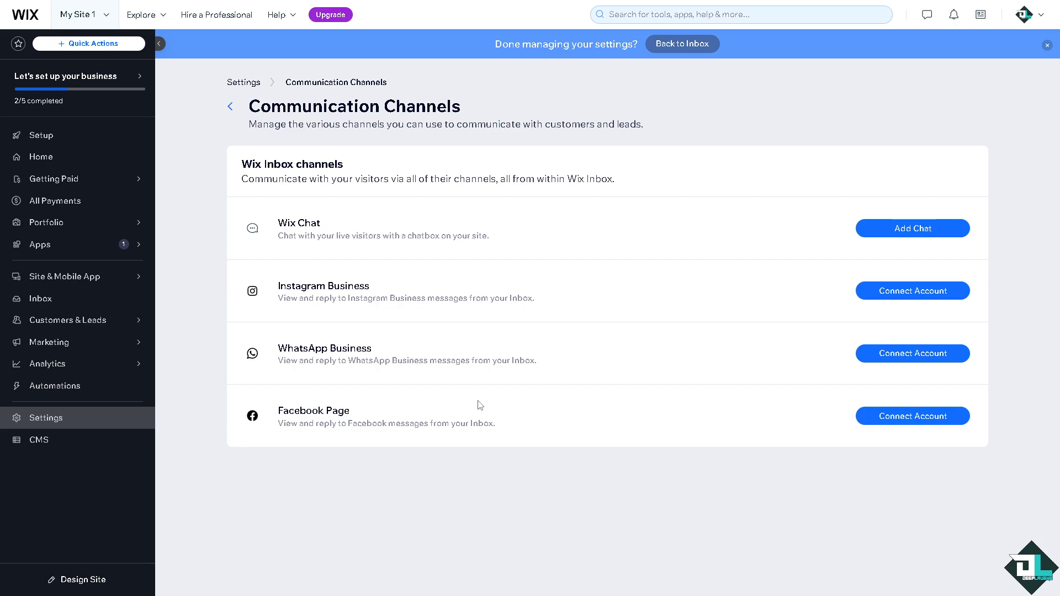
mouse_move(710, 246)
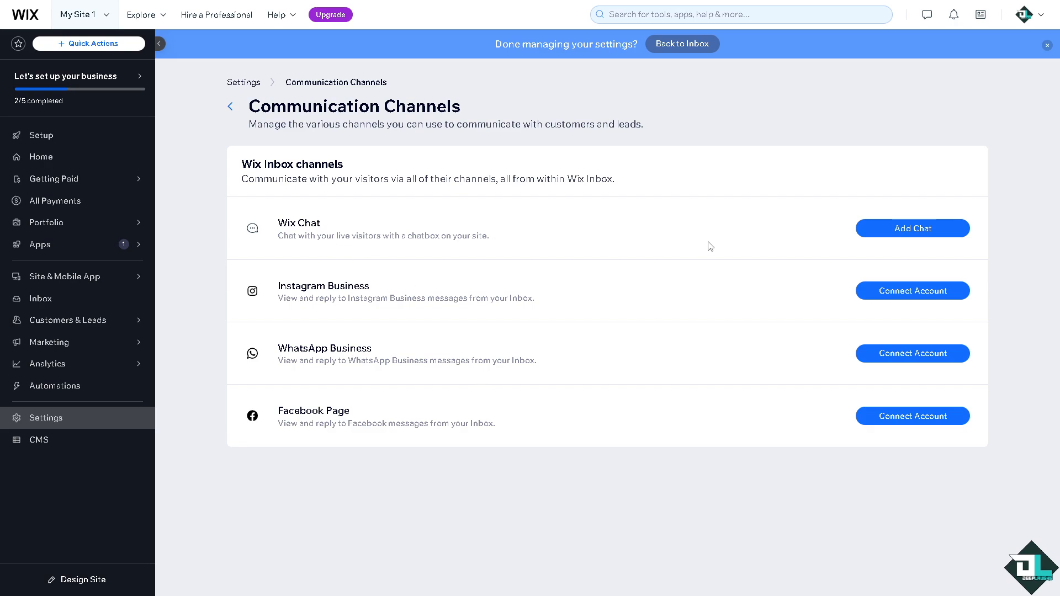
mouse_move(1024, 246)
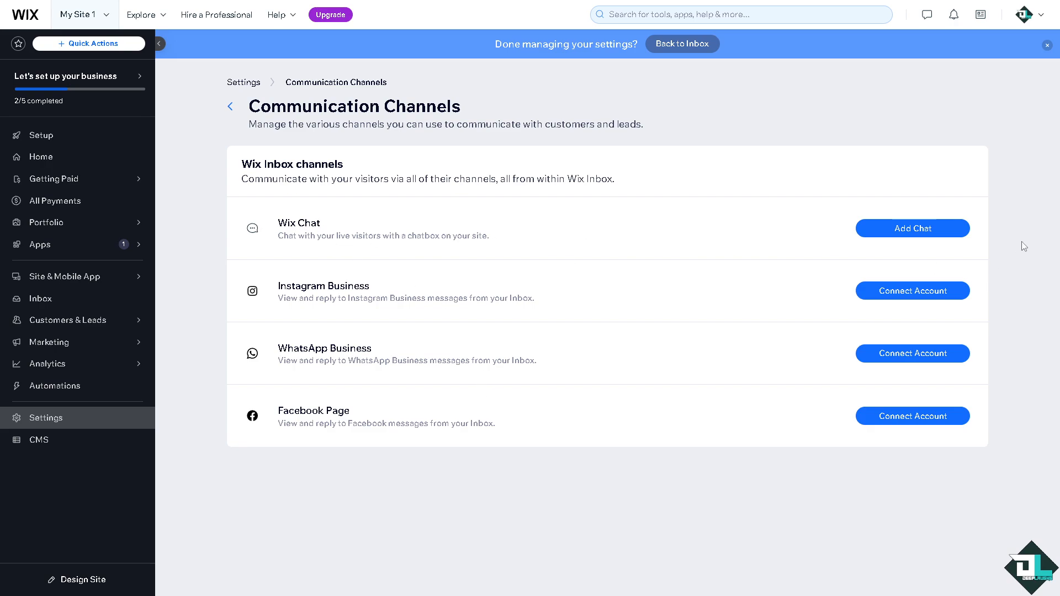
mouse_move(407, 249)
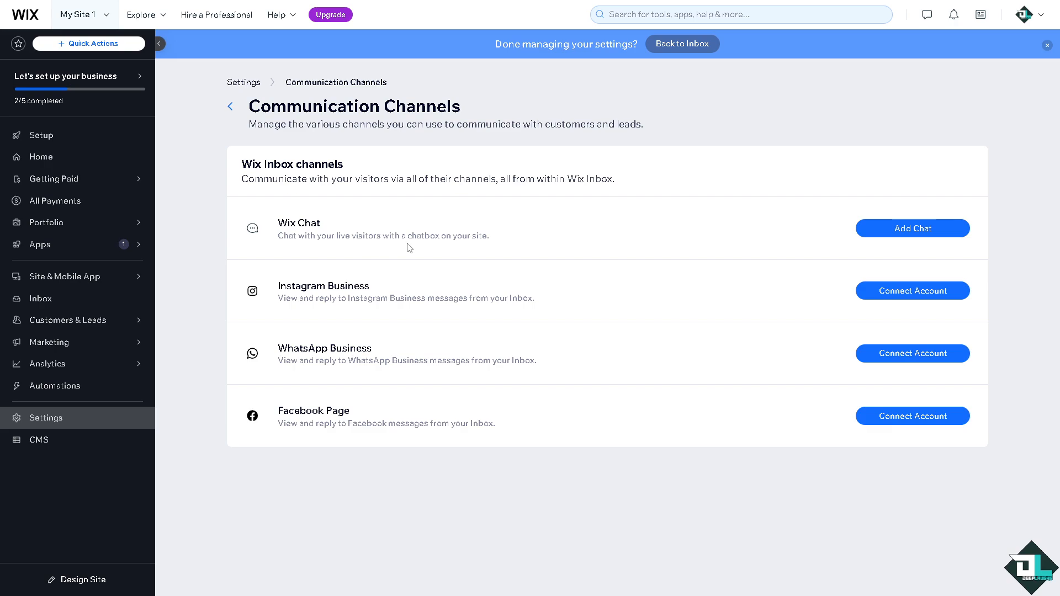
mouse_move(422, 251)
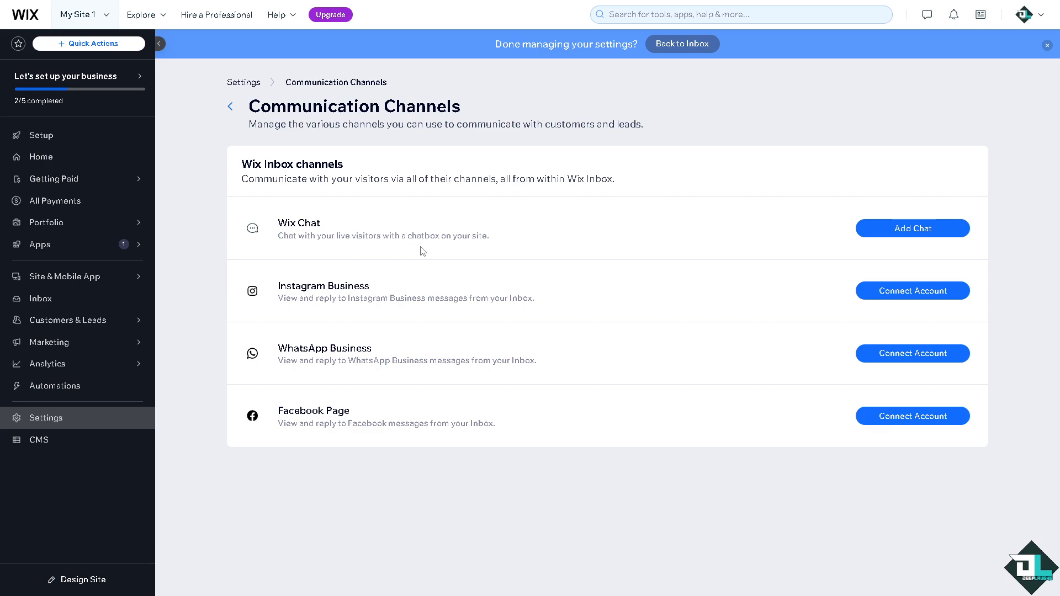
mouse_move(355, 294)
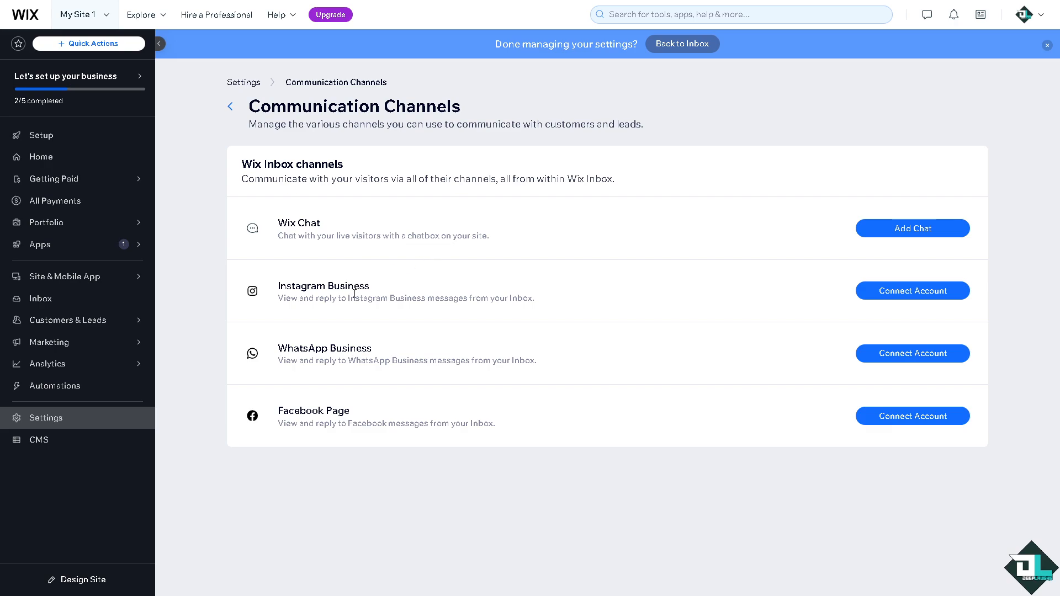
mouse_move(249, 39)
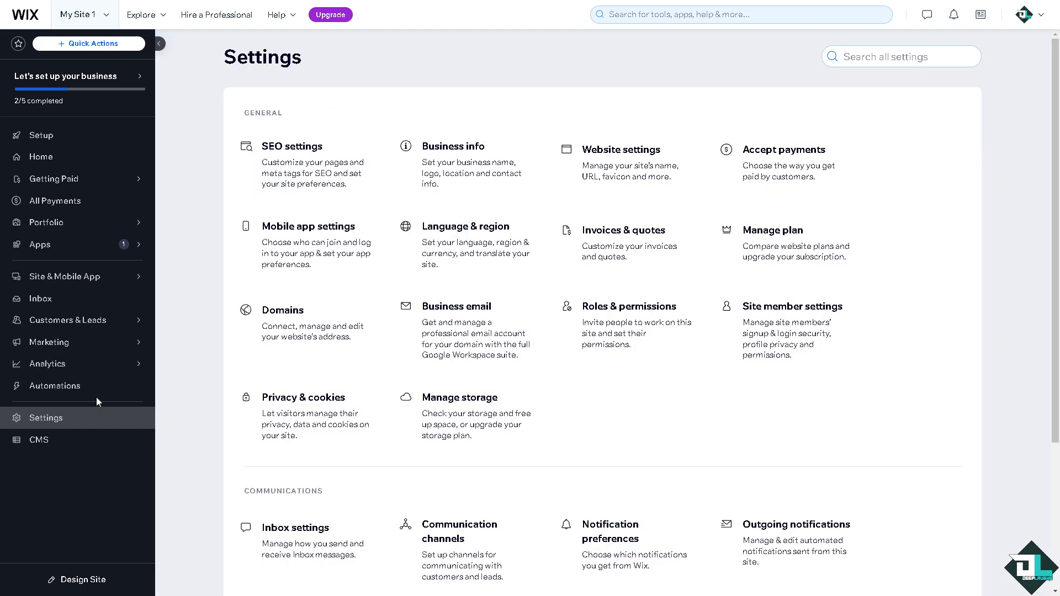
left_click(39, 298)
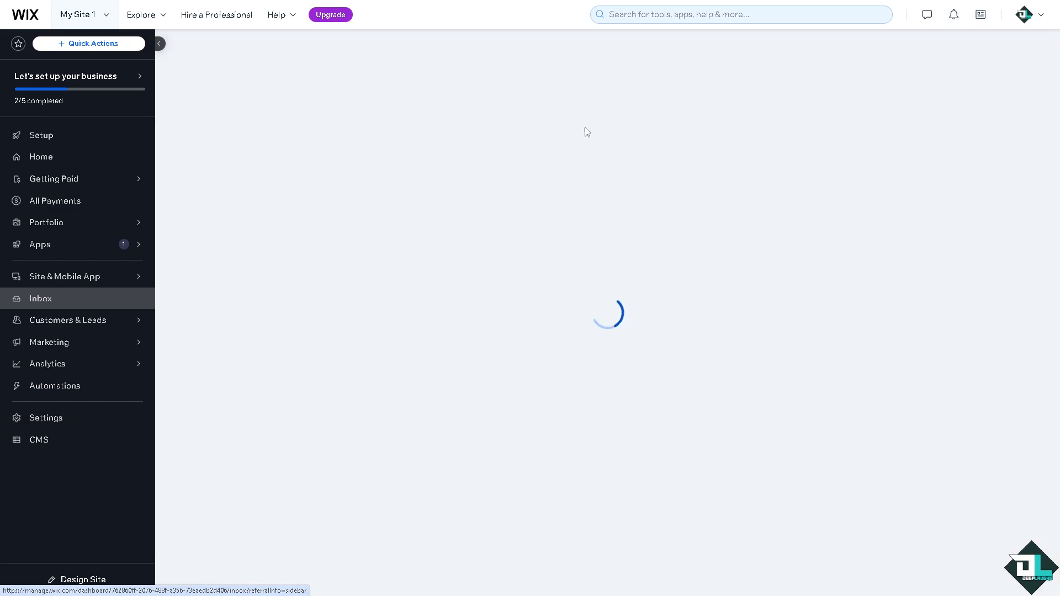
- Dismiss the unread-messages filter tip and reach Inbox Settings on the Email tab with Gmail as sender
left_click(40, 298)
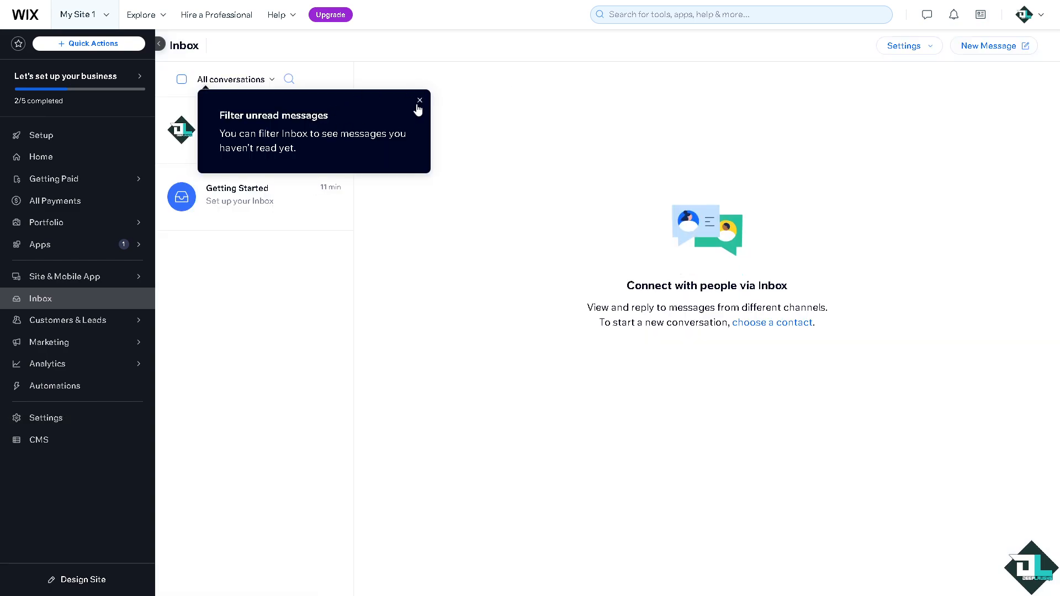
left_click(908, 45)
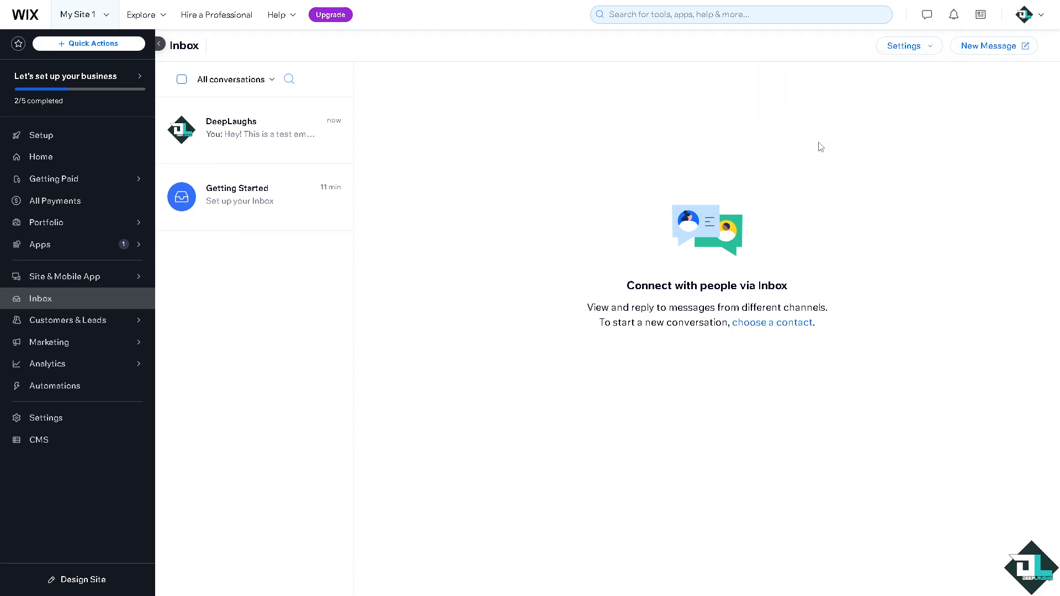
left_click(908, 45)
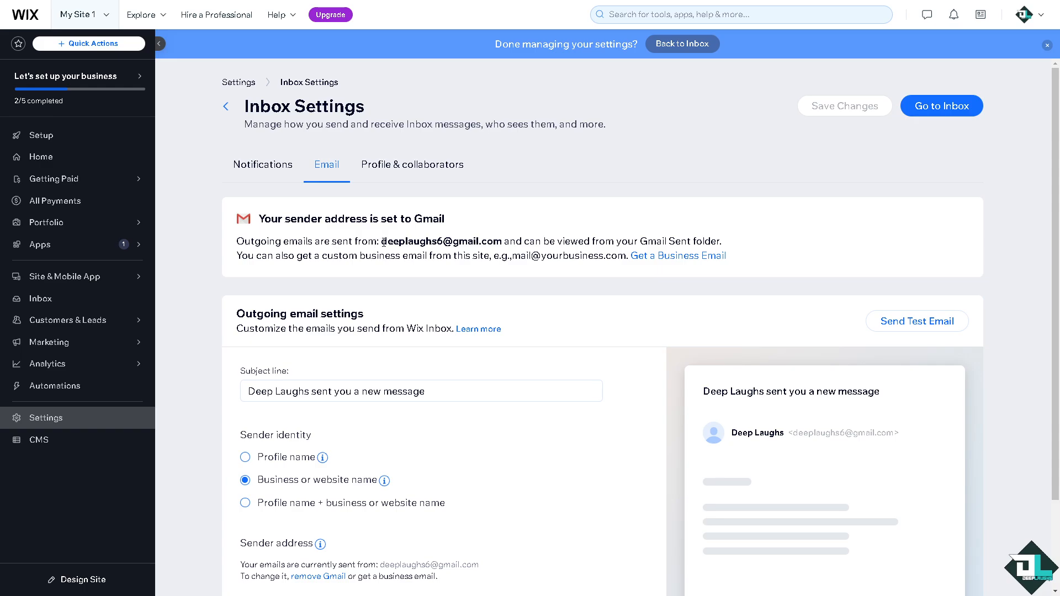
double_click(439, 241)
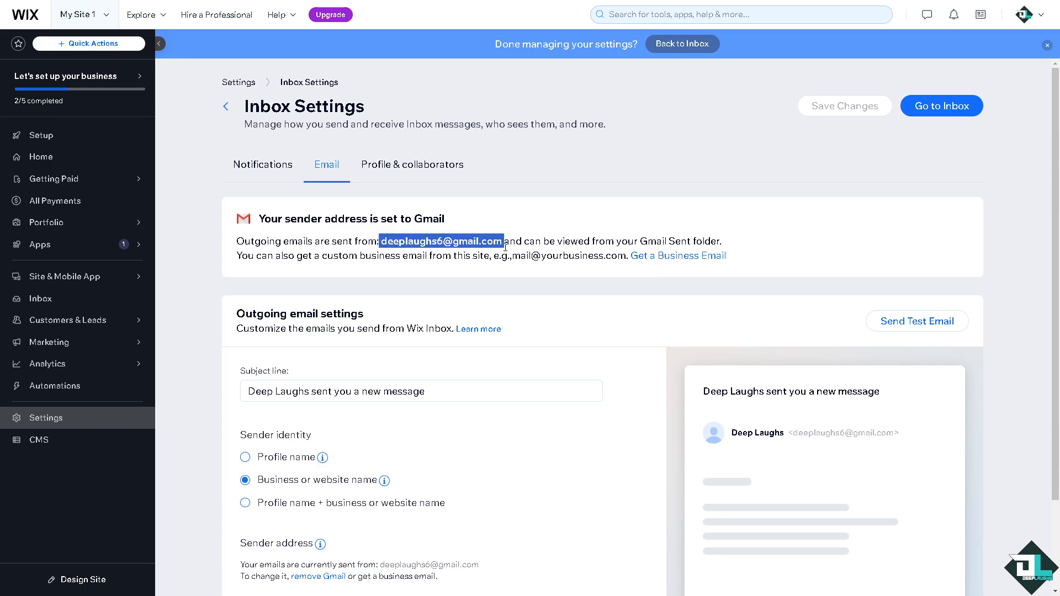
mouse_move(551, 246)
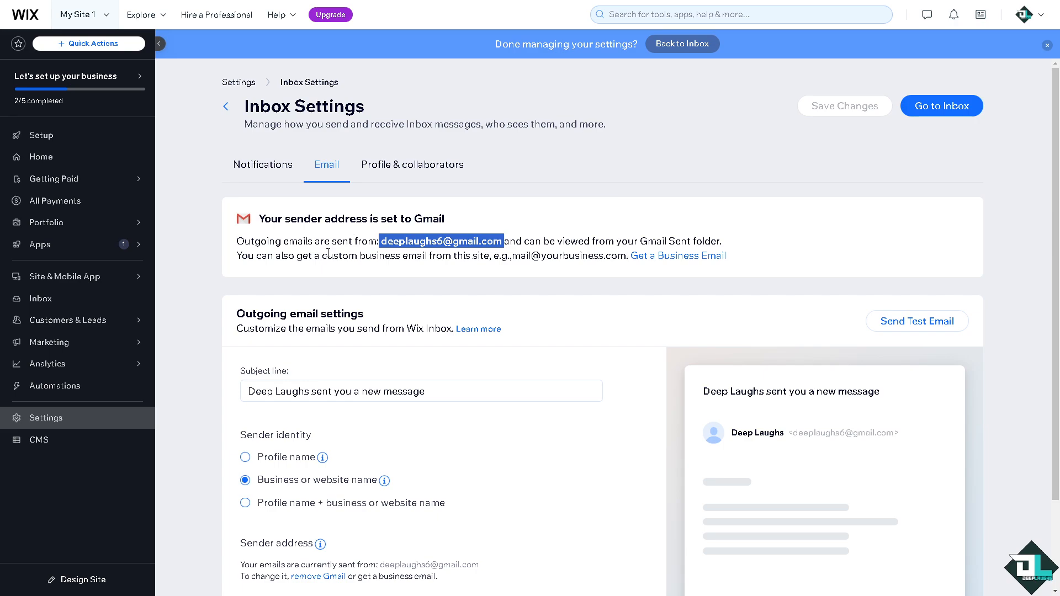
mouse_move(405, 273)
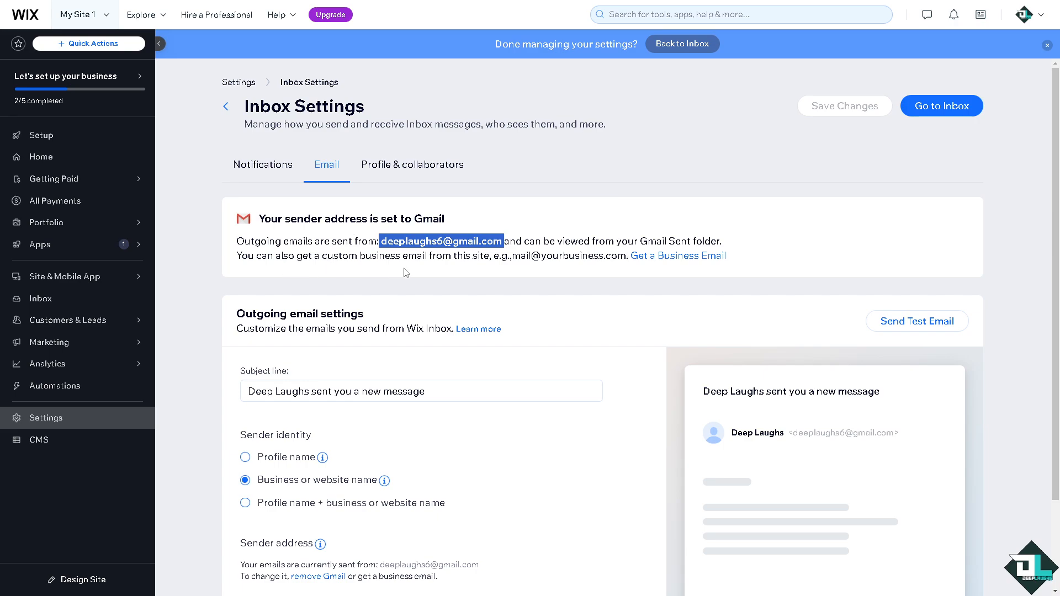
mouse_move(673, 263)
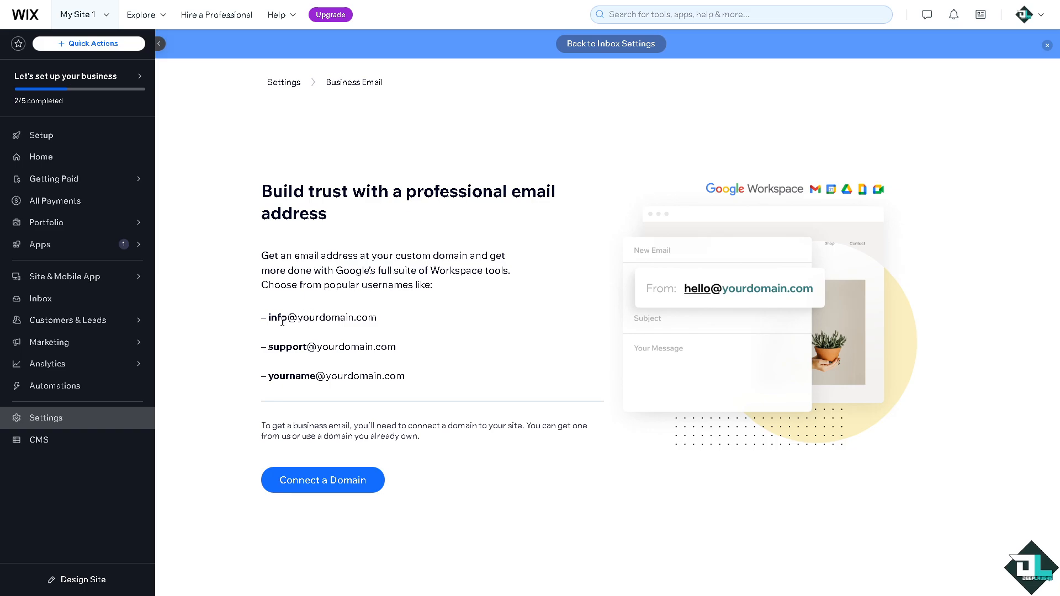
mouse_move(351, 366)
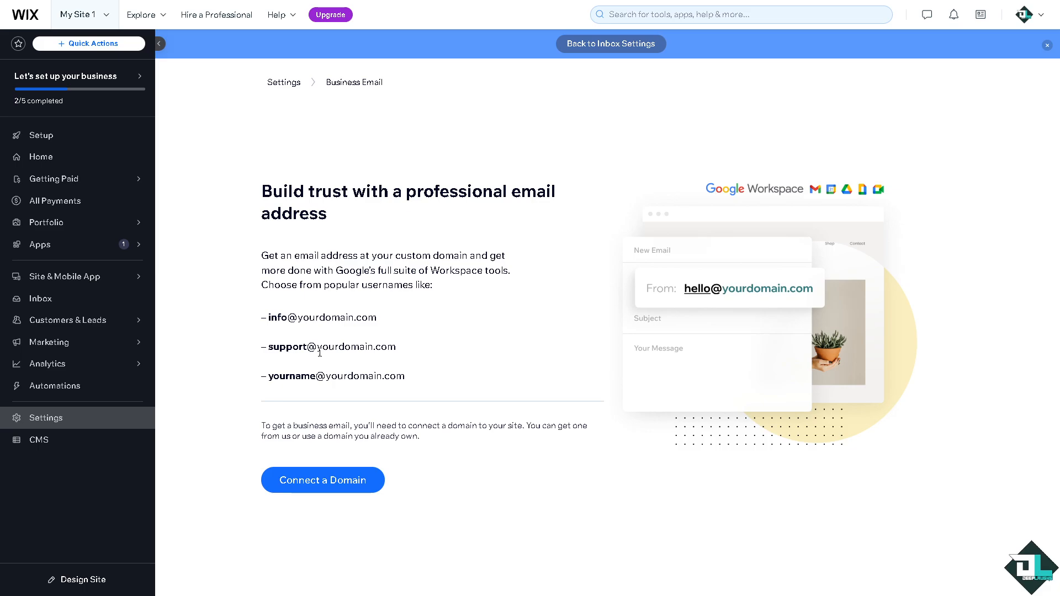
mouse_move(279, 387)
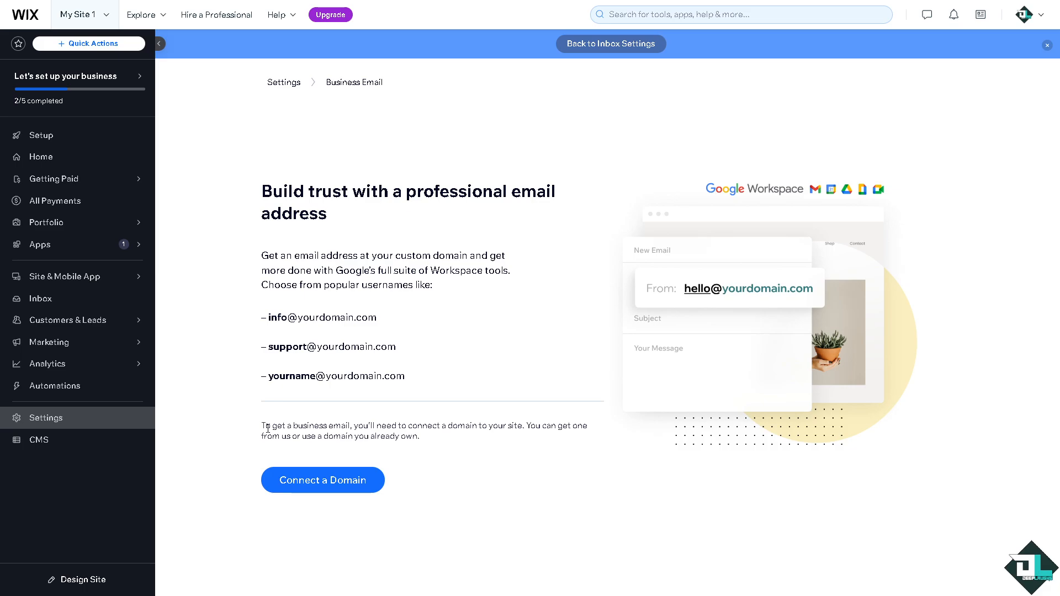
mouse_move(554, 439)
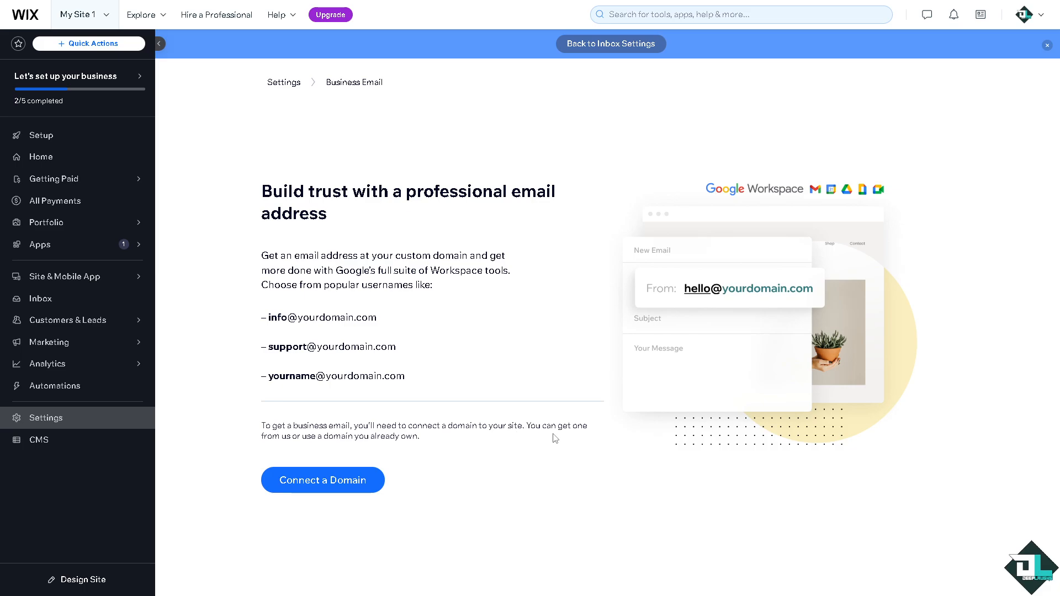
mouse_move(418, 473)
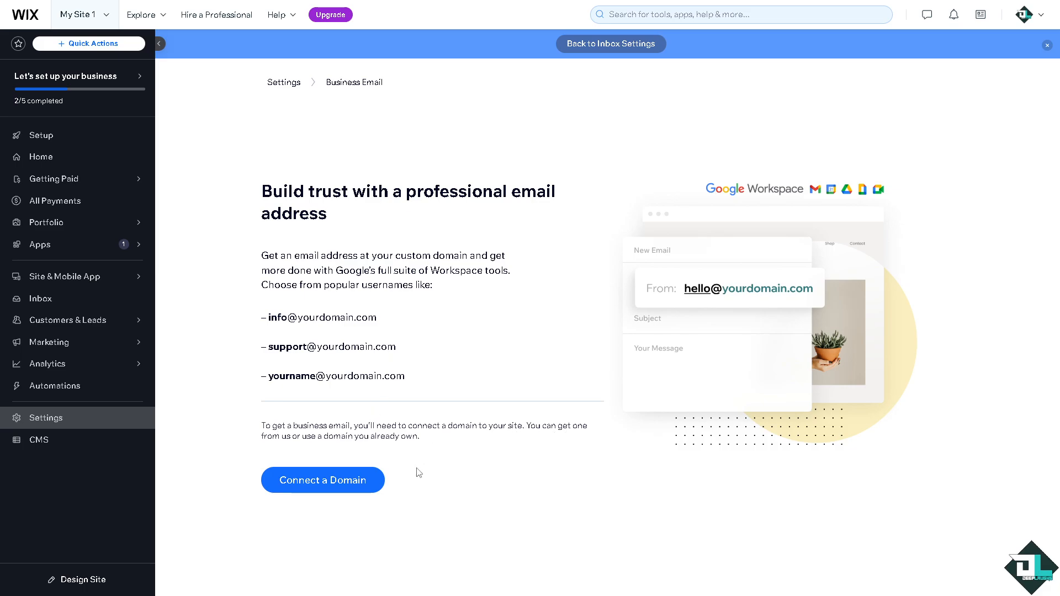
mouse_move(417, 457)
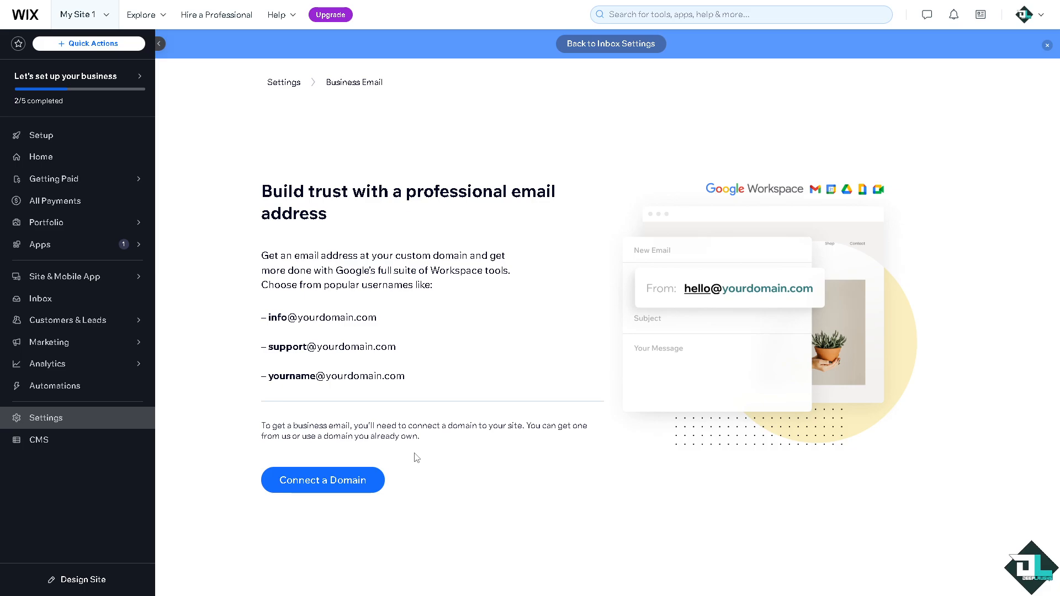
- Start connecting a domain for a professional business email from the Business Email page
left_click(41, 299)
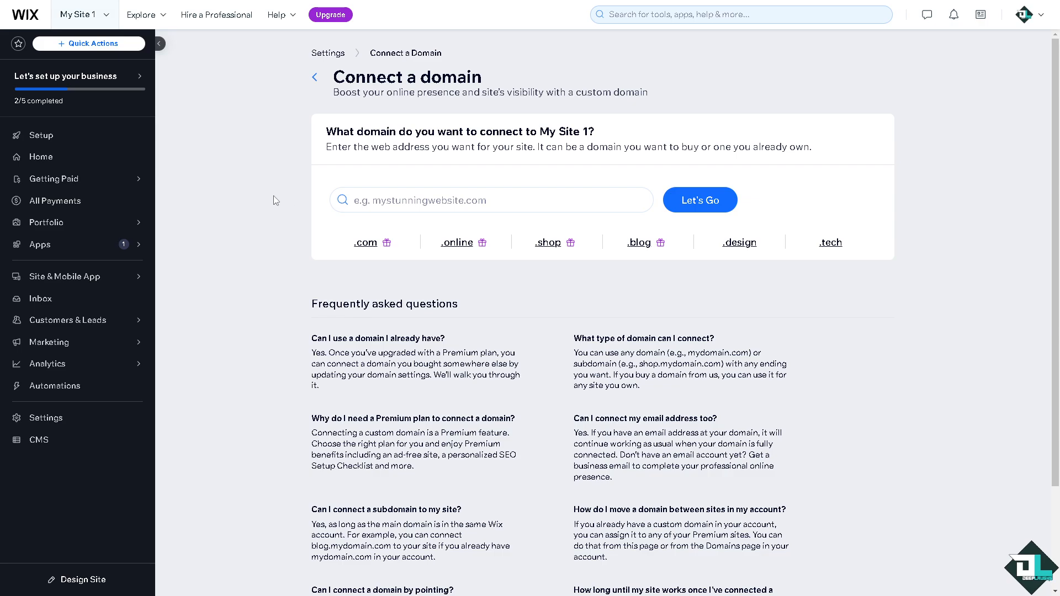
mouse_move(592, 151)
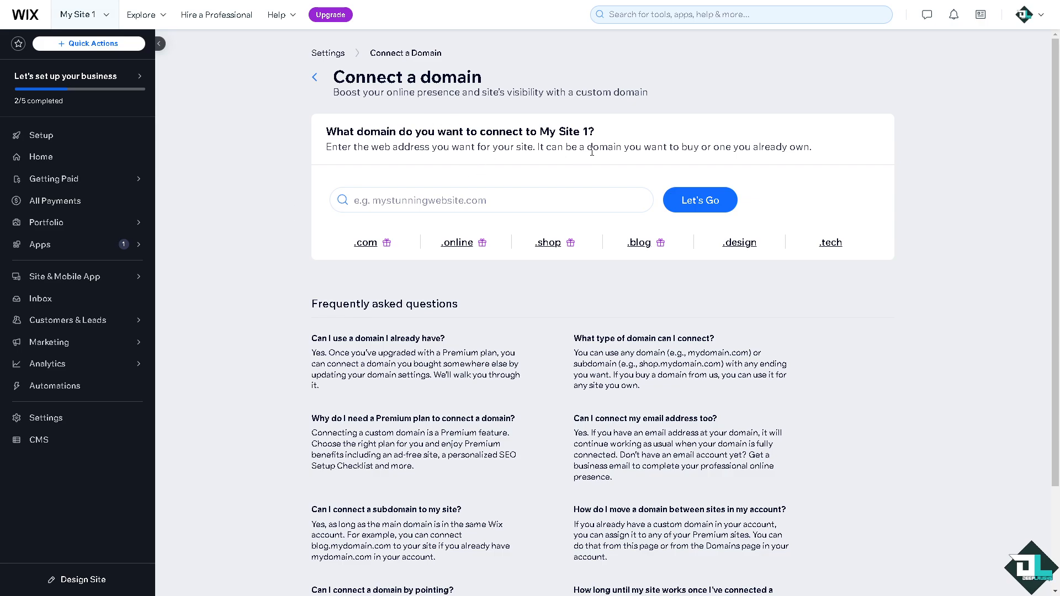
mouse_move(754, 152)
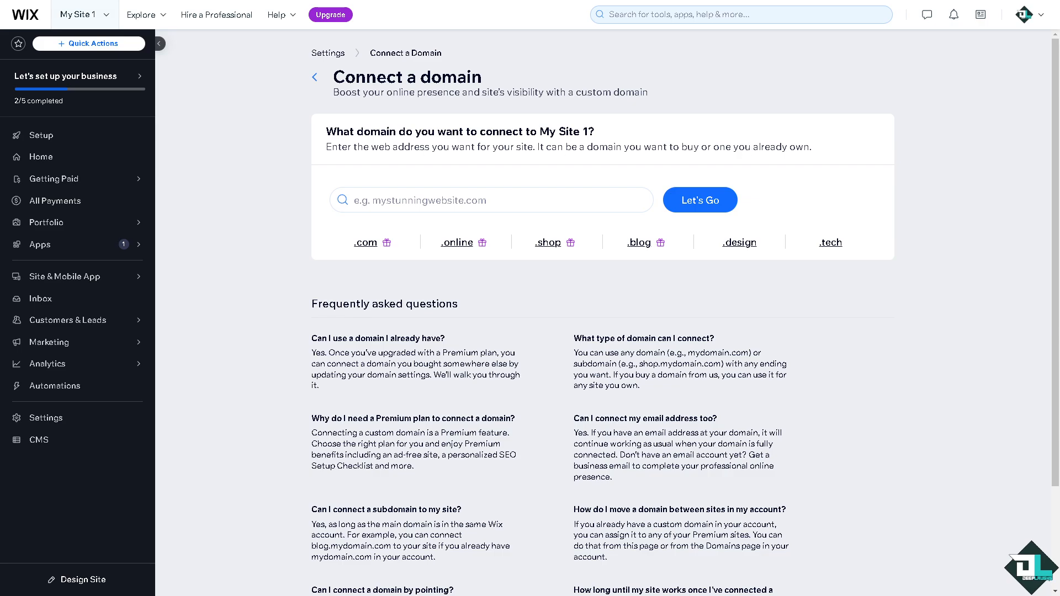
- Search deeplaughs.com, find it taken, and choose the recommended deeplaughs.net instead
type("deeplaughs")
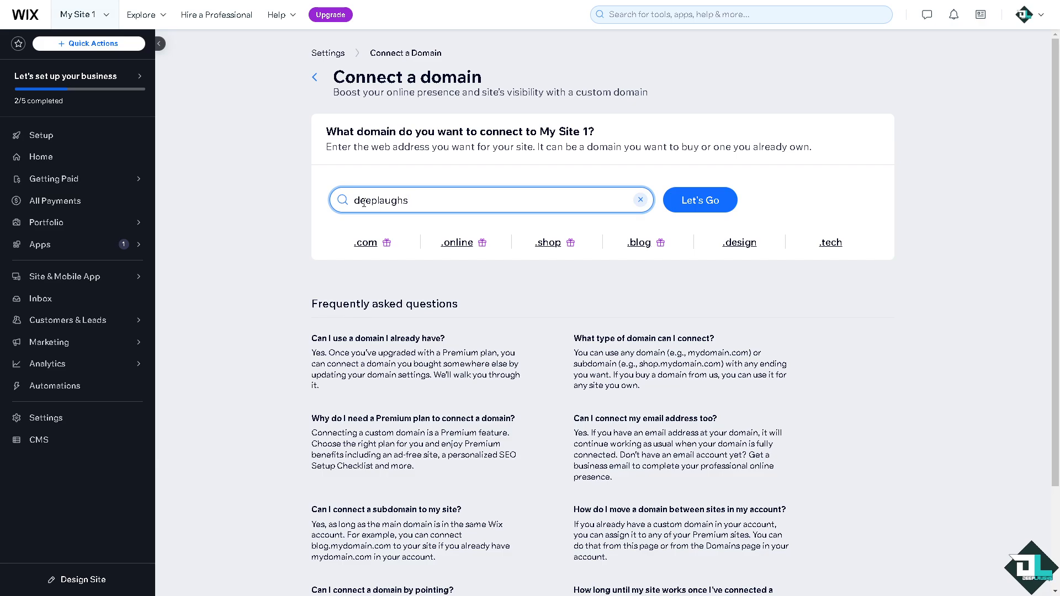
type(".com")
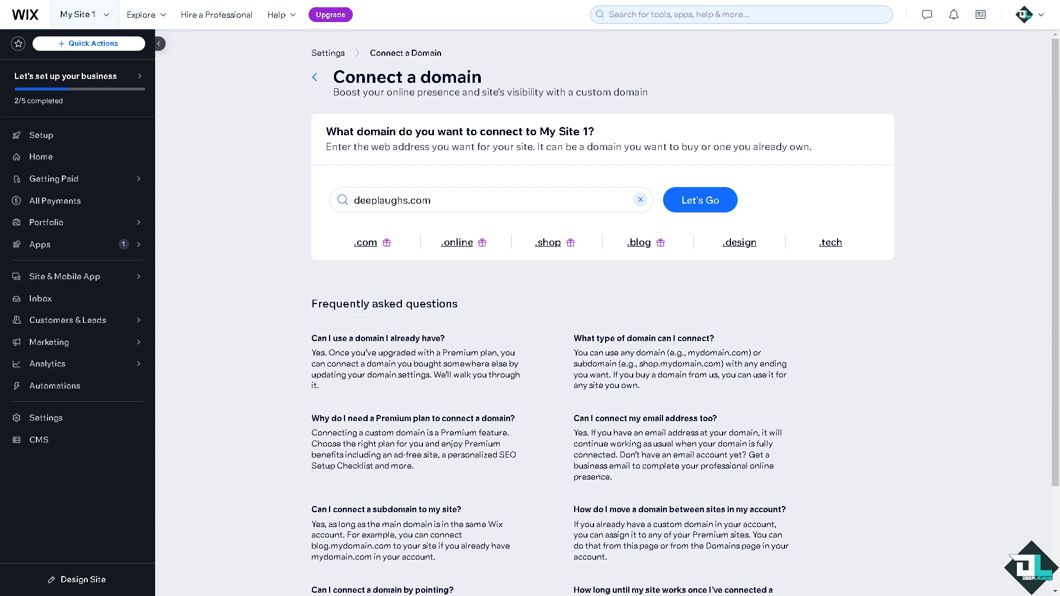
left_click(700, 200)
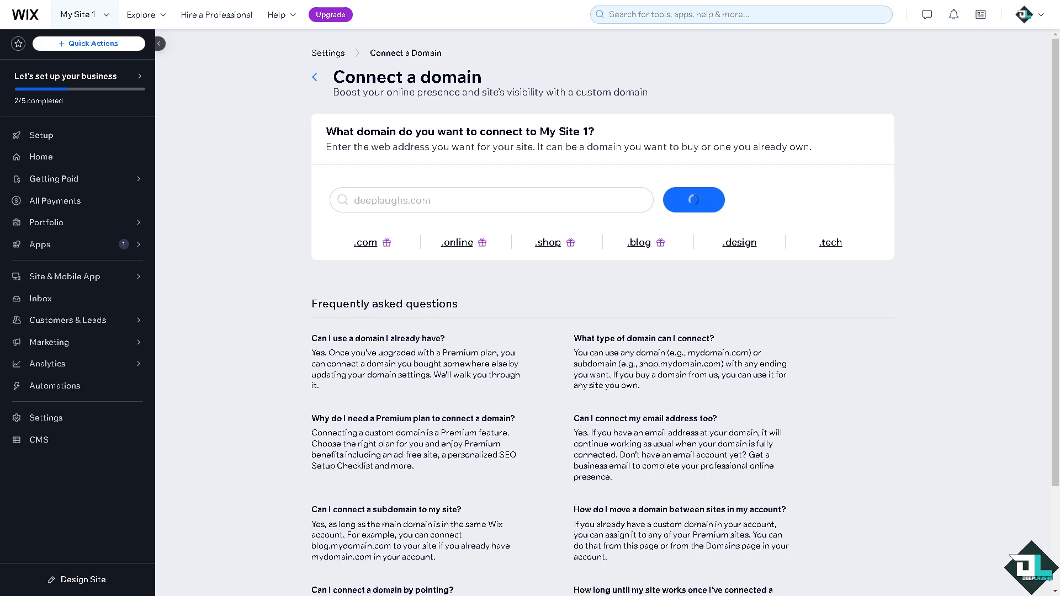
left_click(692, 200)
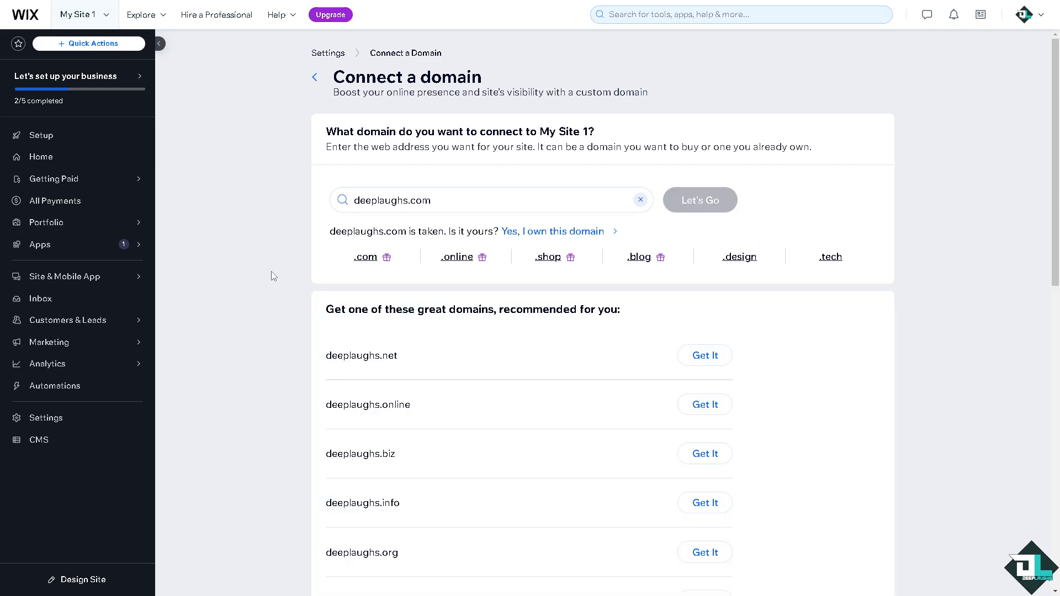
scroll("down", 3)
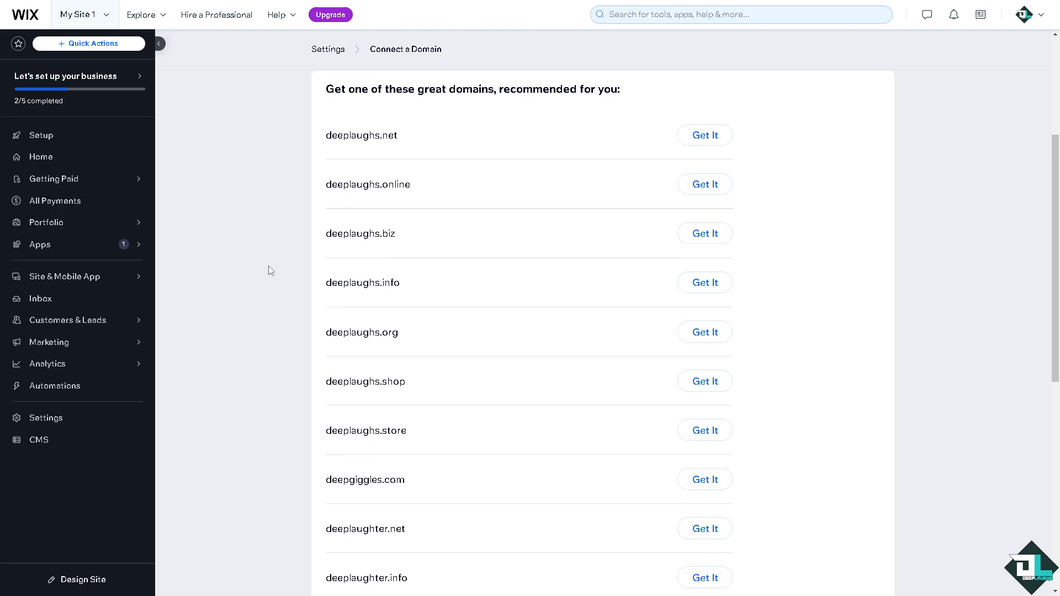
mouse_move(362, 140)
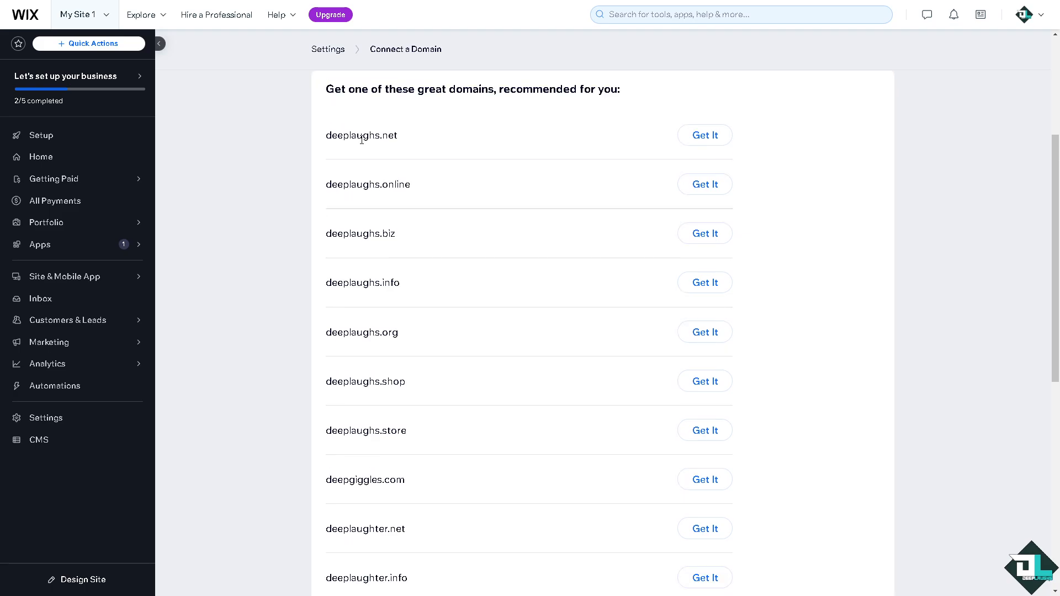
scroll("up", 3)
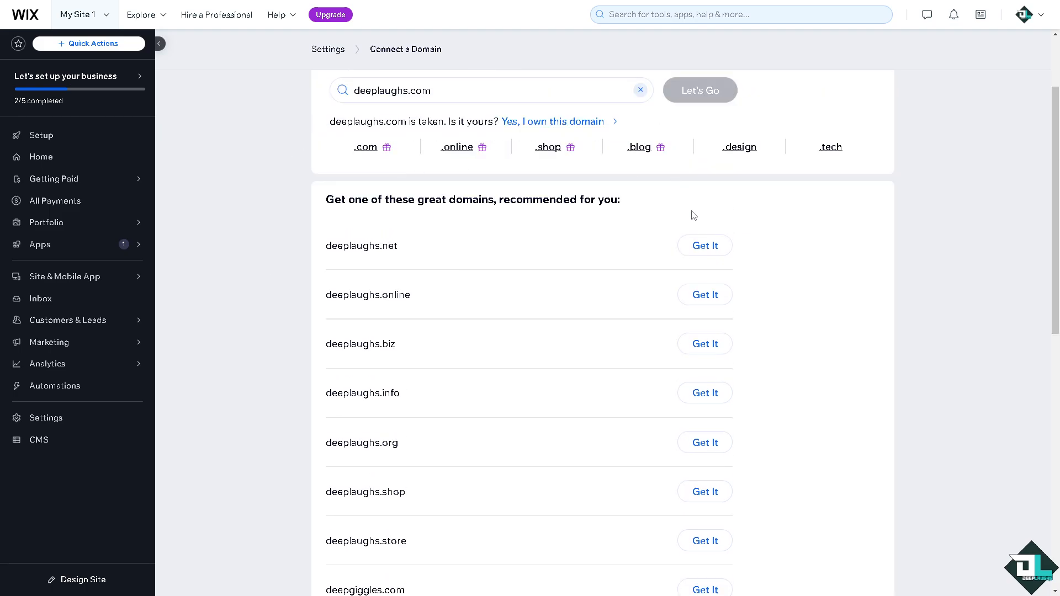
left_click(704, 245)
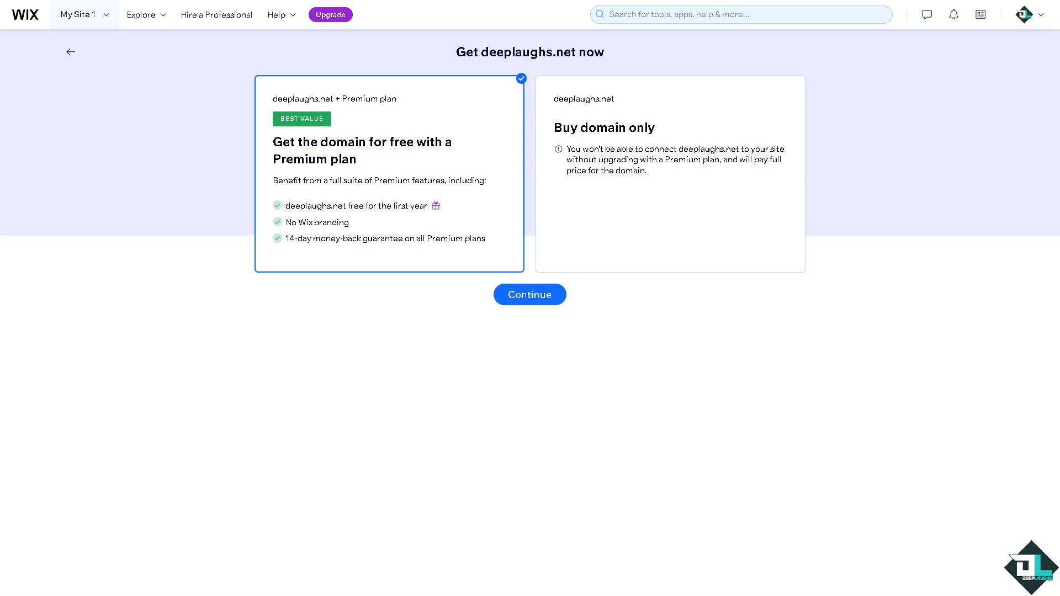
mouse_move(144, 232)
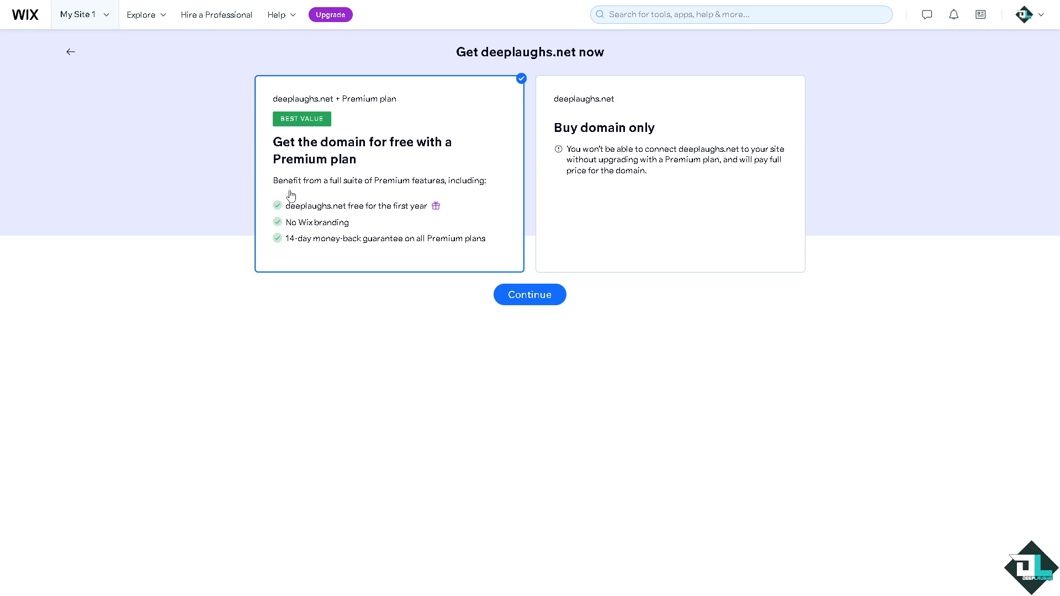
mouse_move(347, 225)
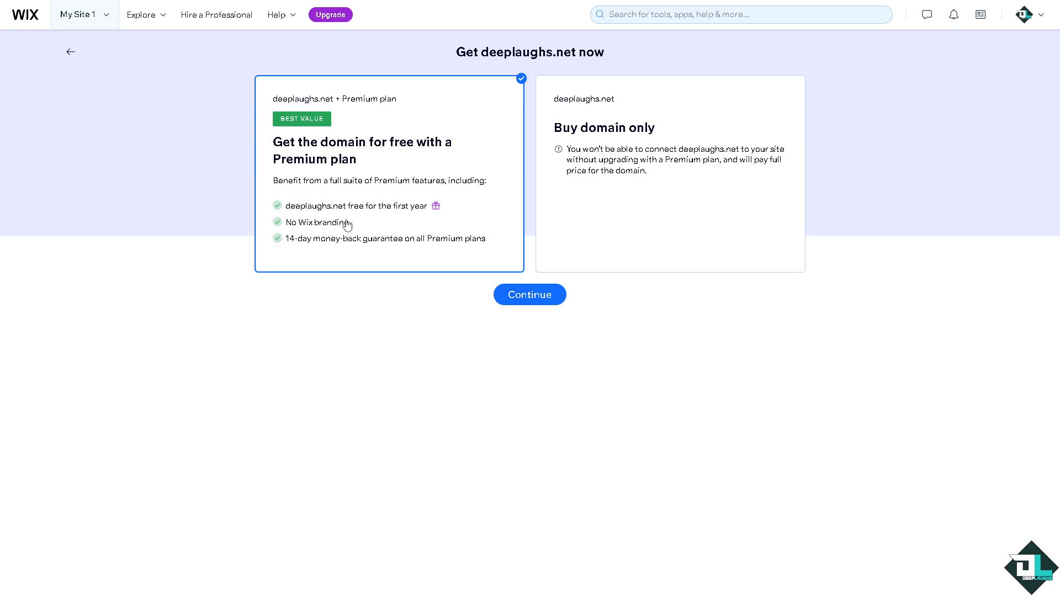
mouse_move(350, 248)
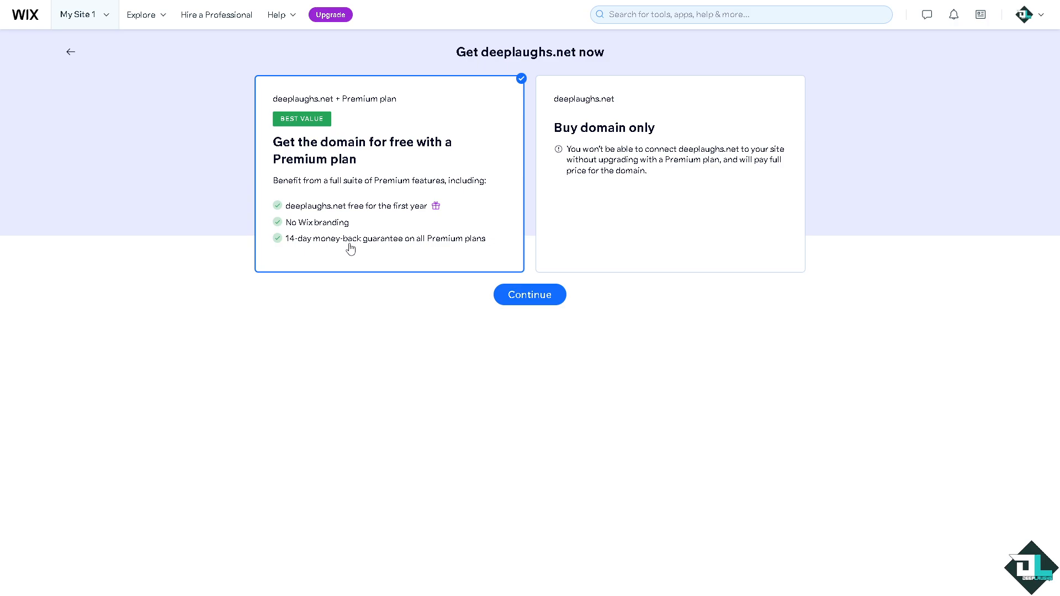
mouse_move(521, 225)
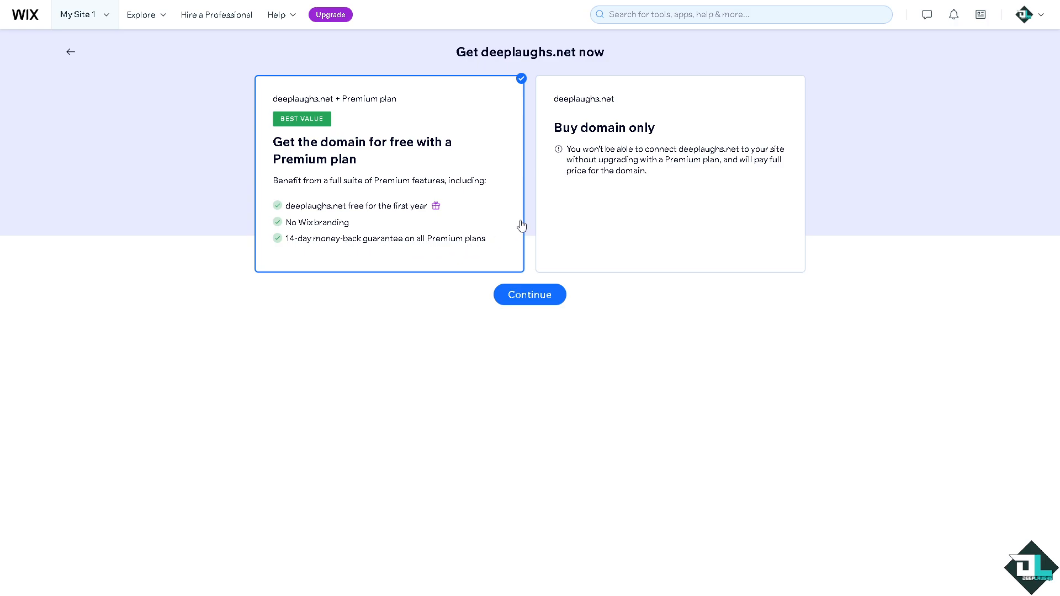
mouse_move(665, 149)
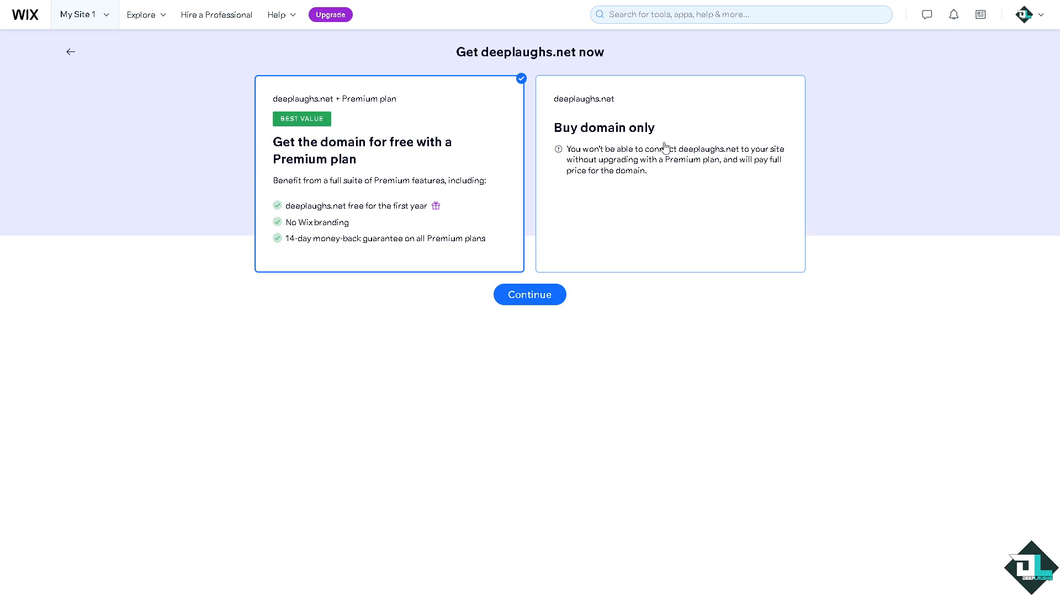
mouse_move(743, 161)
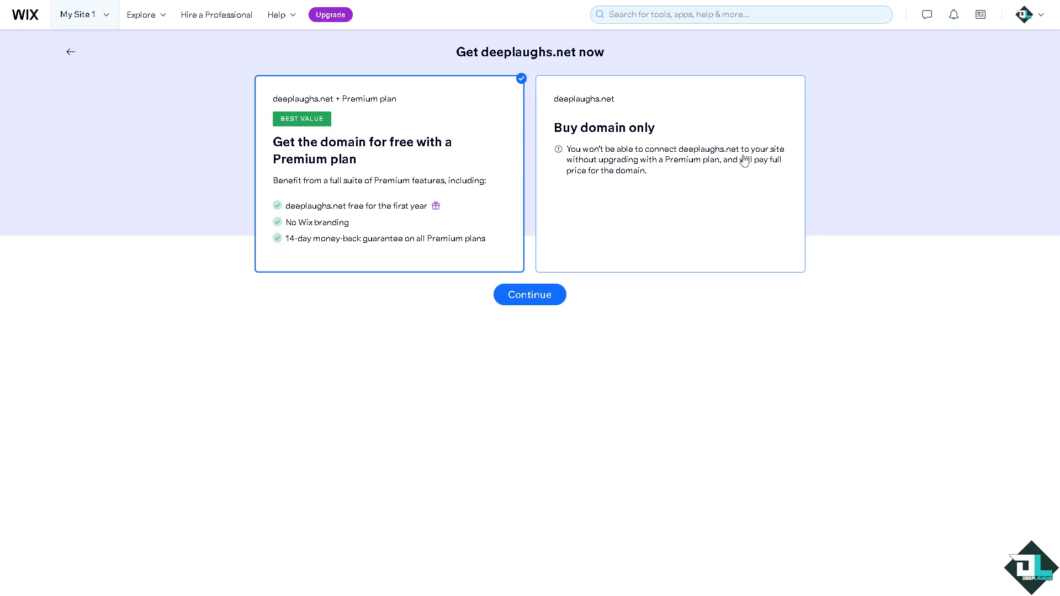
mouse_move(623, 174)
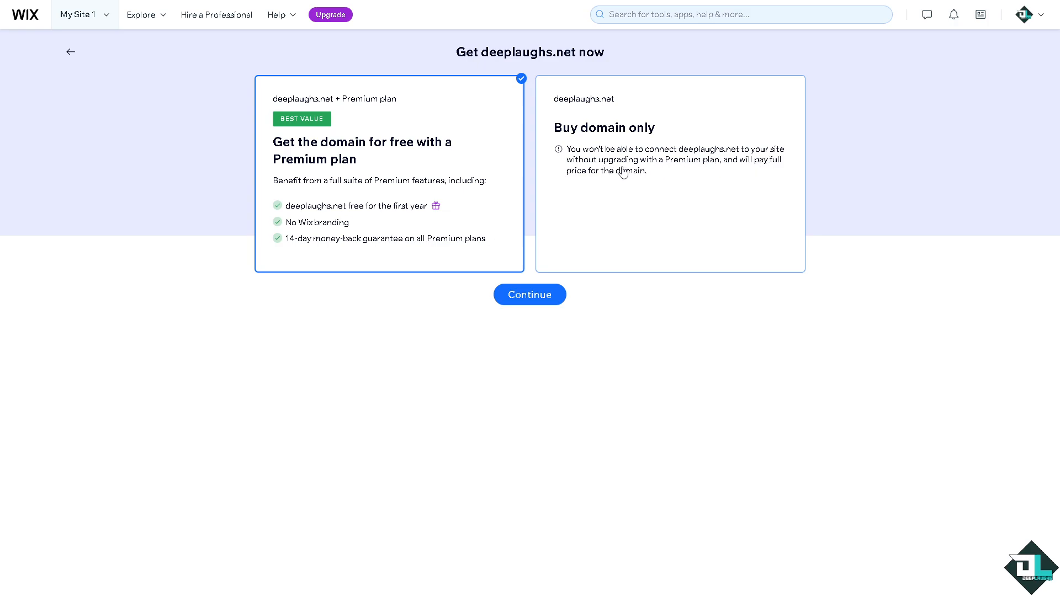
mouse_move(753, 170)
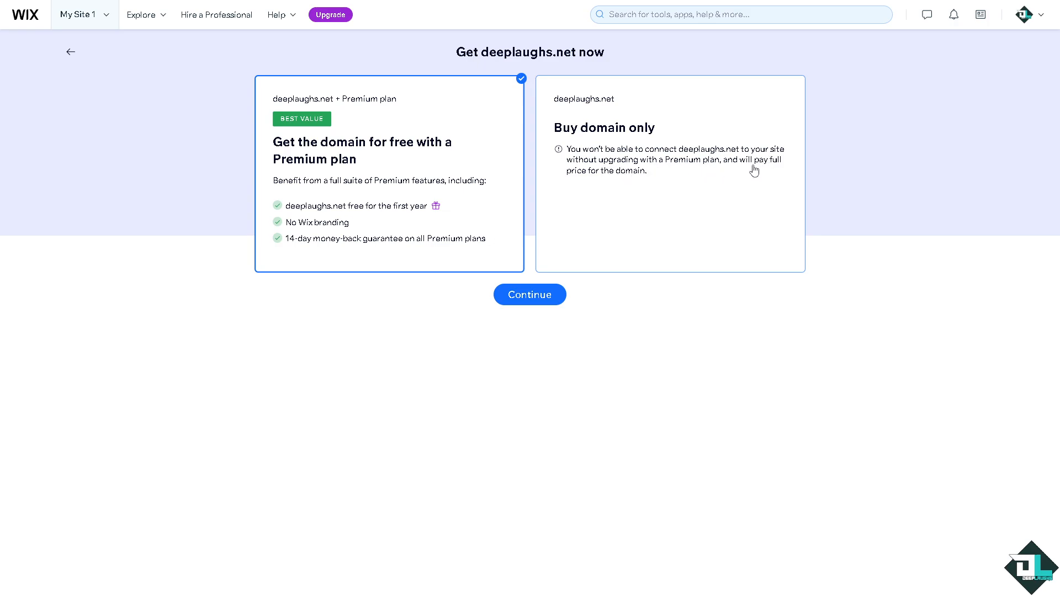
mouse_move(420, 131)
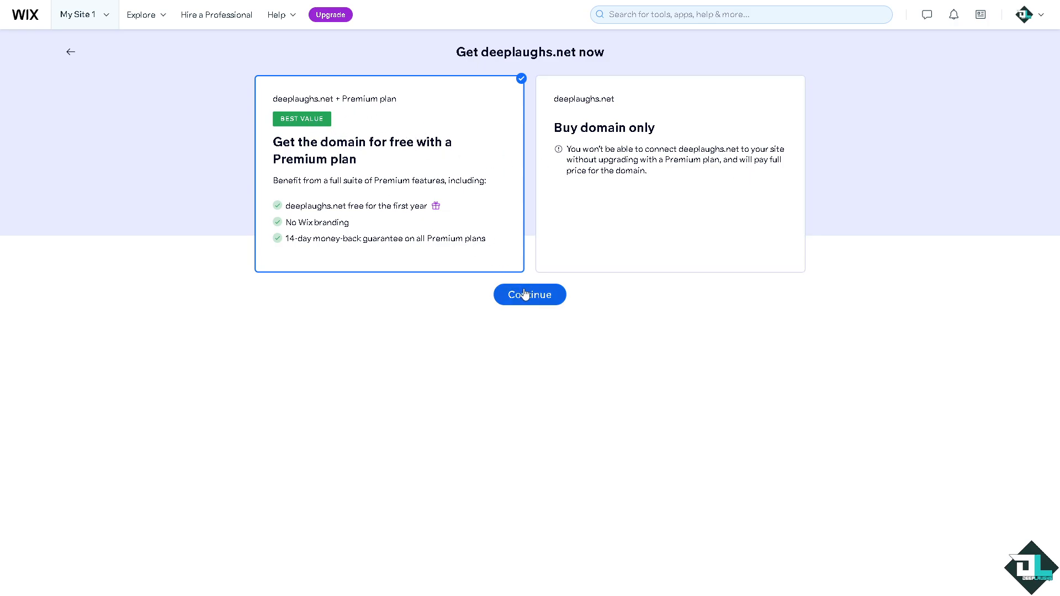
- Continue with getting deeplaughs.net free with a Premium plan instead of domain only
left_click(529, 294)
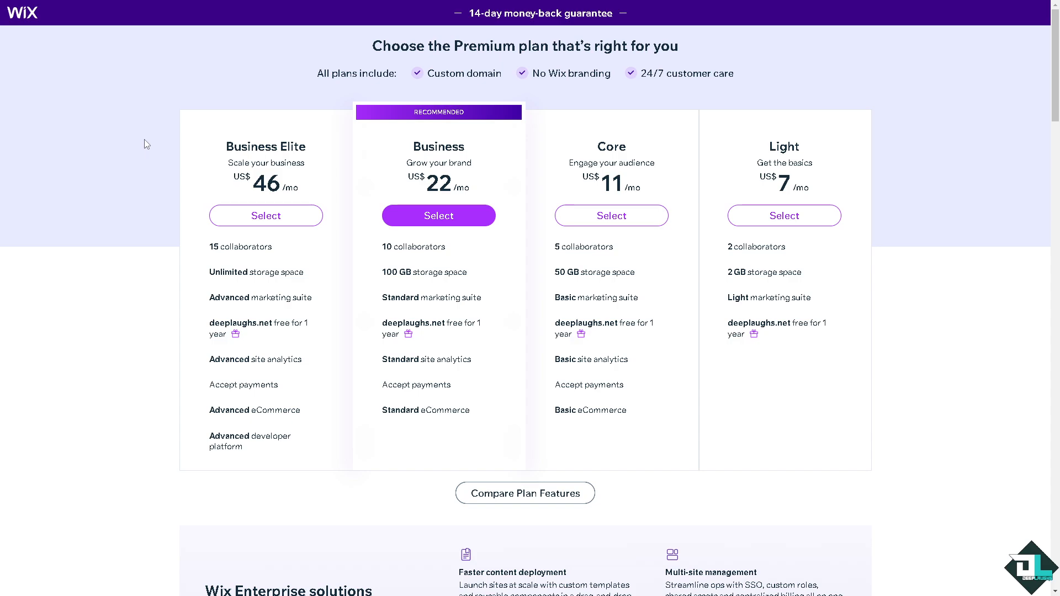
mouse_move(89, 178)
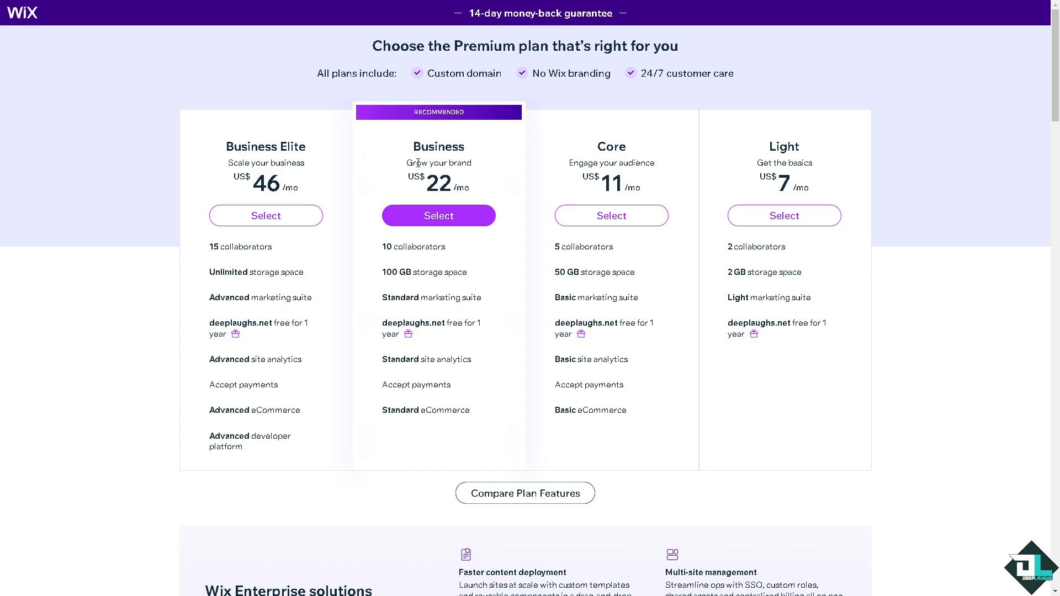
mouse_move(594, 154)
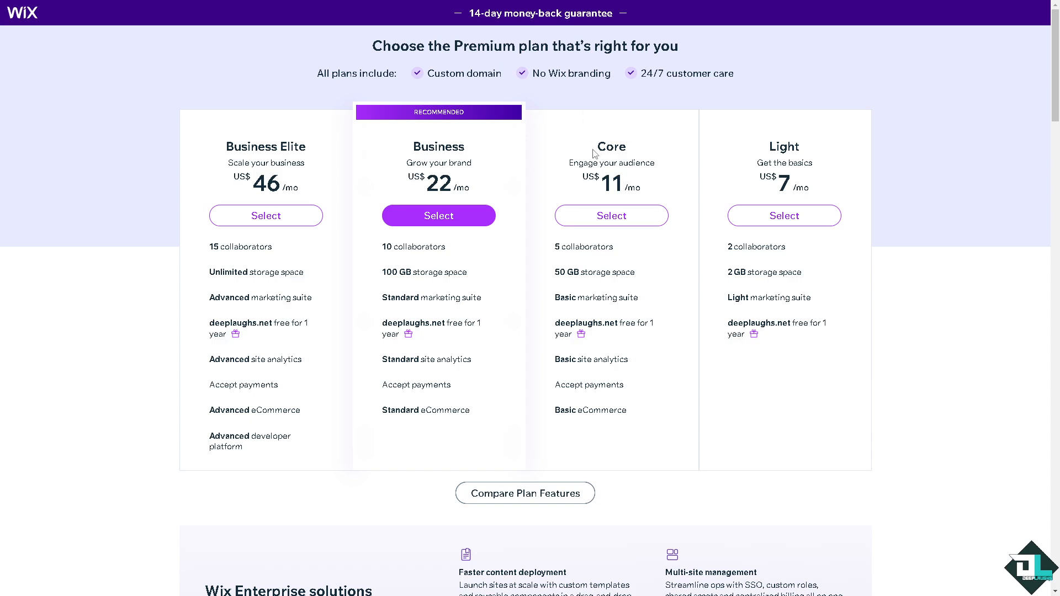
mouse_move(843, 170)
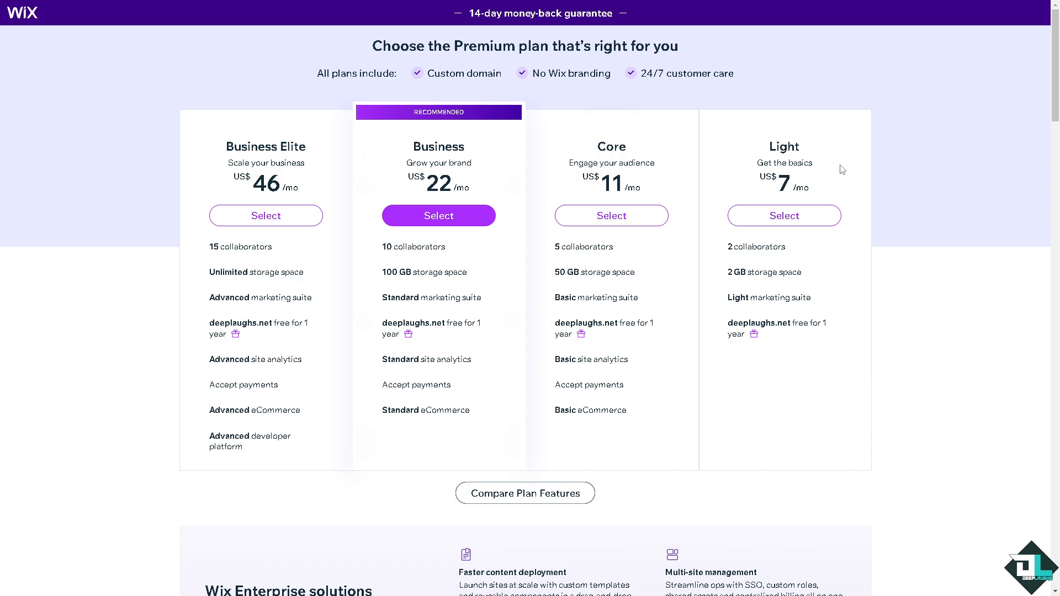
mouse_move(821, 177)
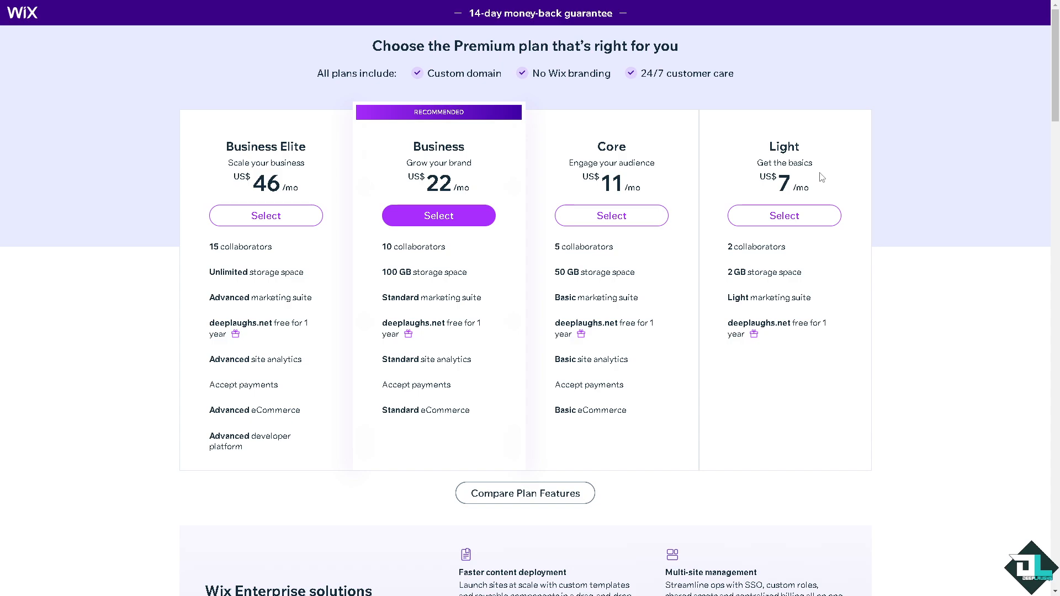
mouse_move(811, 239)
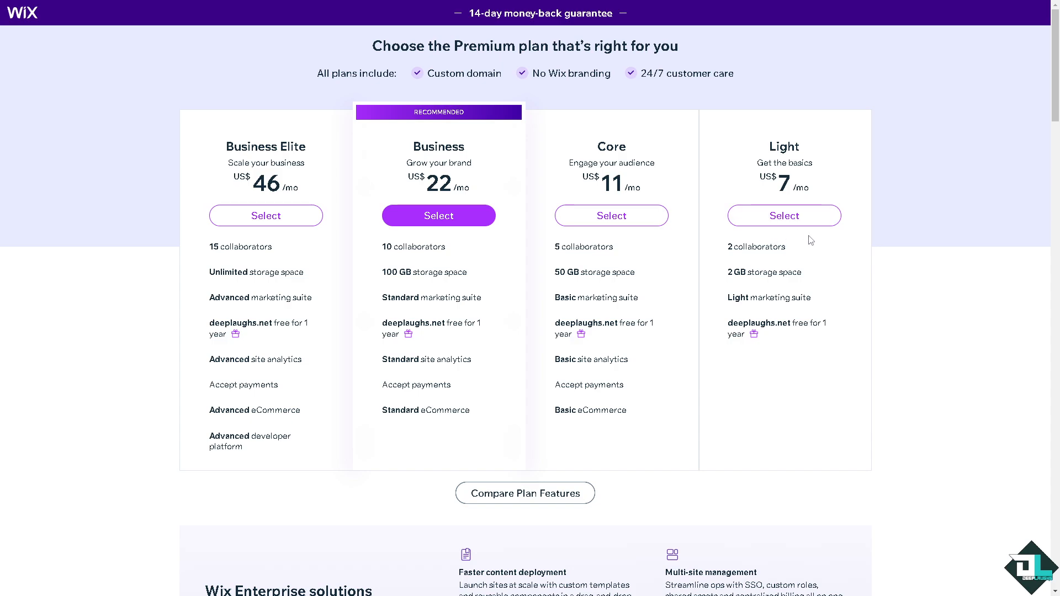
mouse_move(791, 275)
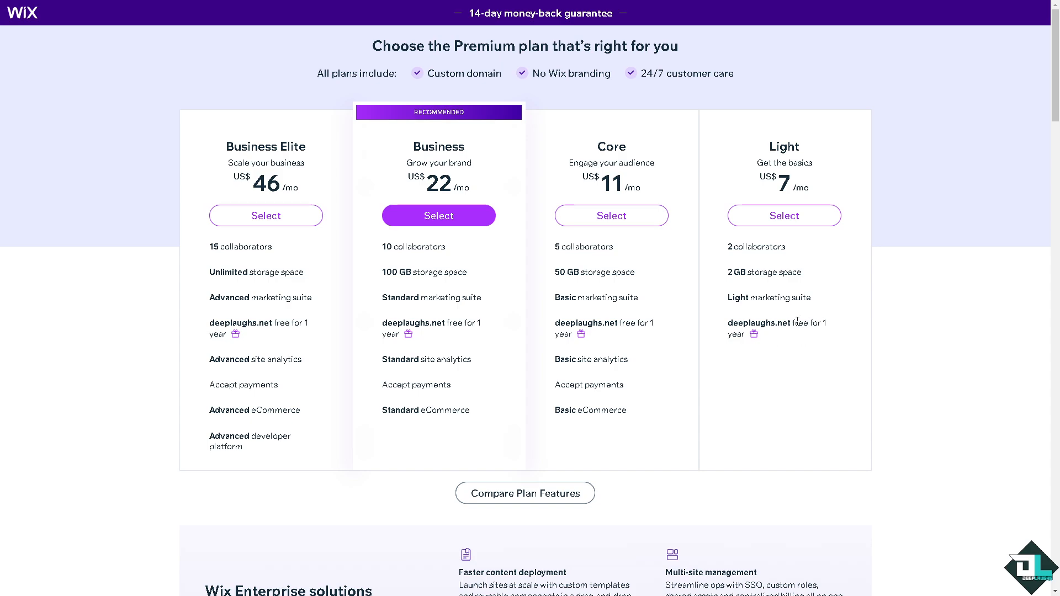
mouse_move(762, 230)
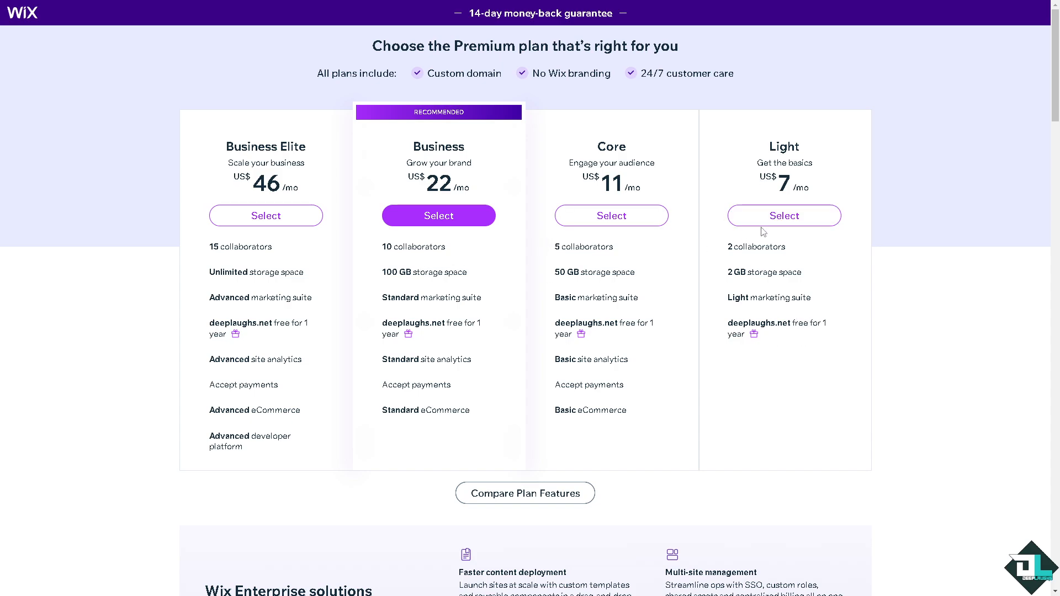
- Select the Light Premium plan at US$7/mo, reaching its billing cycle page
left_click(784, 215)
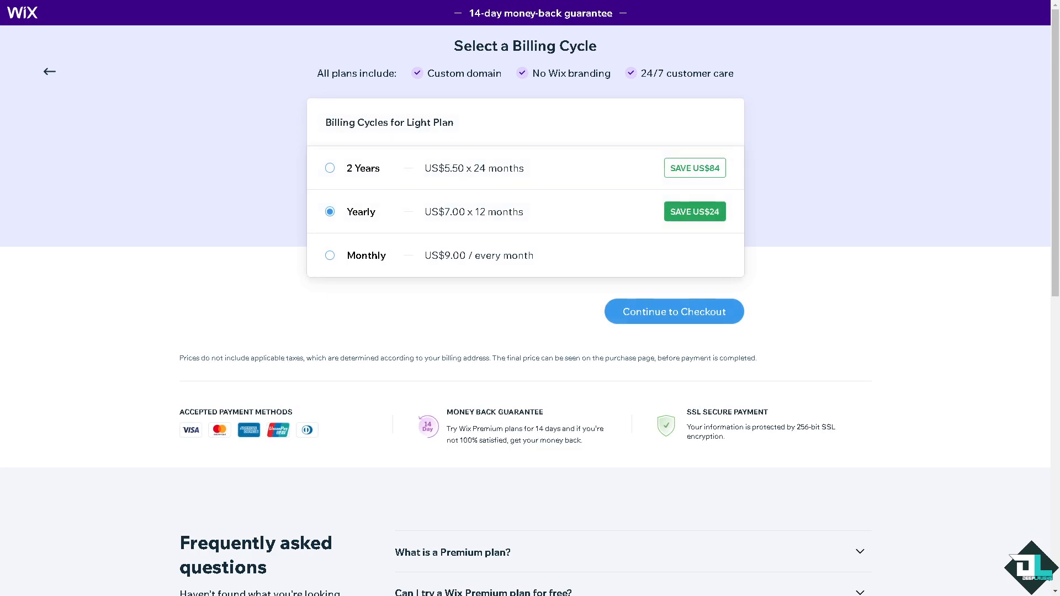
mouse_move(350, 179)
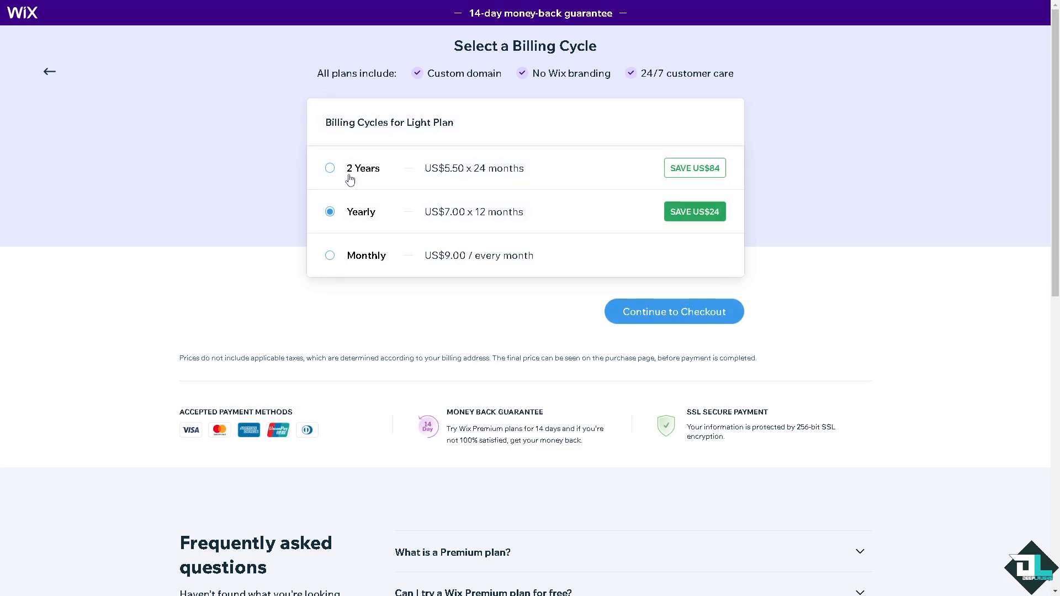
mouse_move(348, 233)
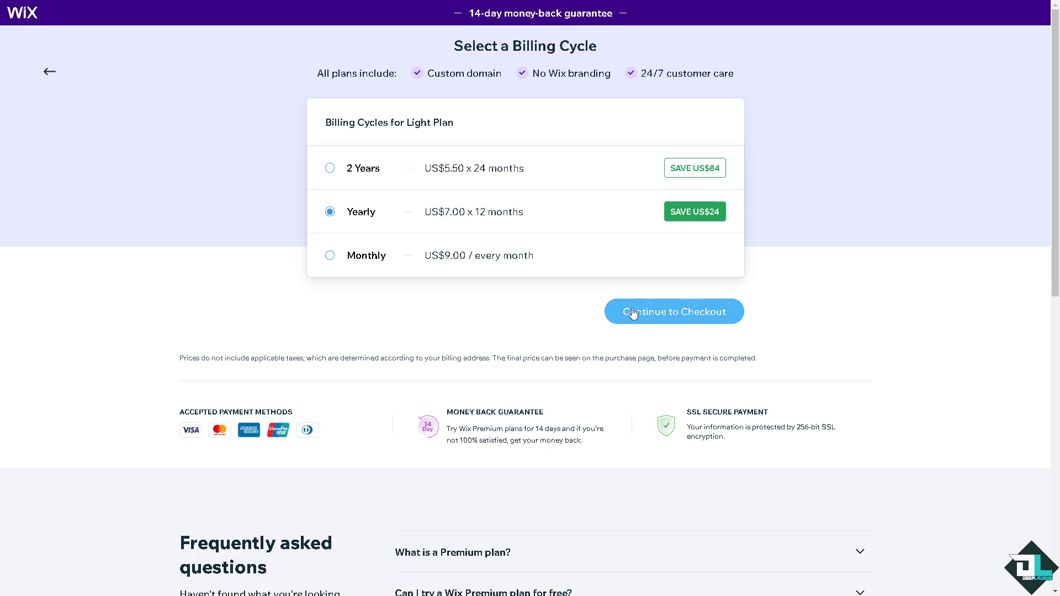
- Keep Yearly billing for the Light plan and continue to checkout at US$84.00
left_click(673, 311)
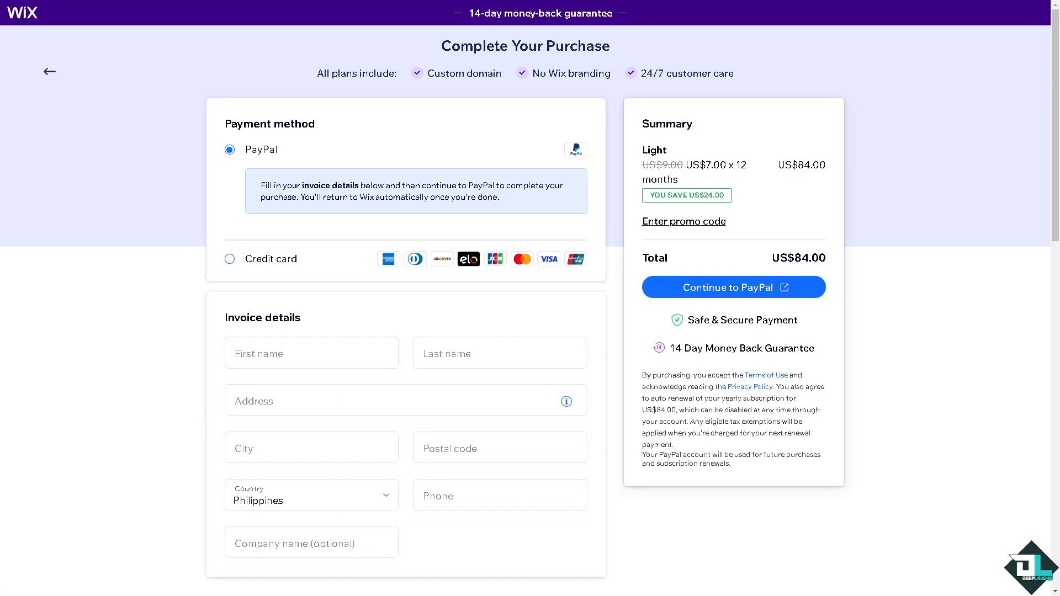
- Review the purchase summary with United Kingdom billing and 20% VAT, totalling US$100.80
left_click(310, 499)
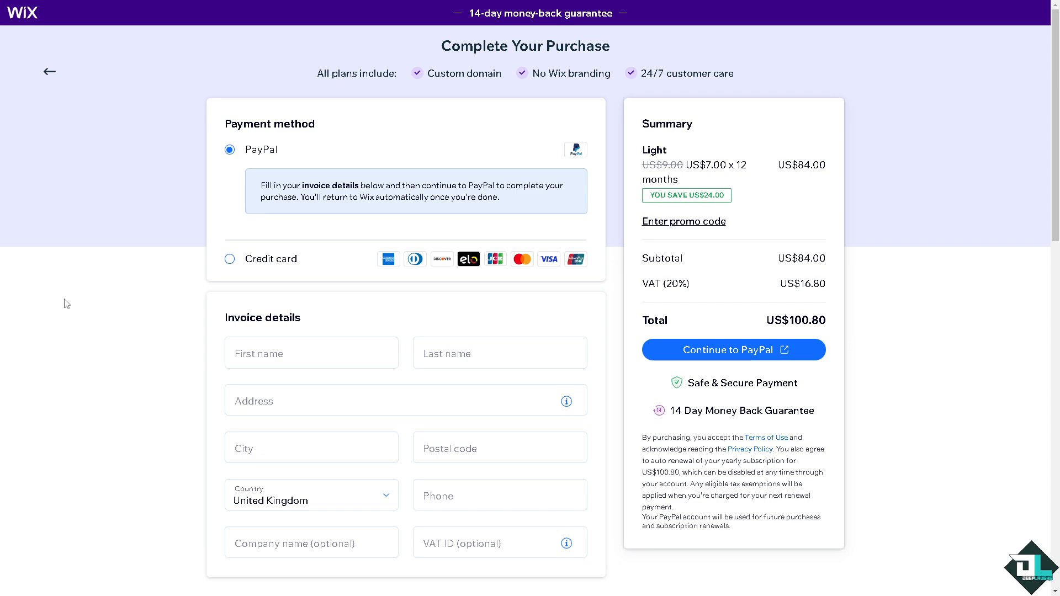